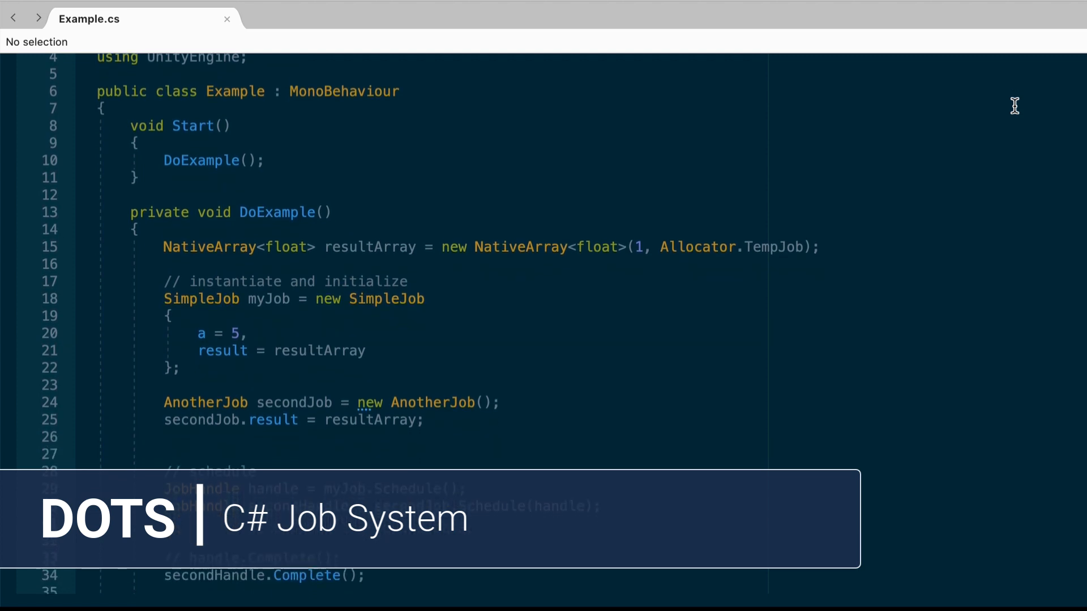
Step: Show preview packages via Advanced and install the Jobs package from Package Manager
scroll("down", 3)
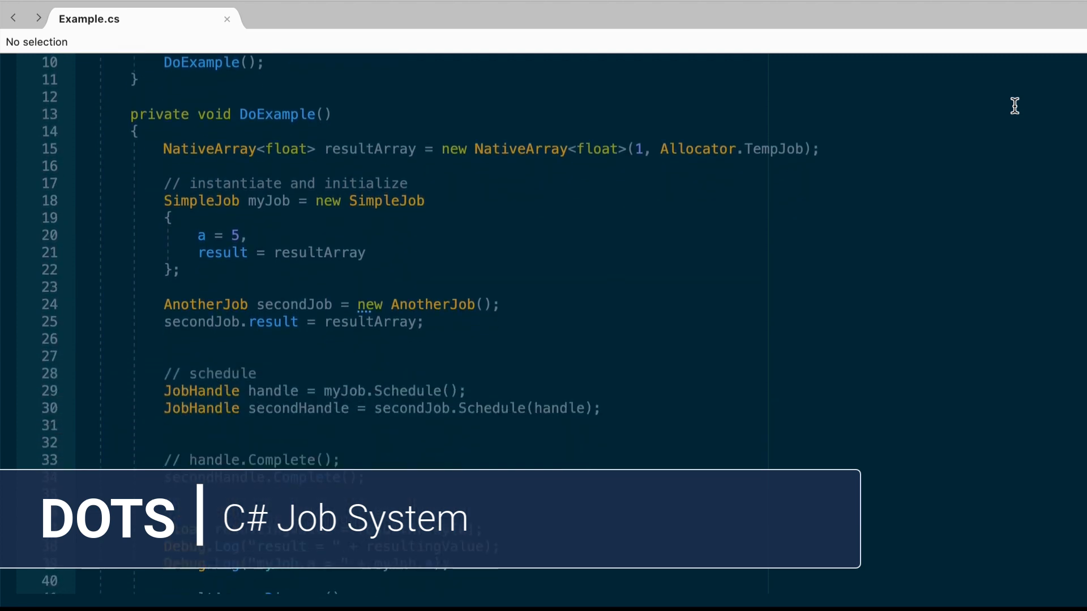
scroll("down", 3)
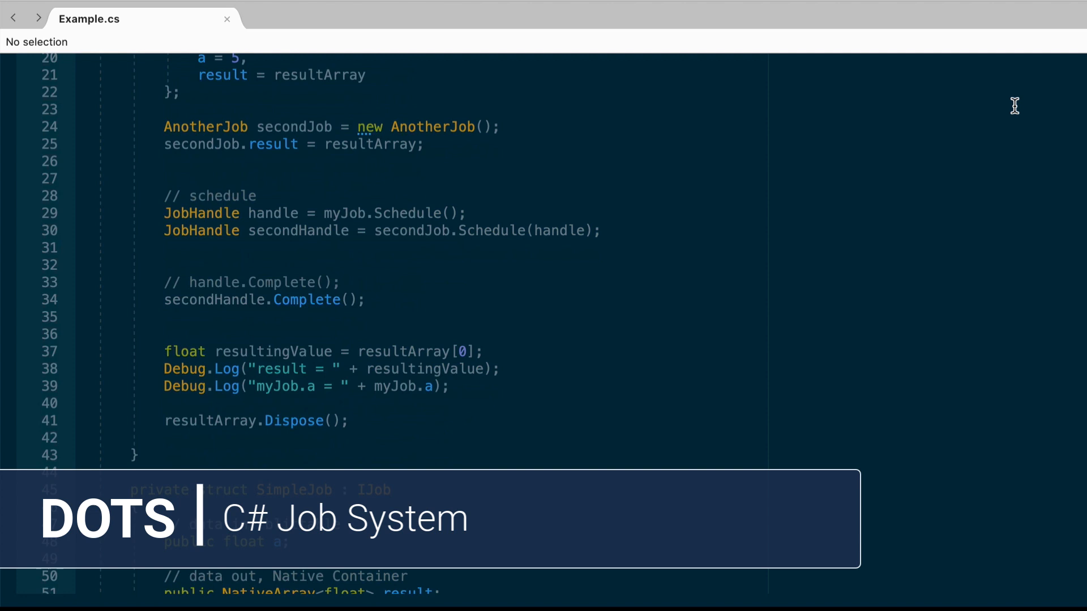
scroll("down", 3)
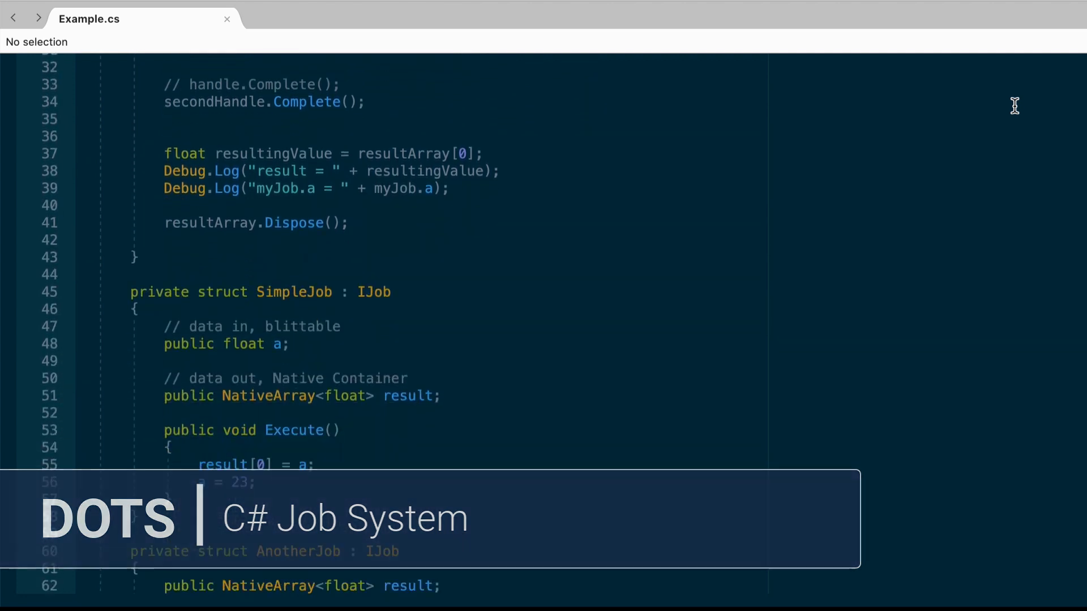
scroll("down", 3)
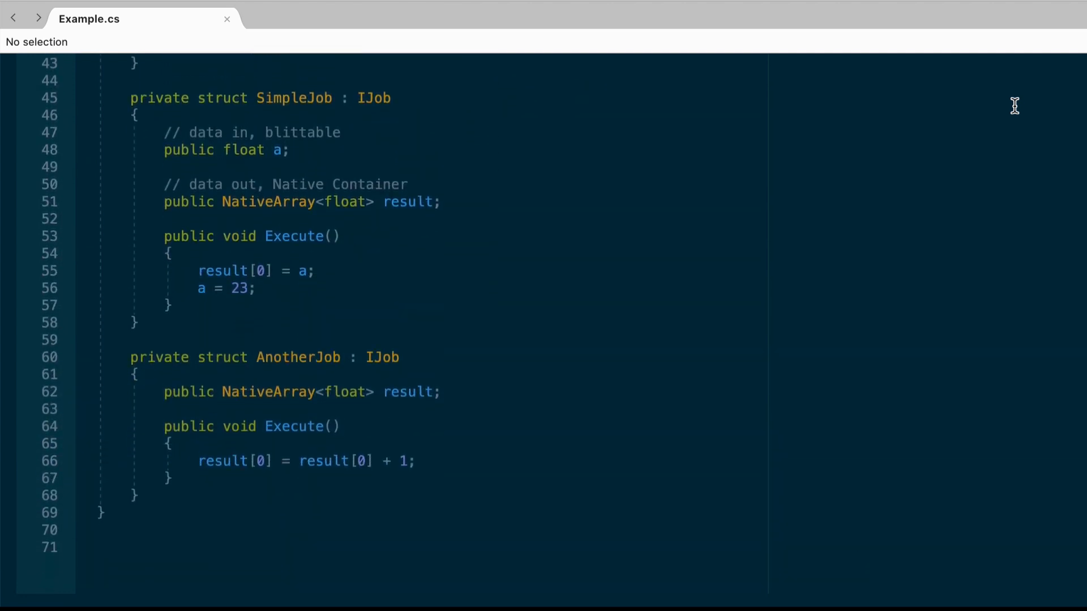
scroll("down", 3)
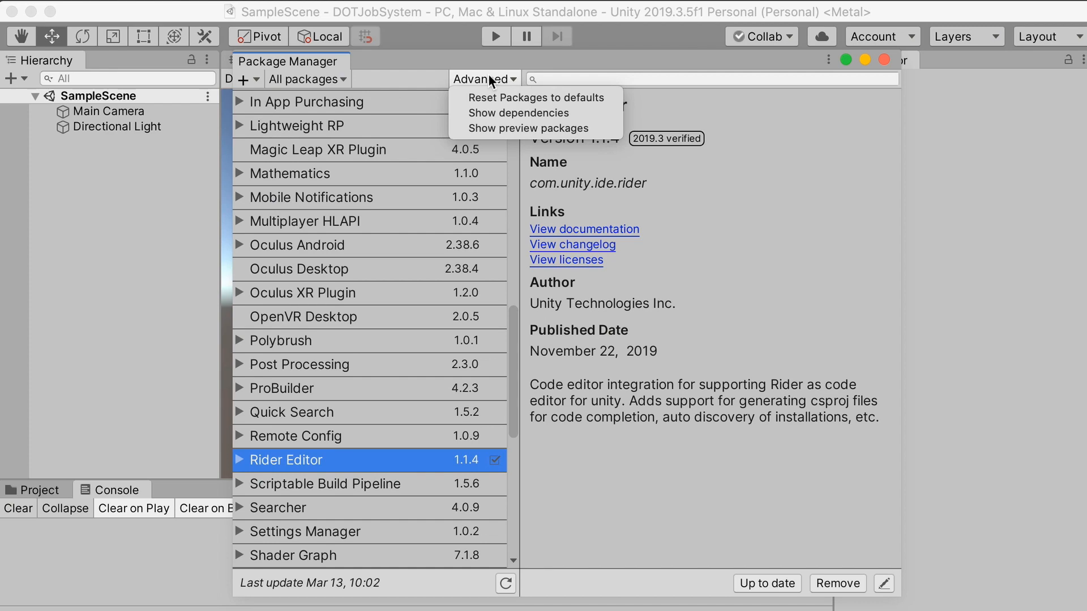
mouse_move(530, 128)
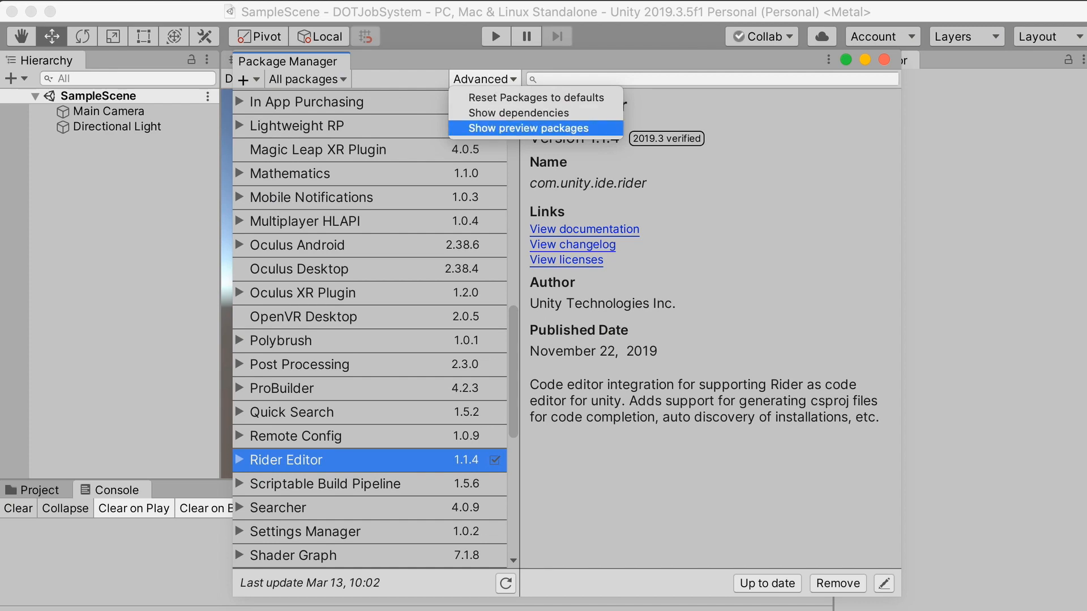
left_click(527, 128)
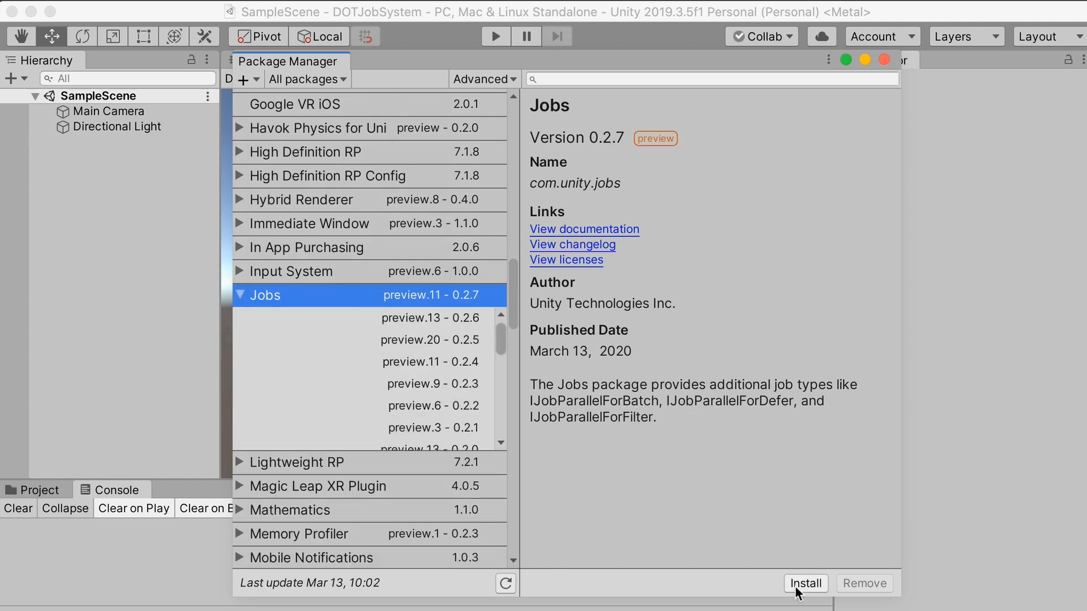
left_click(806, 584)
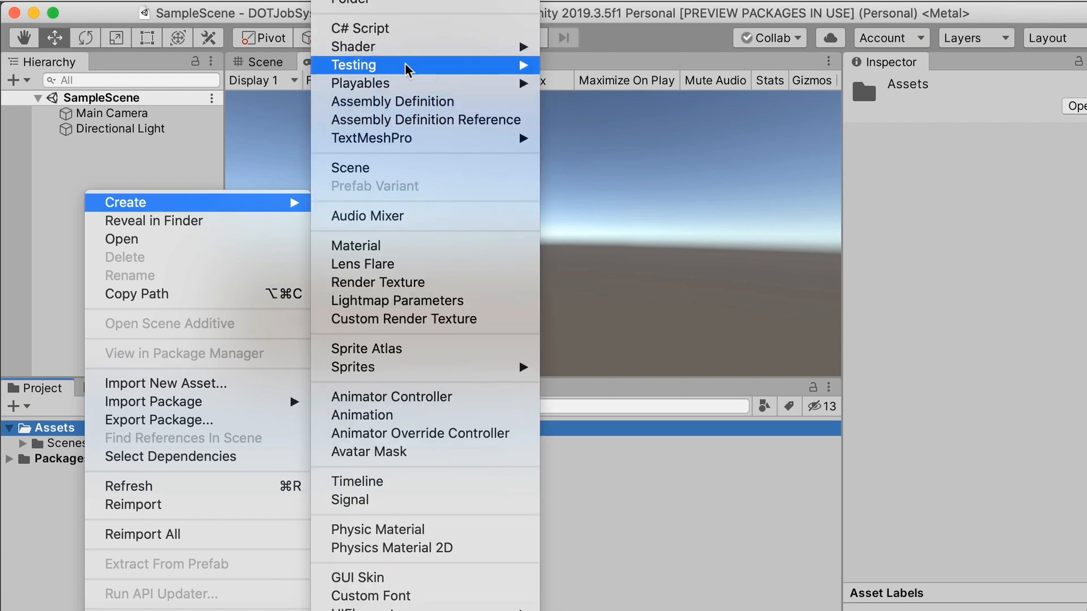
Step: Create a C# script named Example in Assets and open it in Visual Studio
left_click(357, 28)
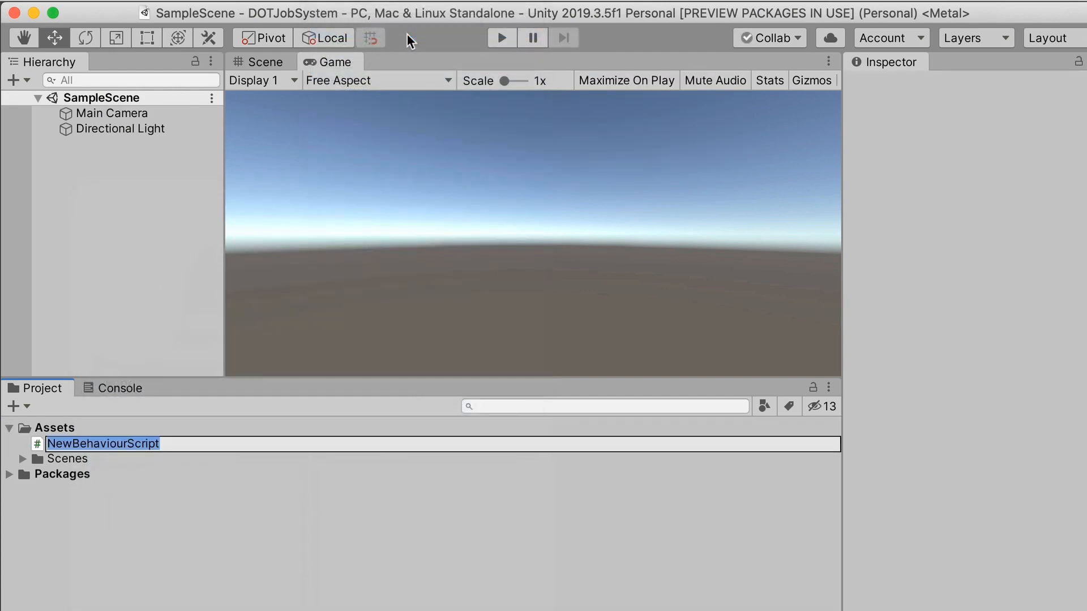
type("Example")
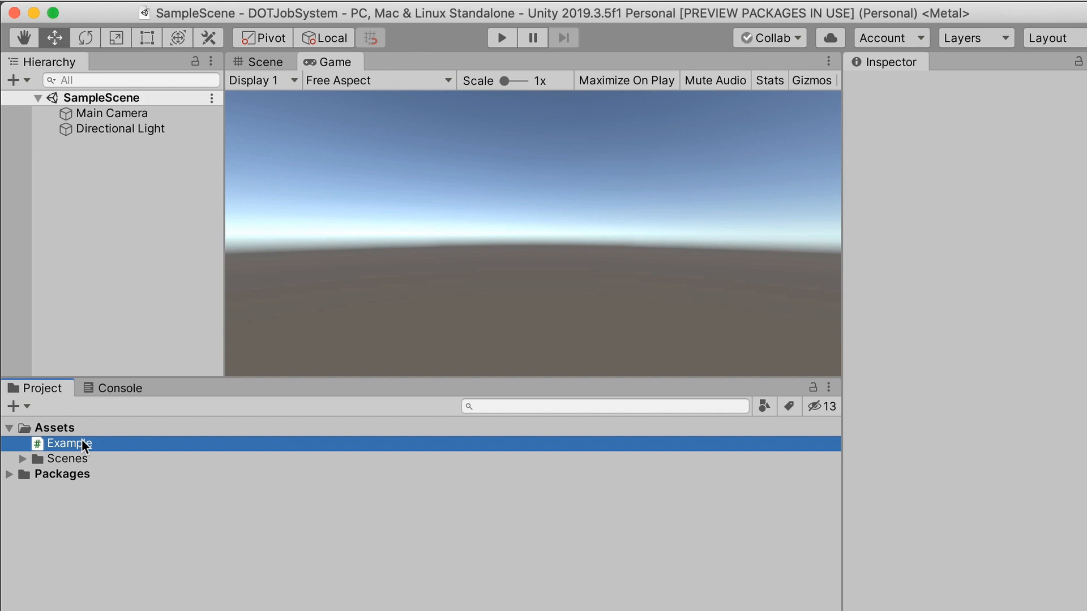
double_click(64, 443)
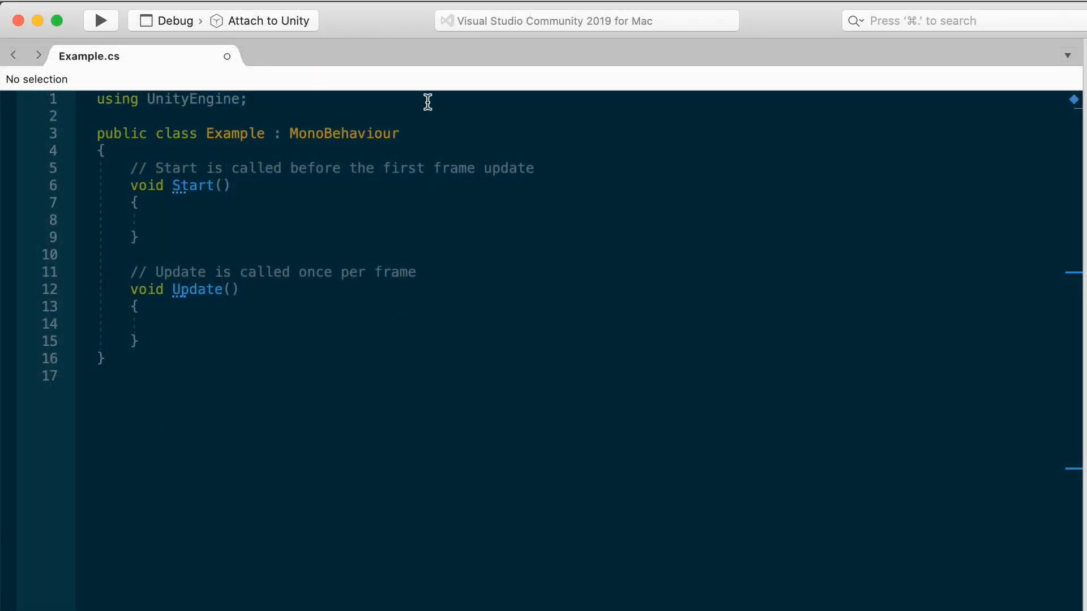
Step: Add using directives for Unity.Jobs and Unity.Collections to Example.cs
type("using")
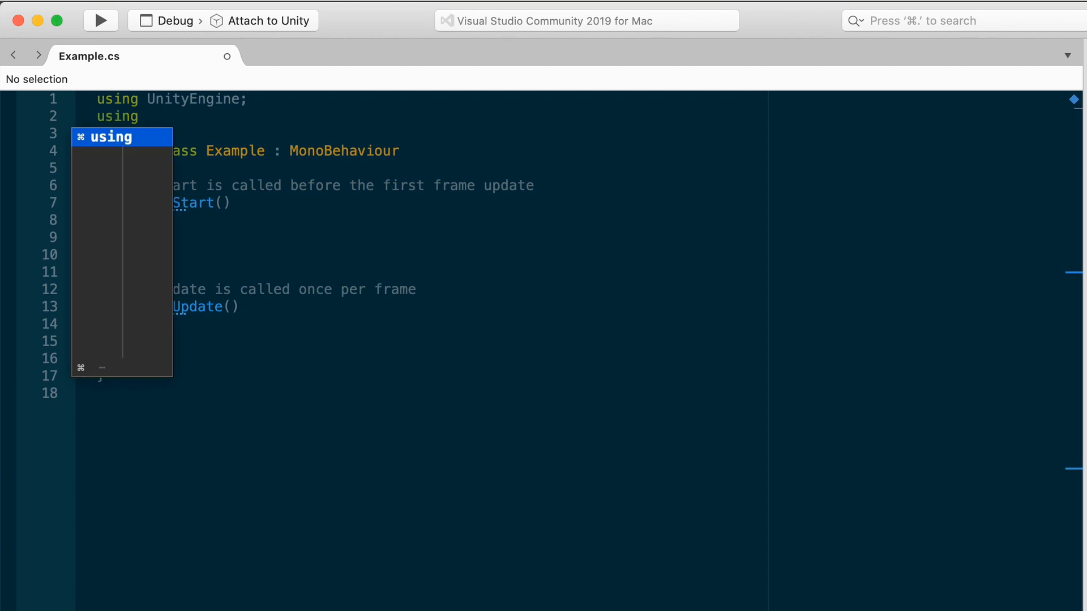
type("Unity.Jobs;")
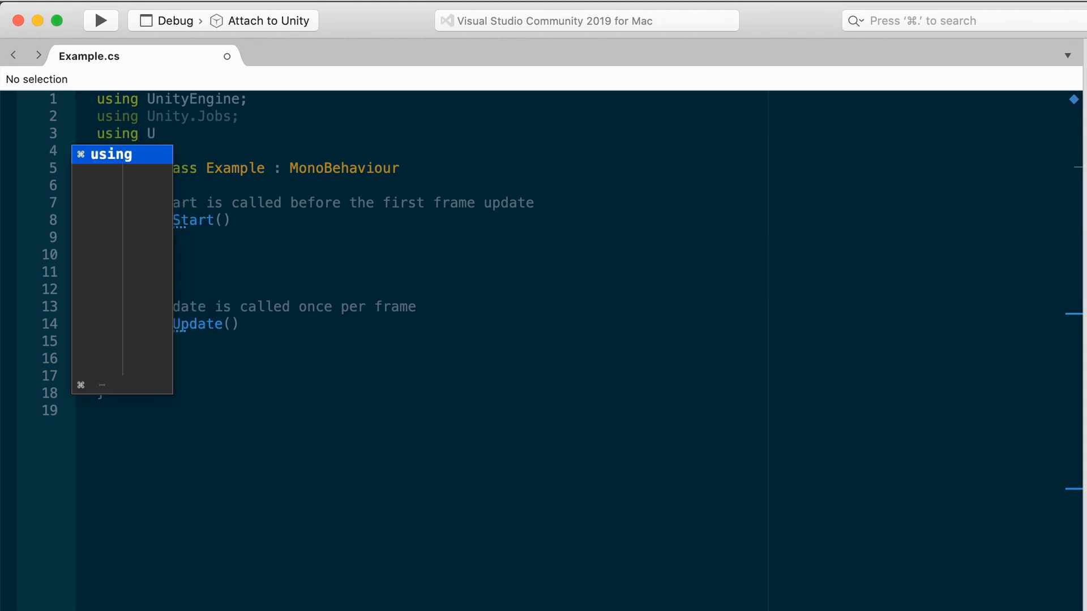
type("nity.Collections;")
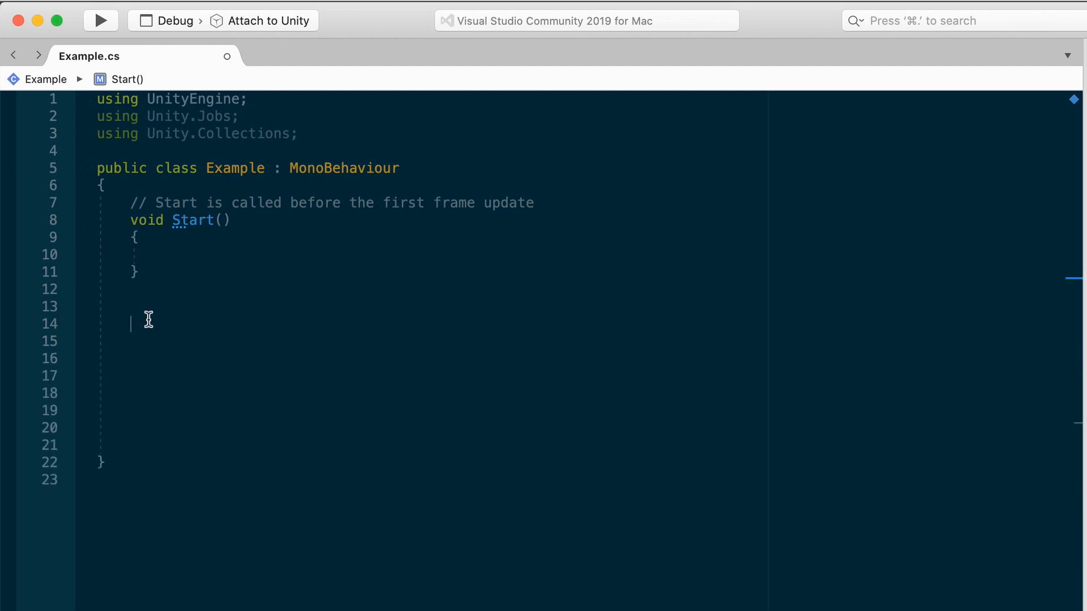
Step: Replace Update with an empty private void DoExample() and call DoExample() from Start
type("private void")
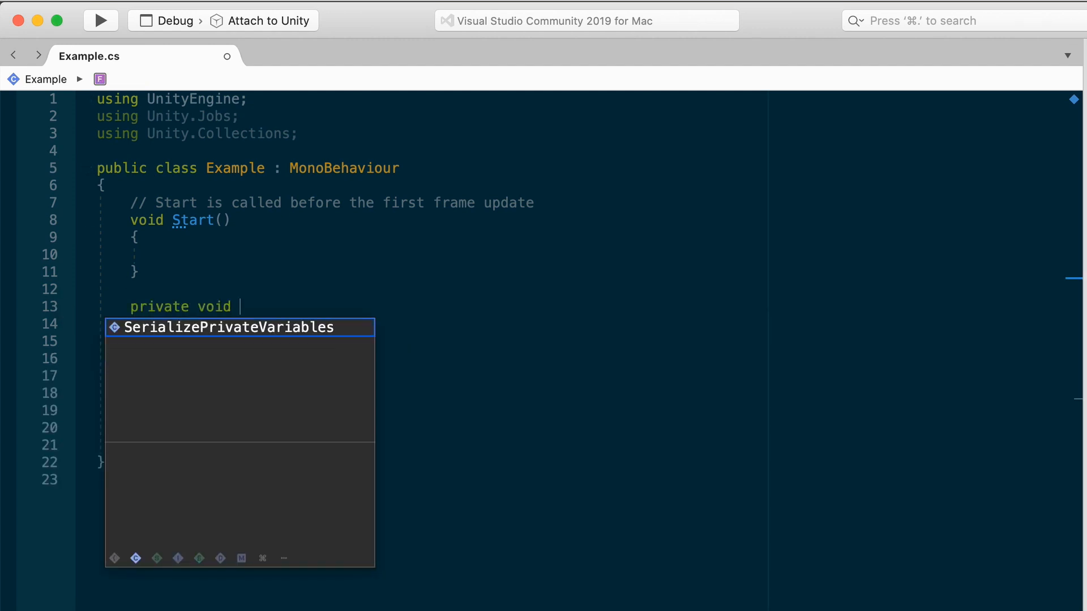
type("DoExample())")
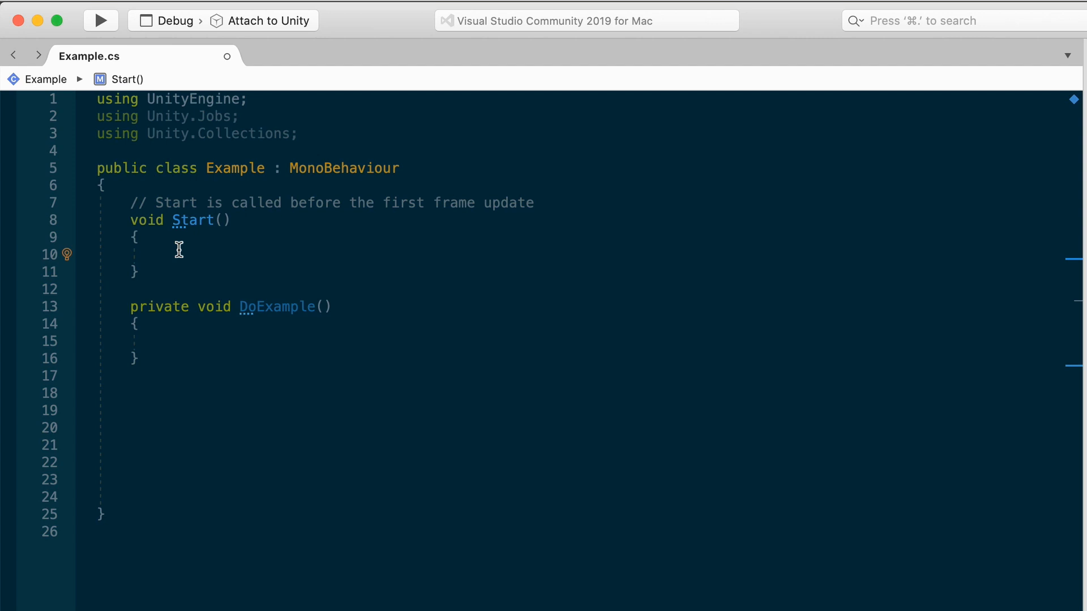
type("D")
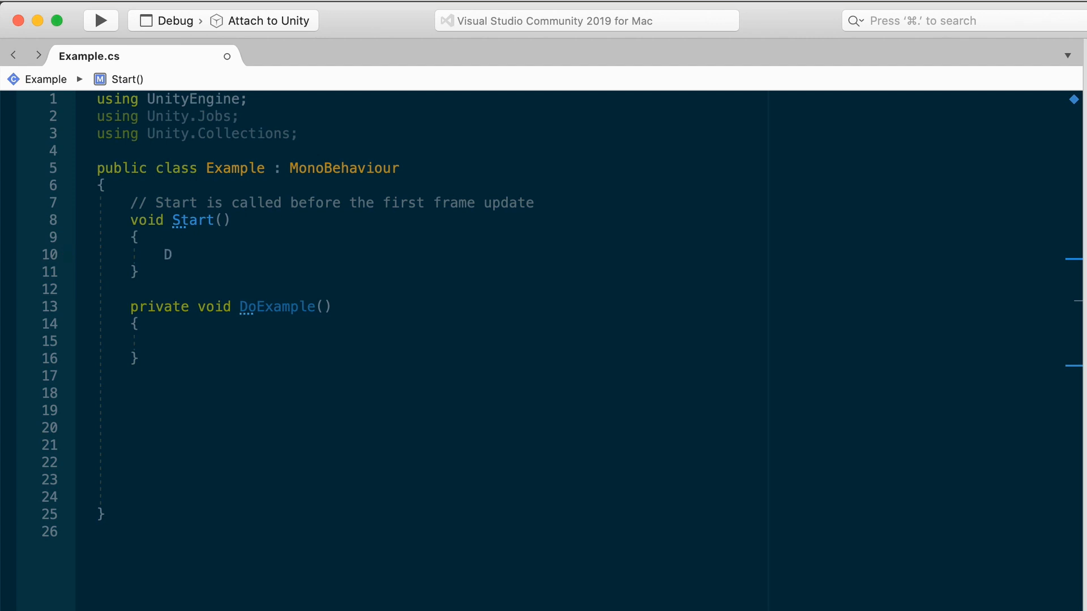
type("o")
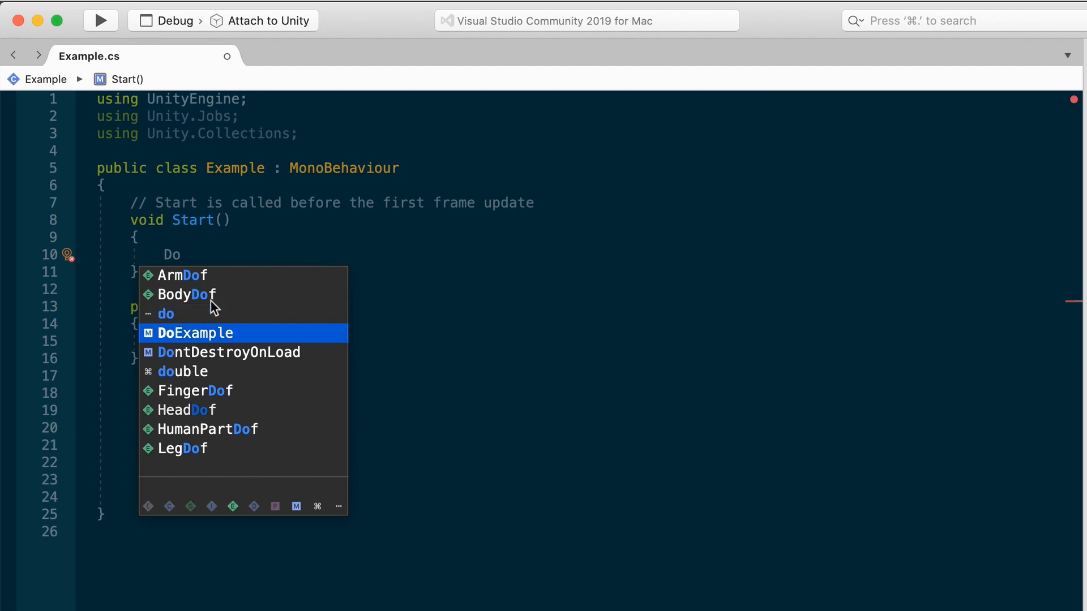
left_click(195, 333)
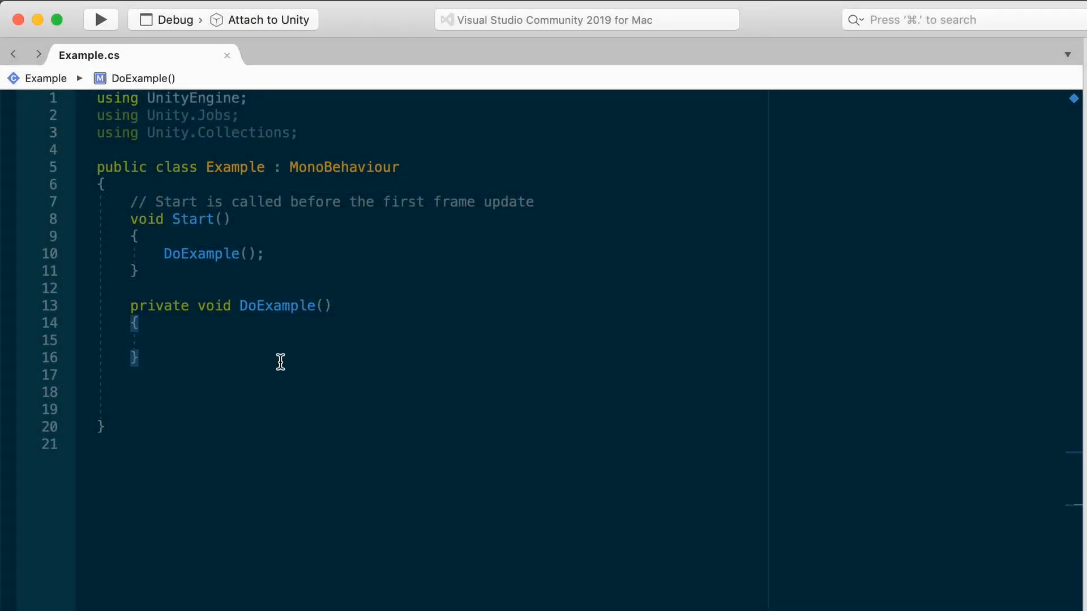
Step: Declare an empty private struct SimpleJob : IJob below DoExample
type("pri")
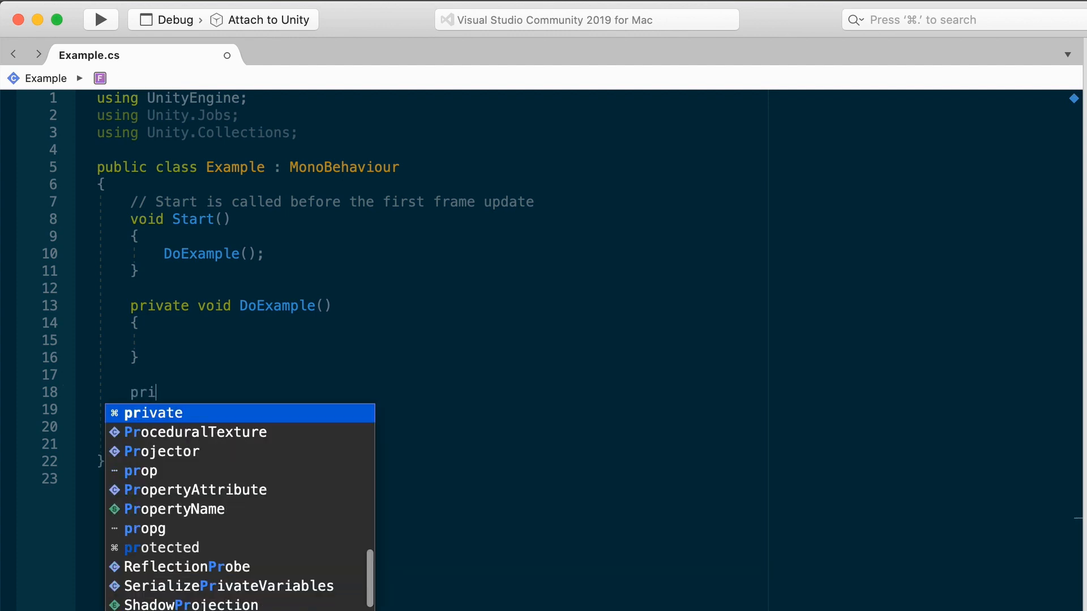
type("vate struct S")
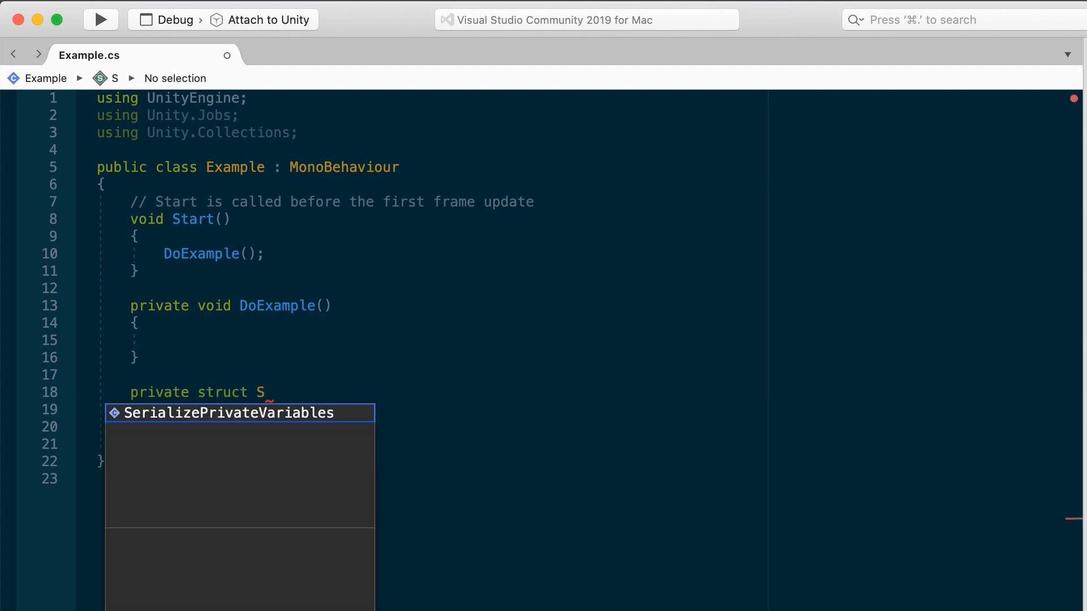
type("impleJob")
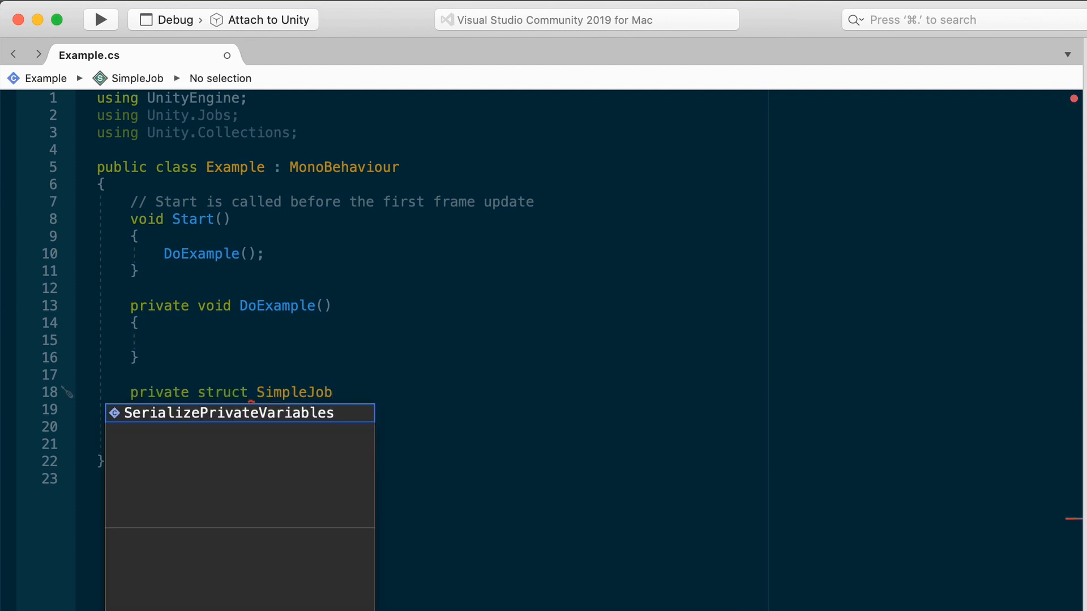
type(": IJob")
left_click(250, 411)
type("{")
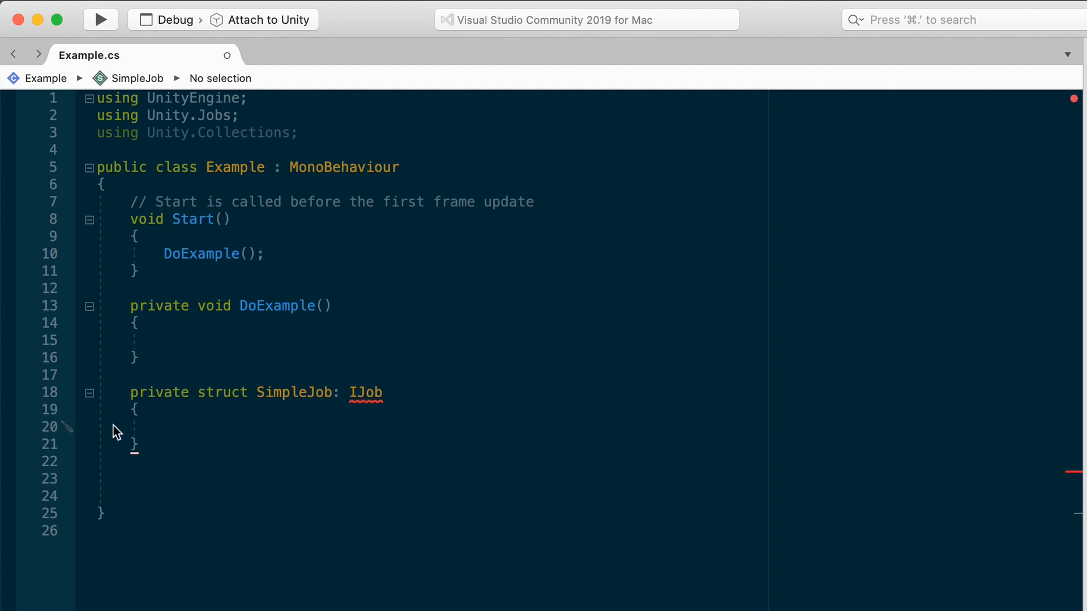
Step: Use the quick fix on IJob to generate SimpleJob's empty public Execute method
right_click(364, 392)
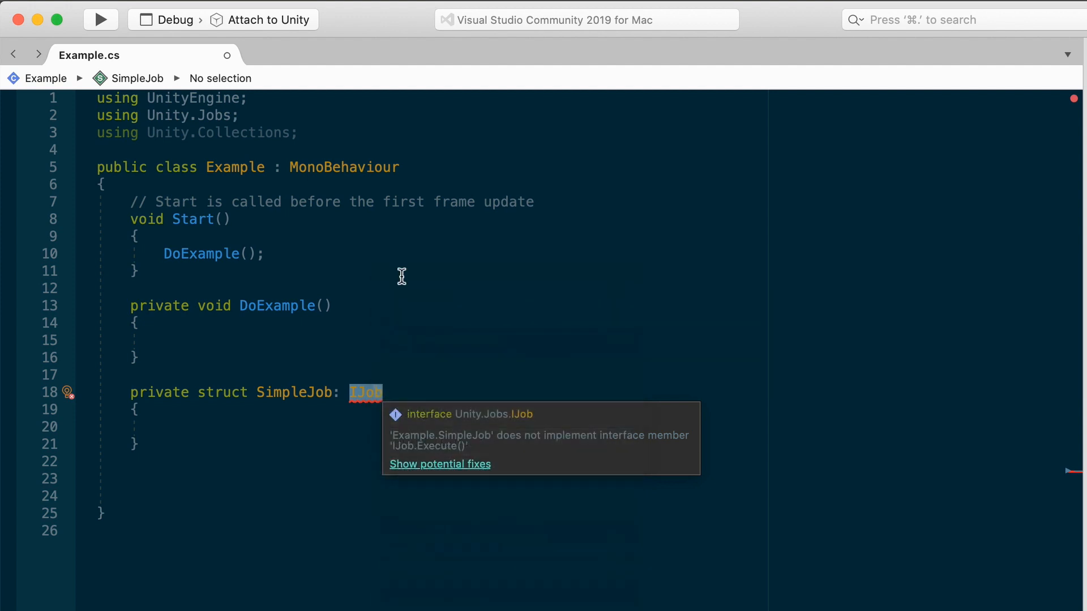
left_click(66, 392)
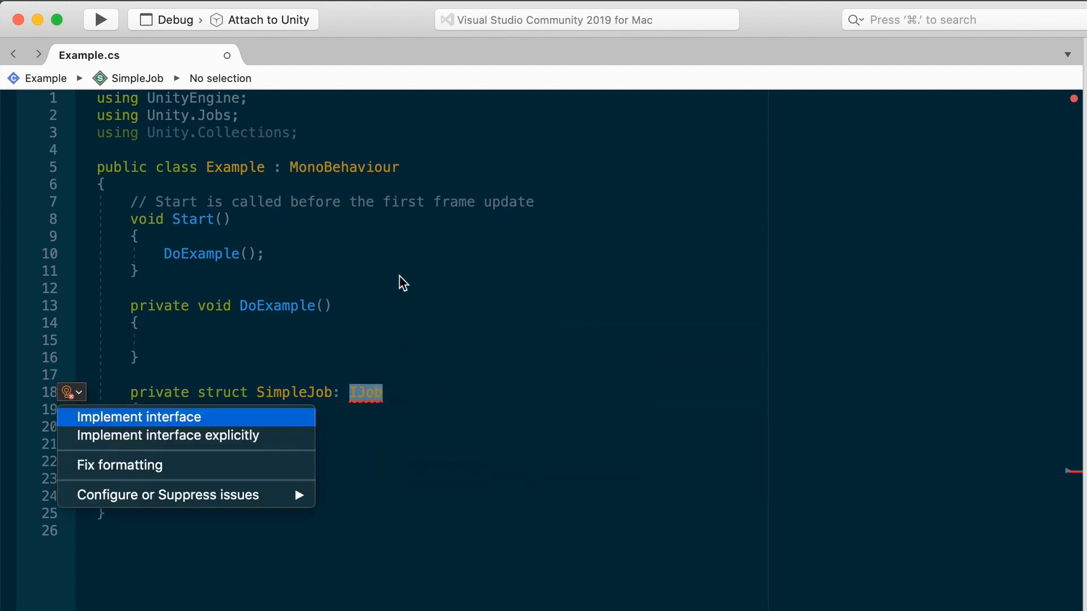
mouse_move(139, 417)
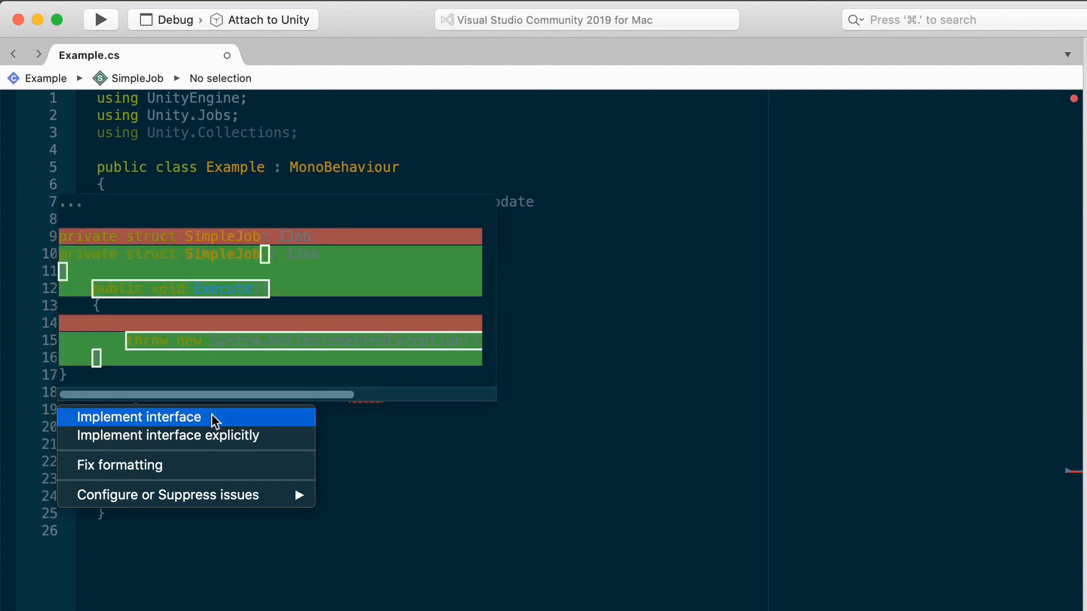
left_click(140, 417)
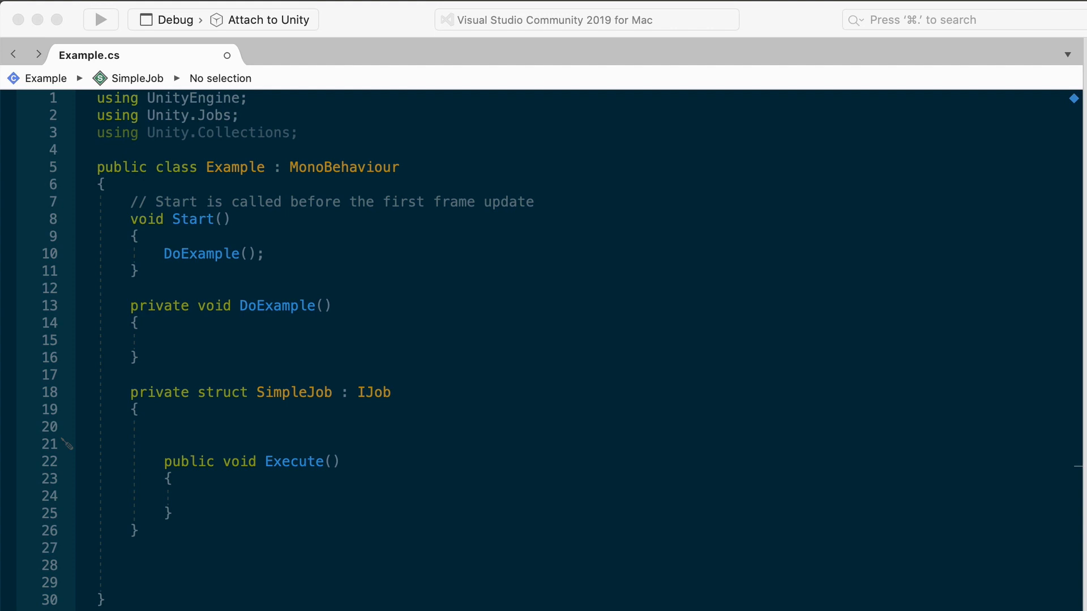
mouse_move(256, 429)
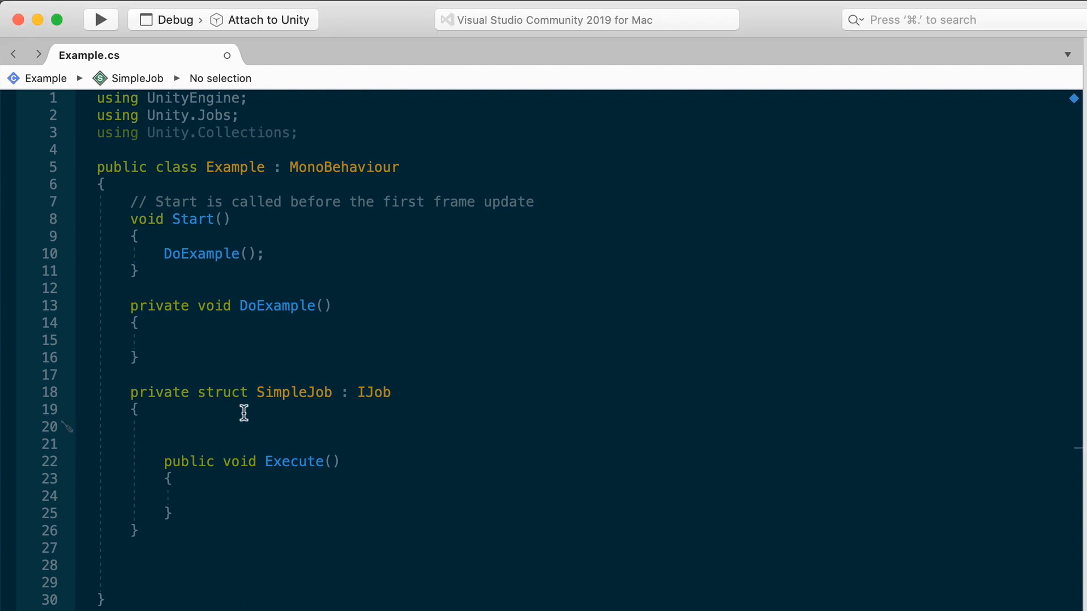
Step: Add fields public float a; and public NativeArray<float> result; to SimpleJob, separated by blank lines
type("public float")
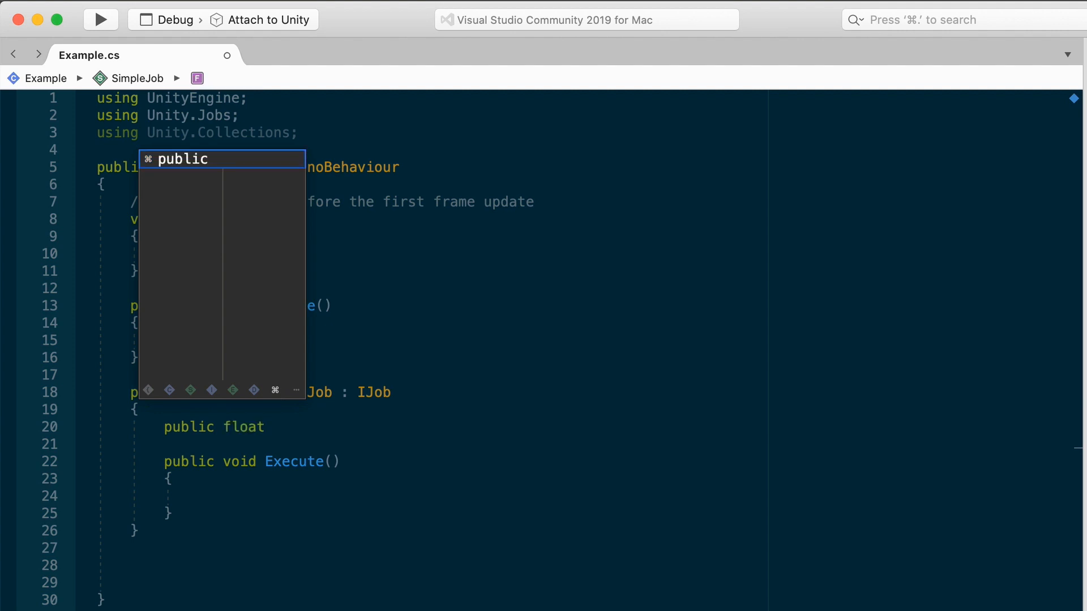
type("a;")
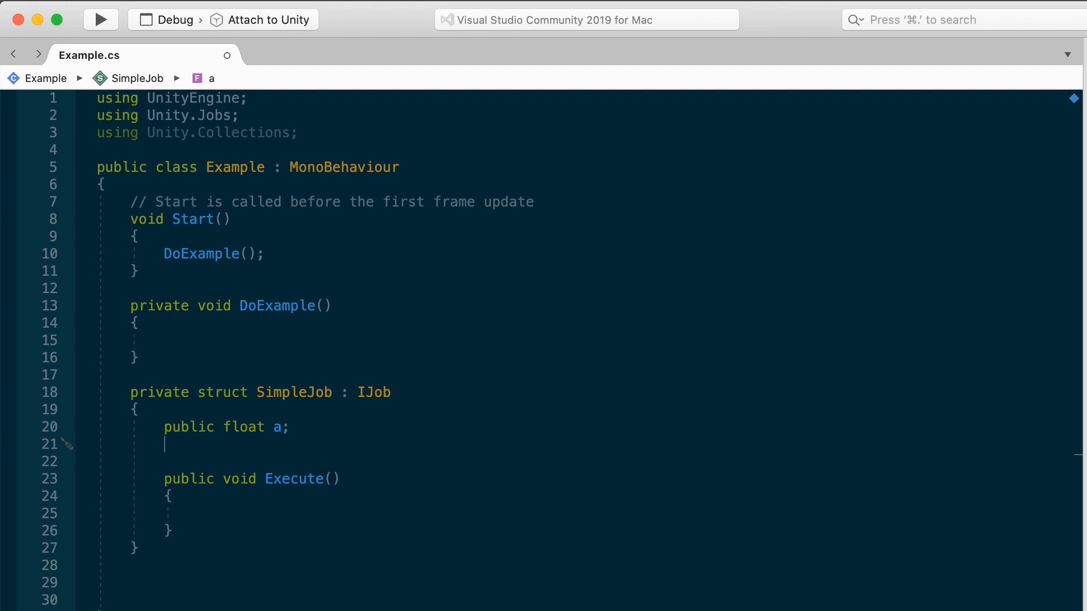
type("public NativeA")
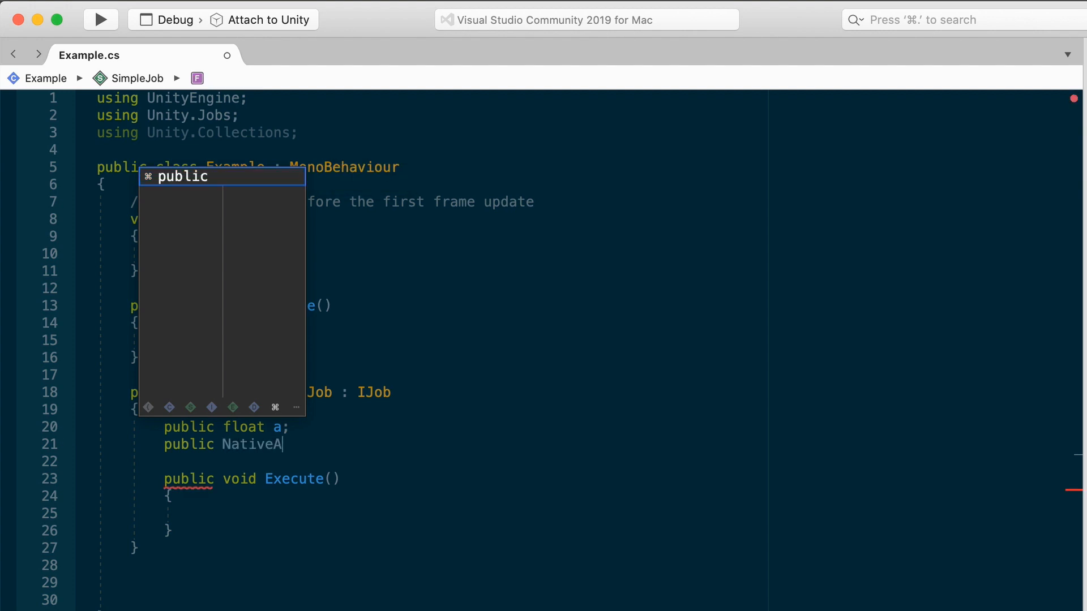
type("rray<float>")
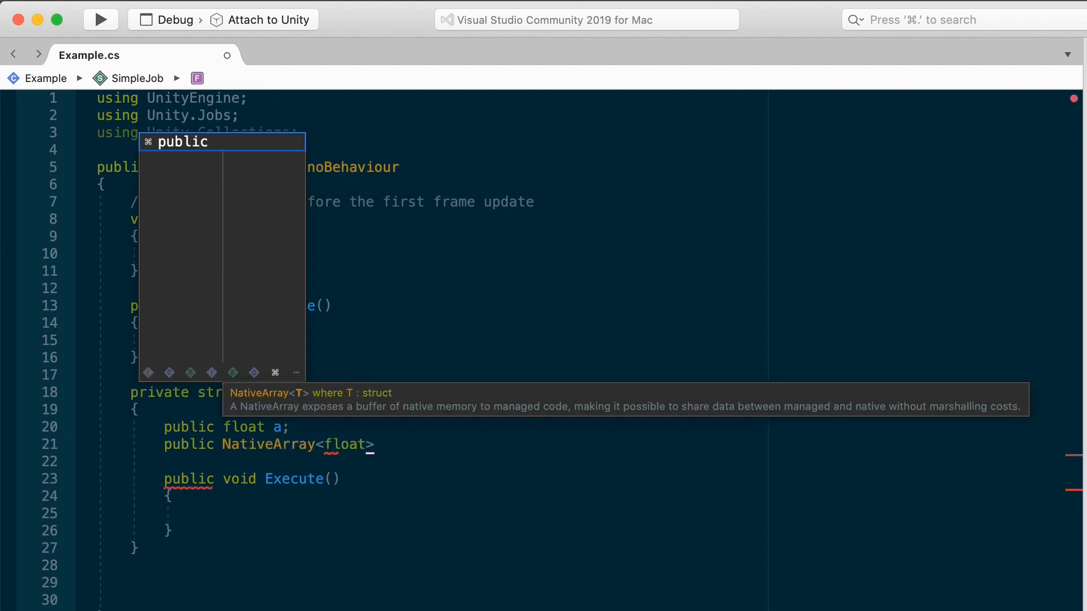
type("resu")
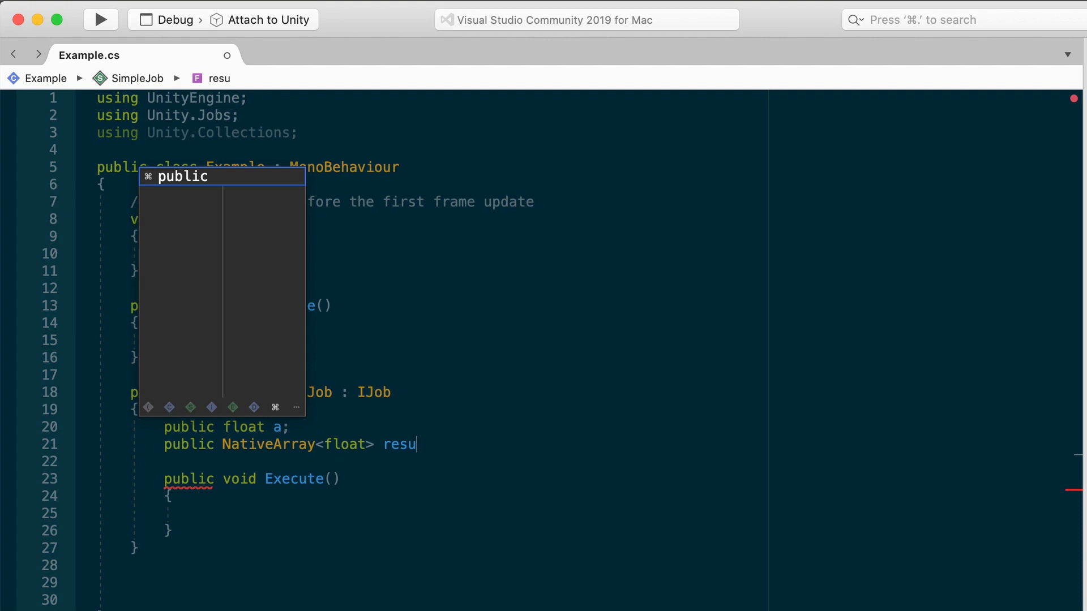
type("lt;")
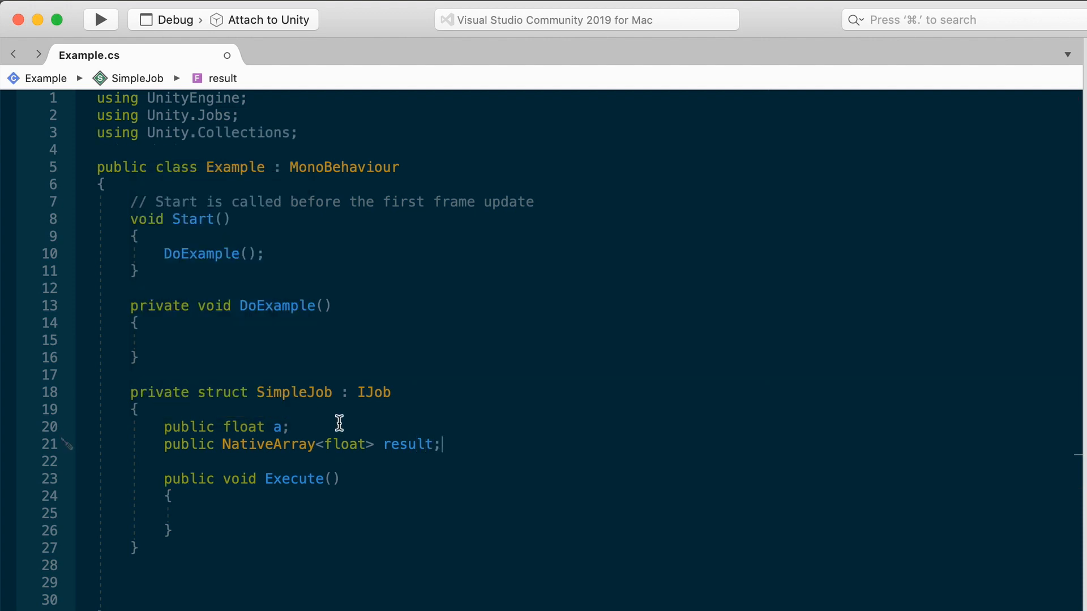
left_click(278, 427)
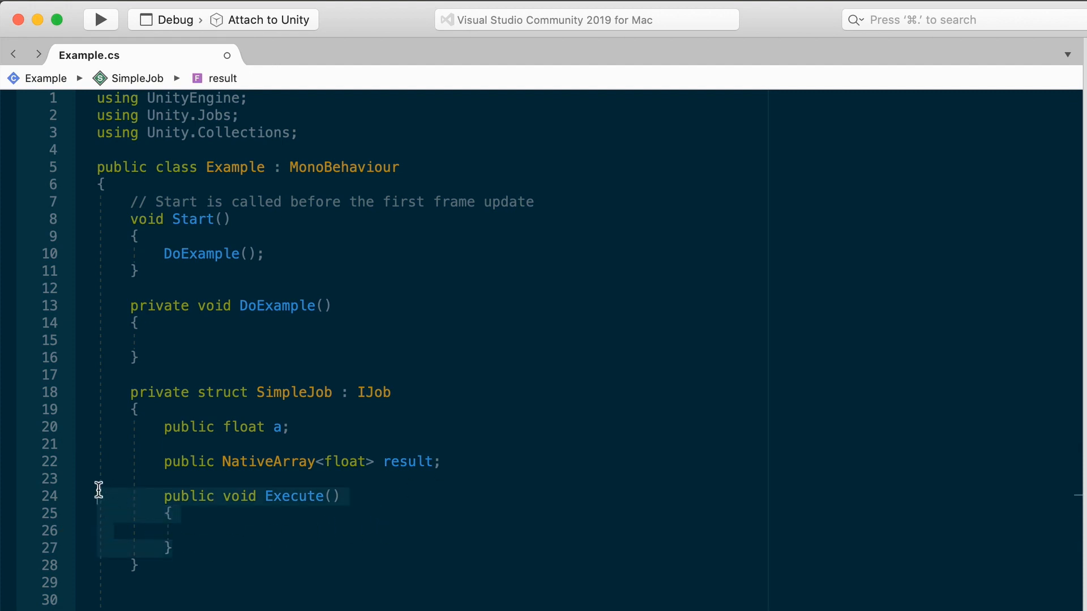
mouse_move(815, 390)
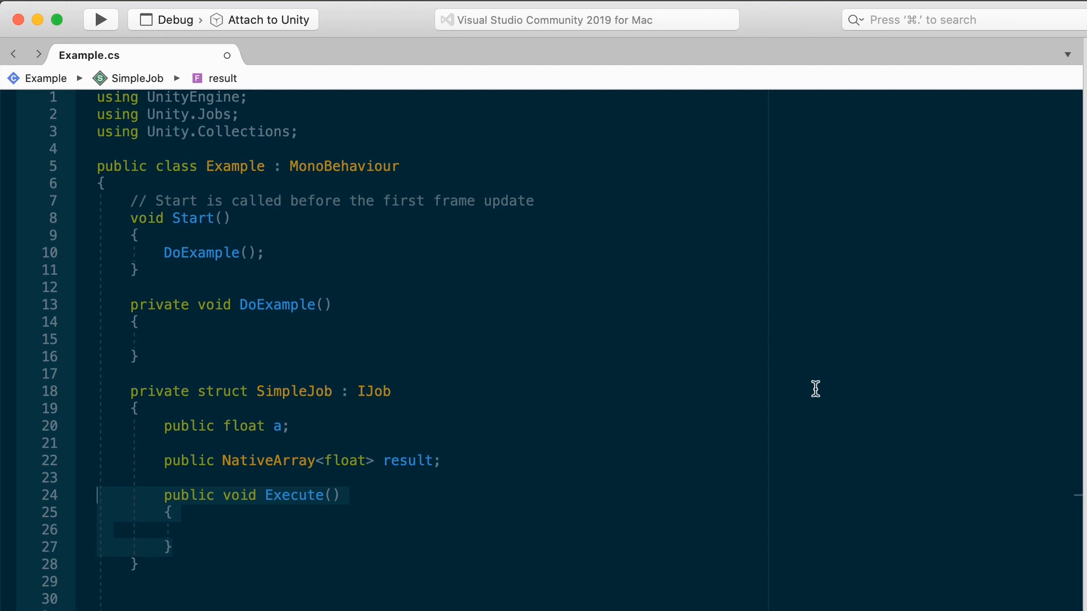
scroll("down", 3)
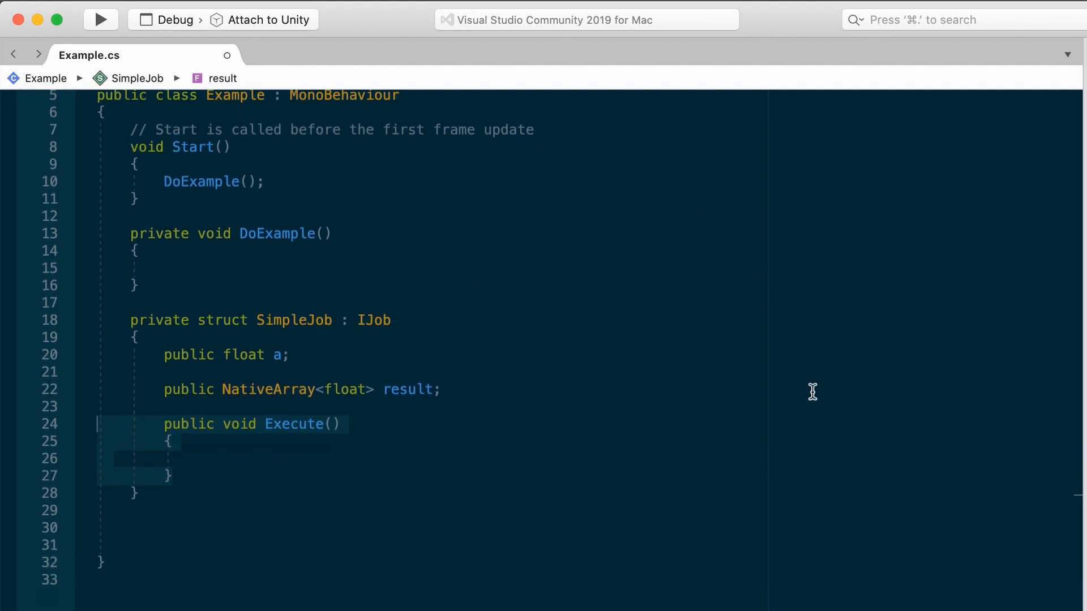
mouse_move(616, 469)
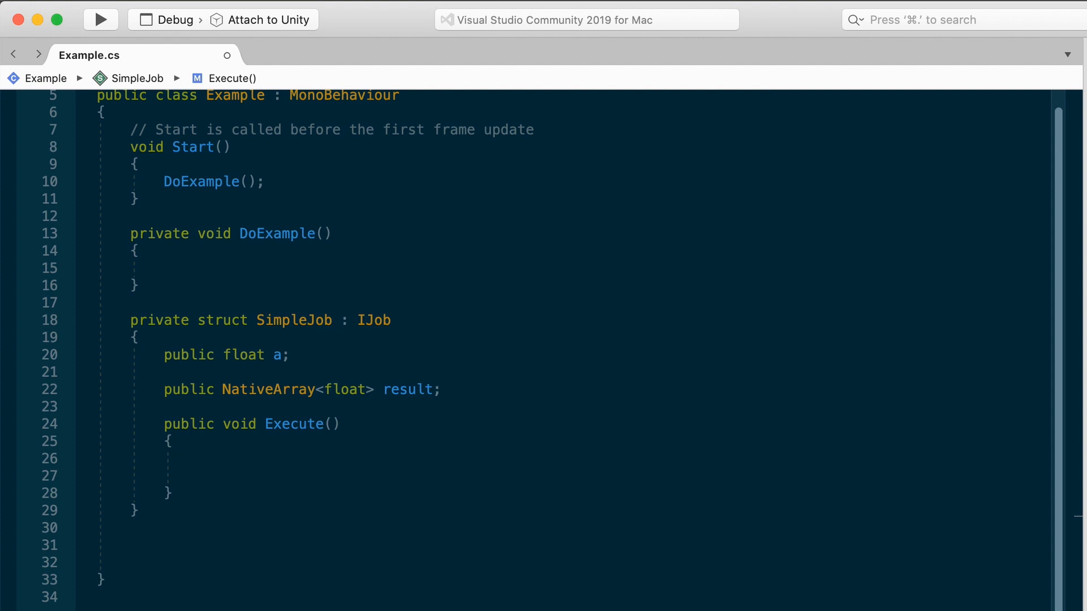
Step: Write result[0] = a; inside SimpleJob's Execute method
type("result")
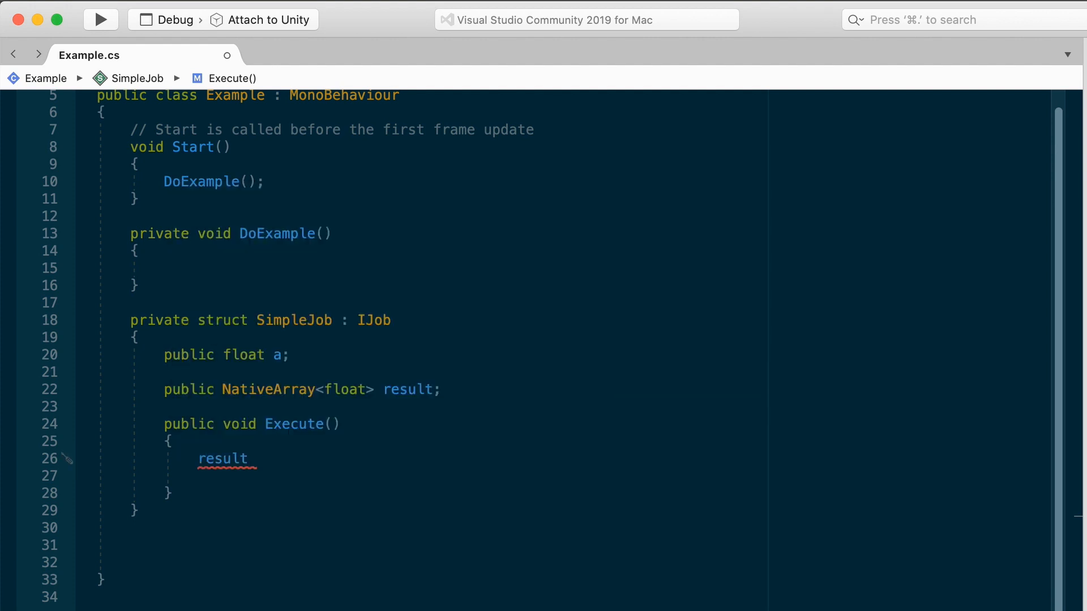
type("[0] = a;")
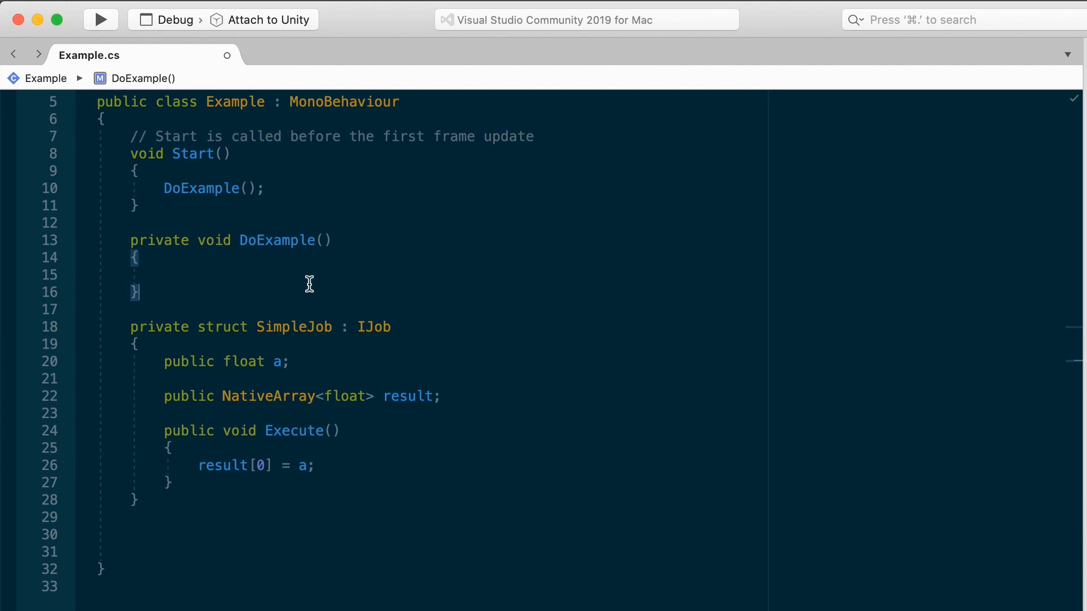
Step: Outline DoExample with // instantiate, // initialize and // schedule comments
type("// i")
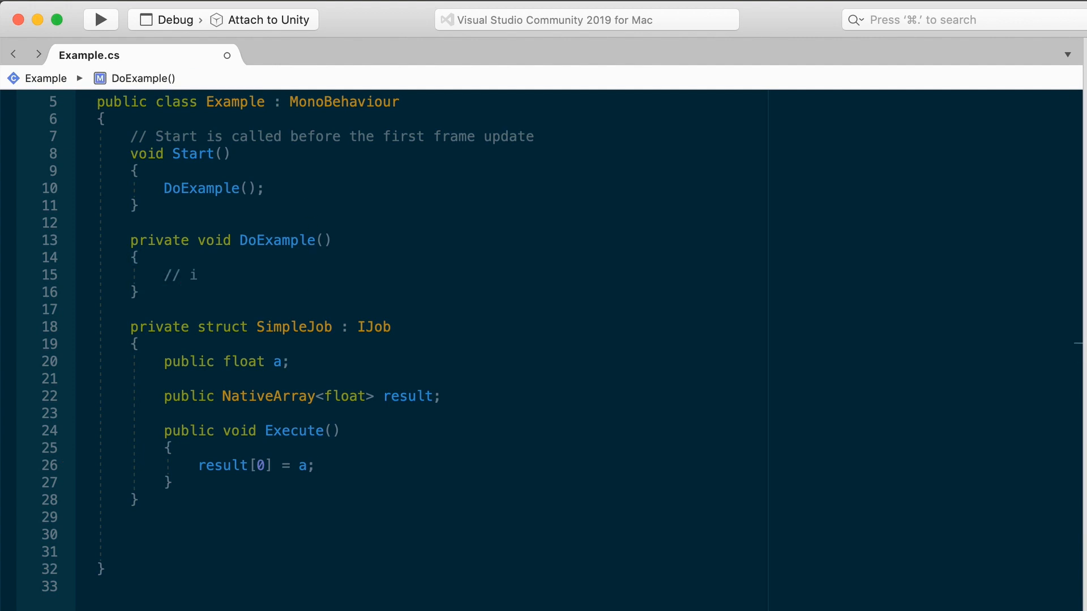
type("nstantiate")
type("//")
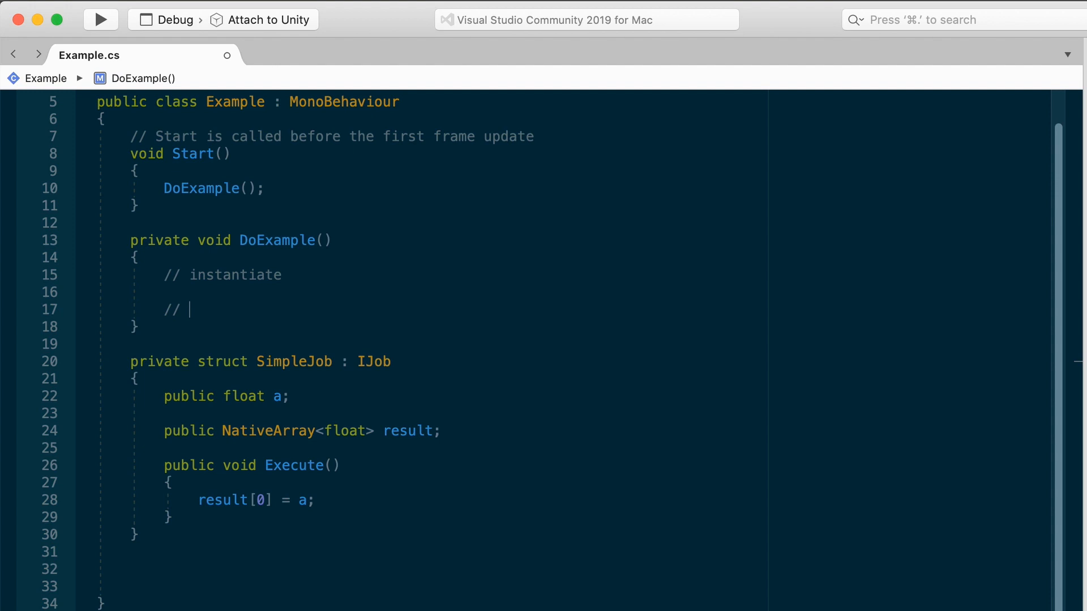
type("initialize")
type("// sch")
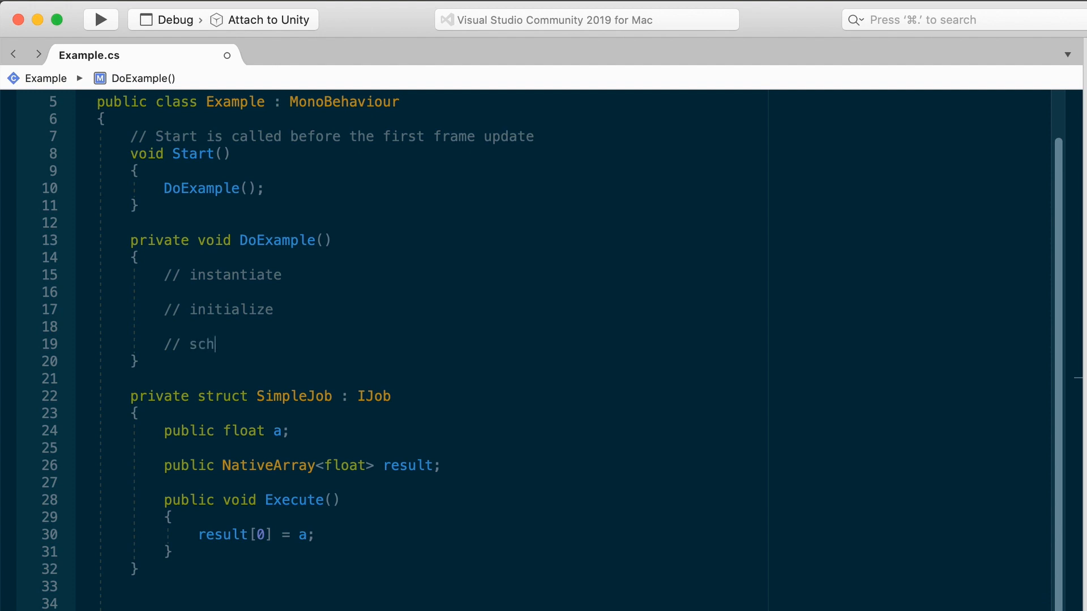
type("edule")
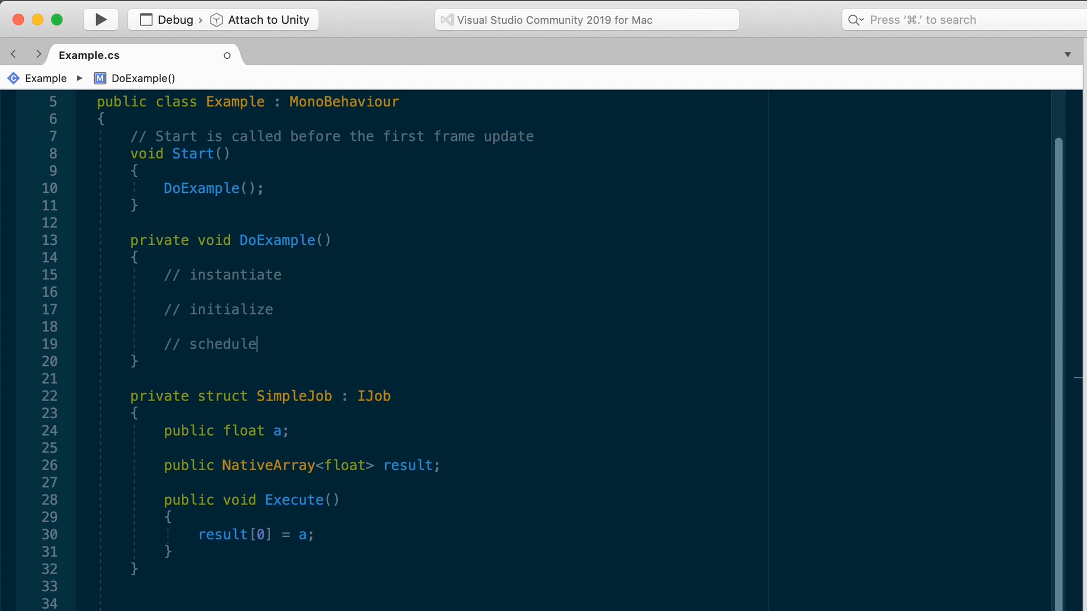
mouse_move(309, 276)
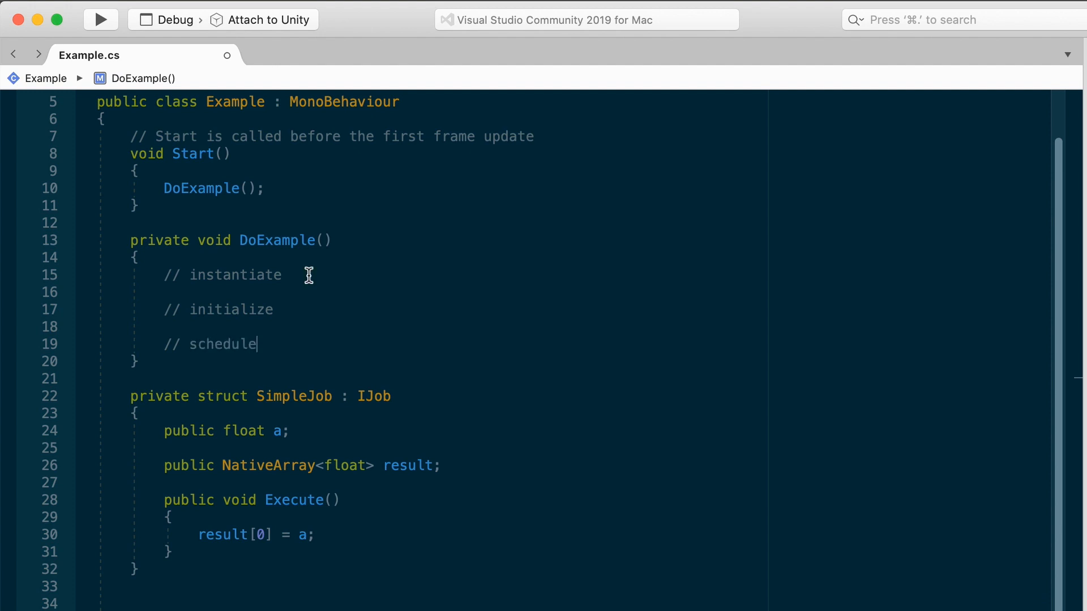
key("Enter")
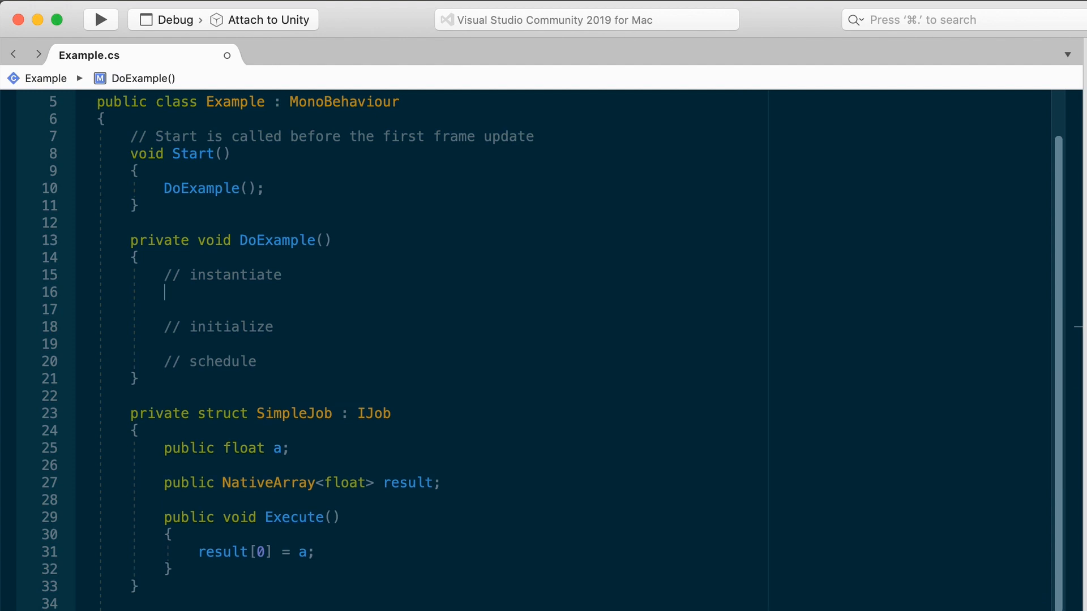
Step: Write SimpleJob myJob = new SimpleJob(); under instantiate and begin myJob under initialize
type("SimpleJob my")
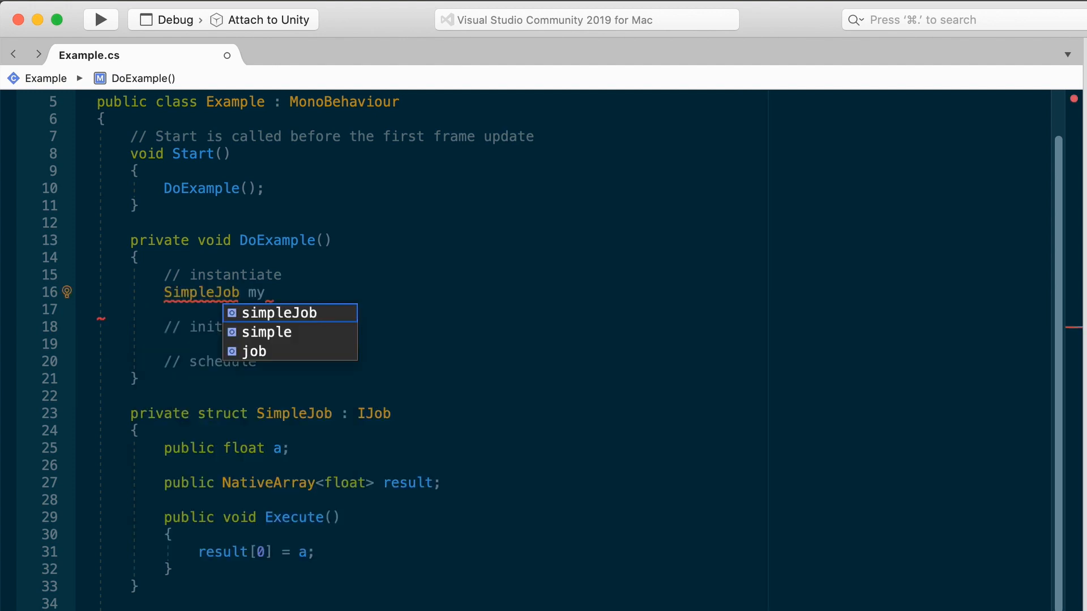
type("Job = new SimpleJob();")
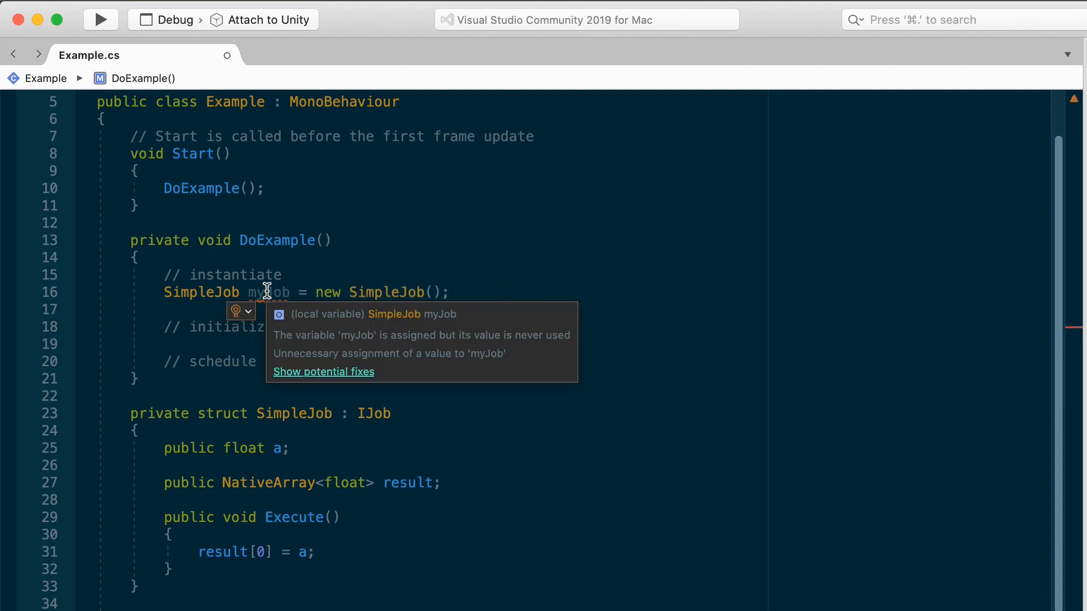
mouse_move(519, 295)
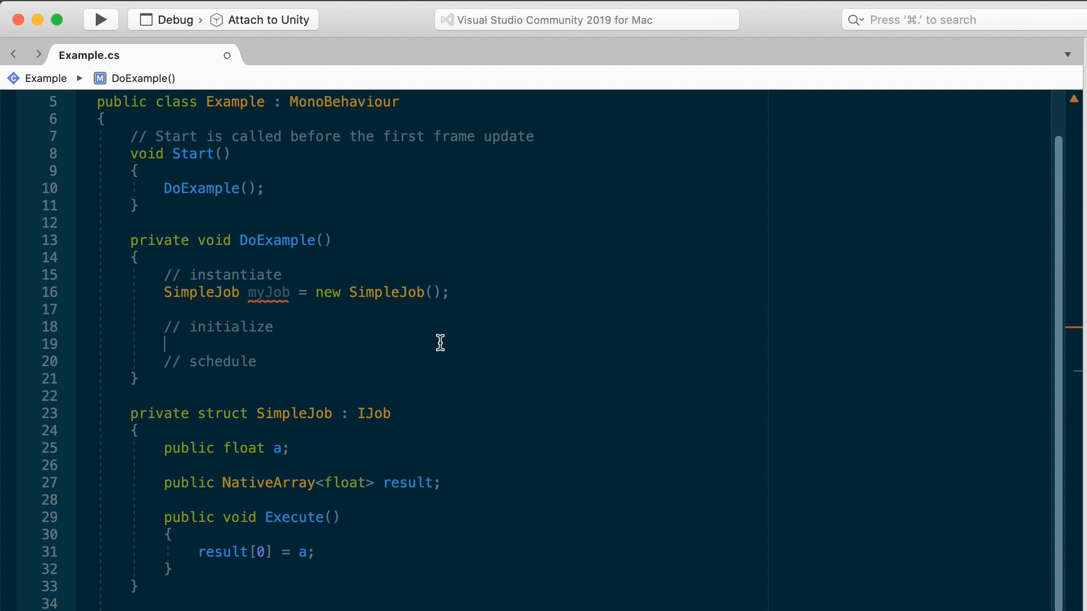
type("myJob")
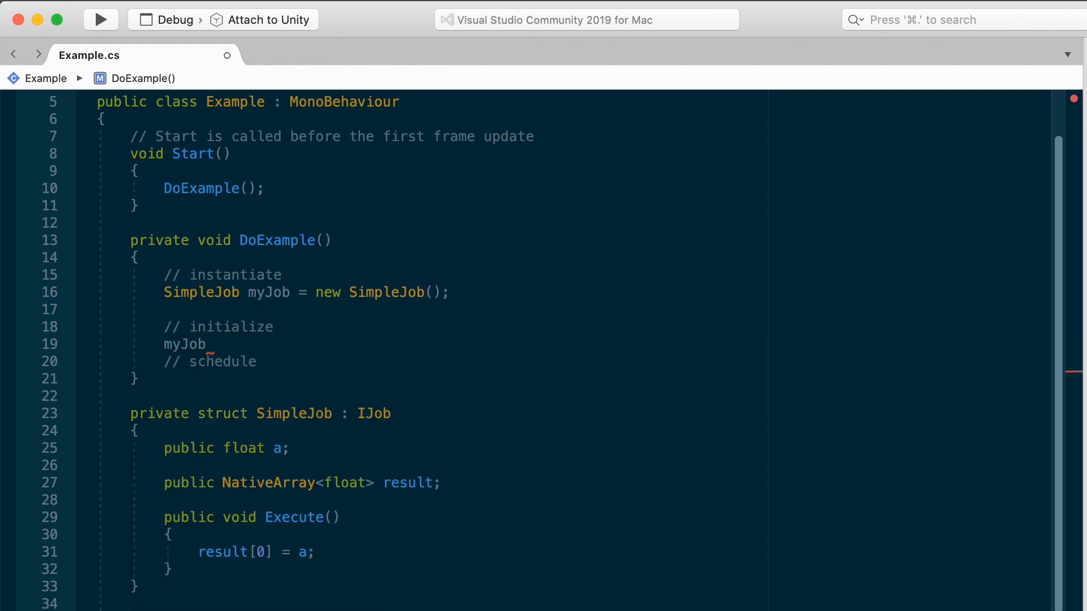
Step: Set myJob.a = 5f; and start myJob.result = new NativeArray<float>(1, …)
type(".a")
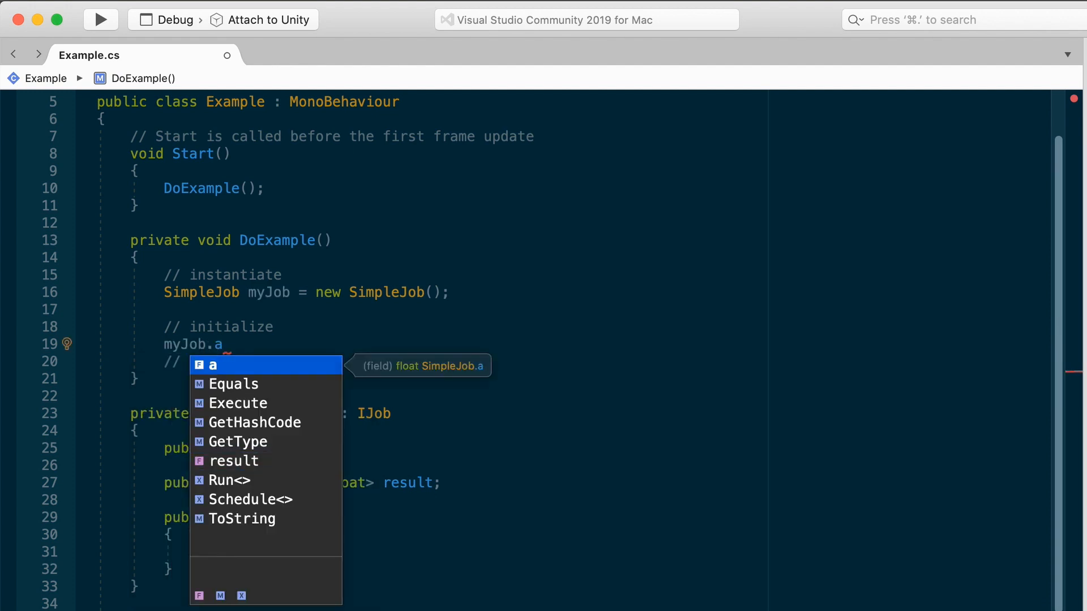
type("= 5f;")
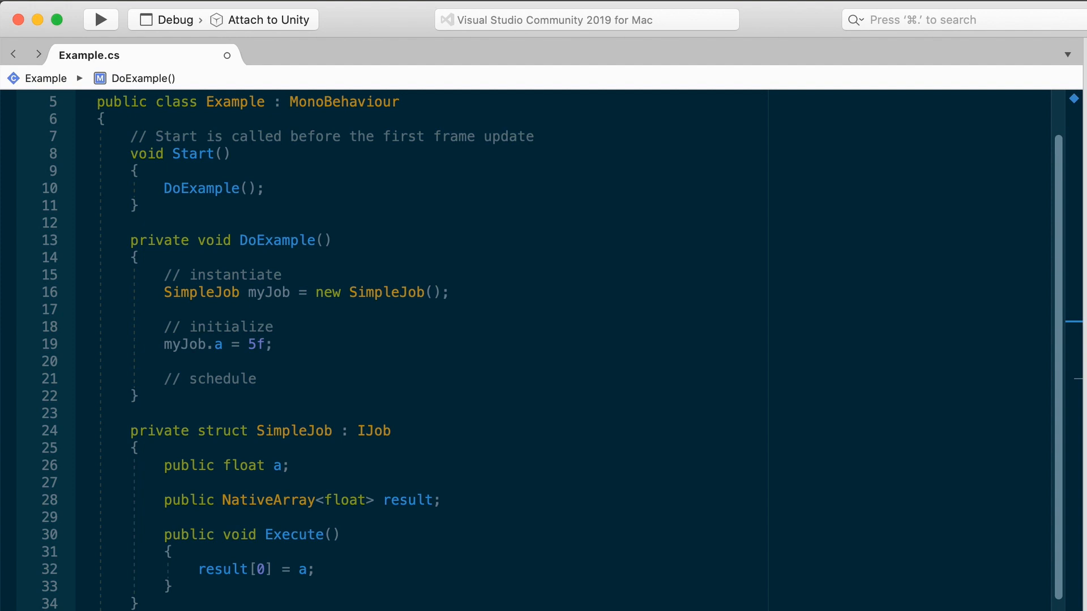
type("myJob.result = new N")
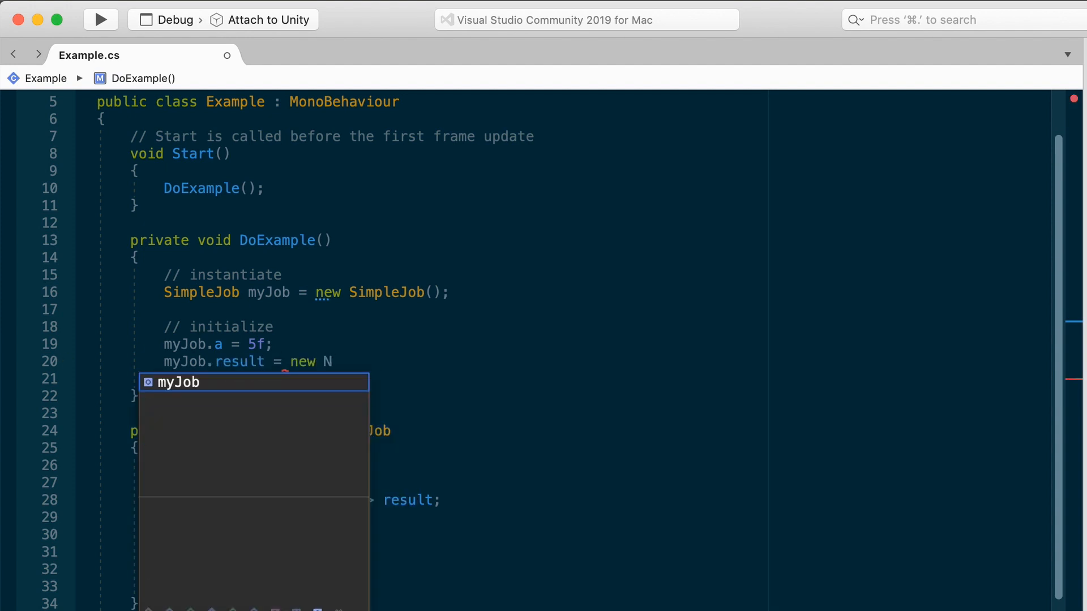
type("ativeArray")
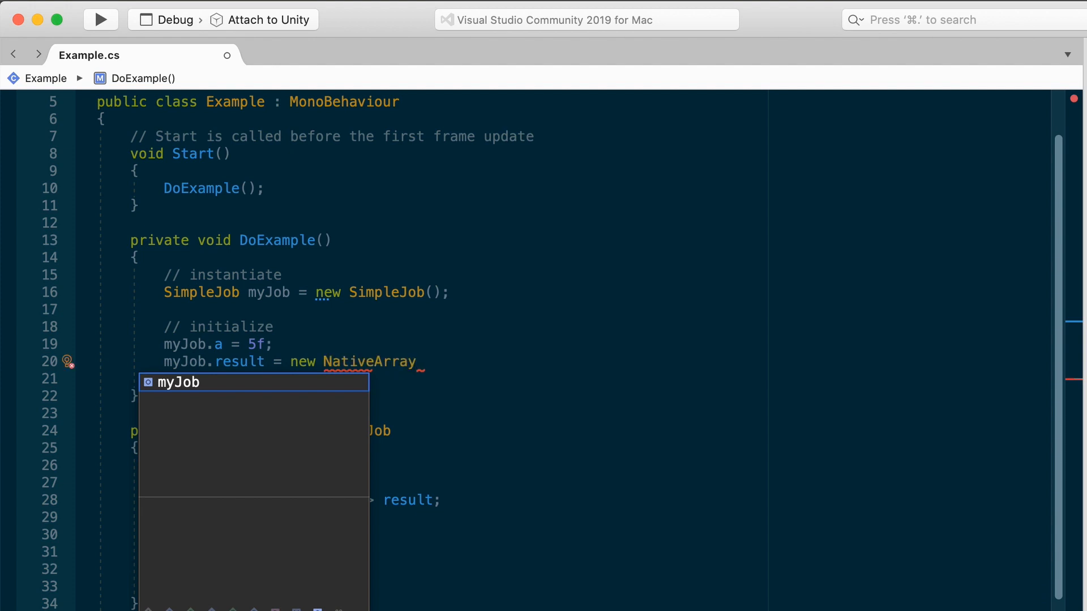
type("<float>")
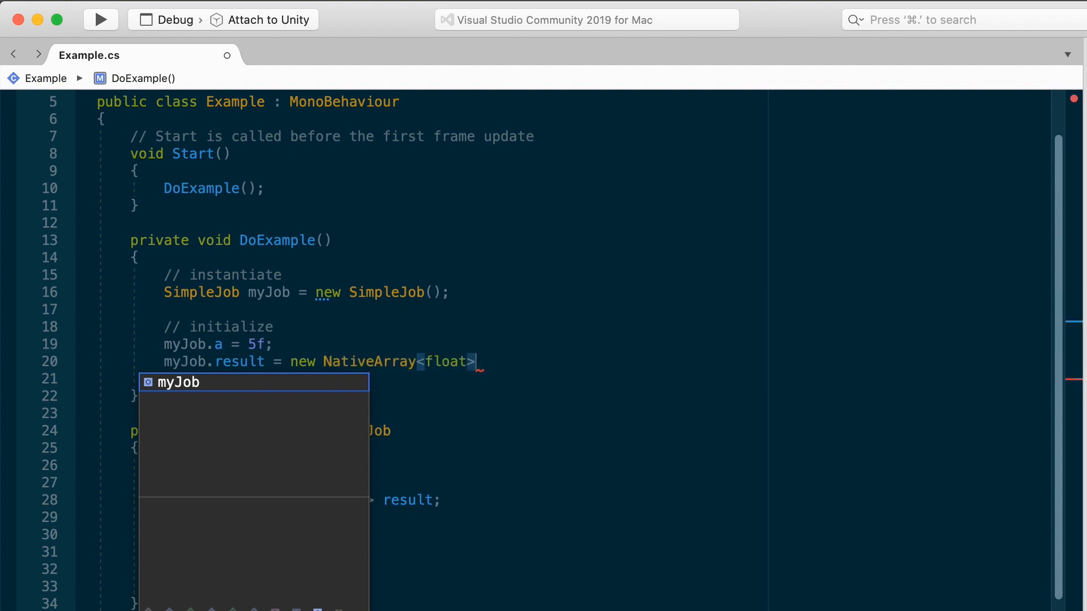
type("();")
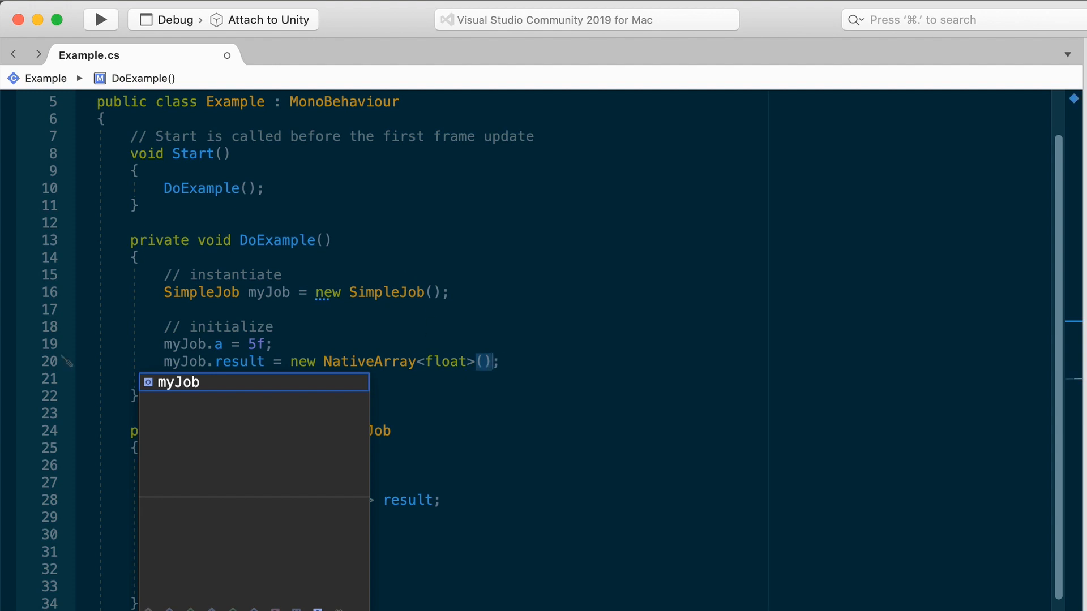
type("1,")
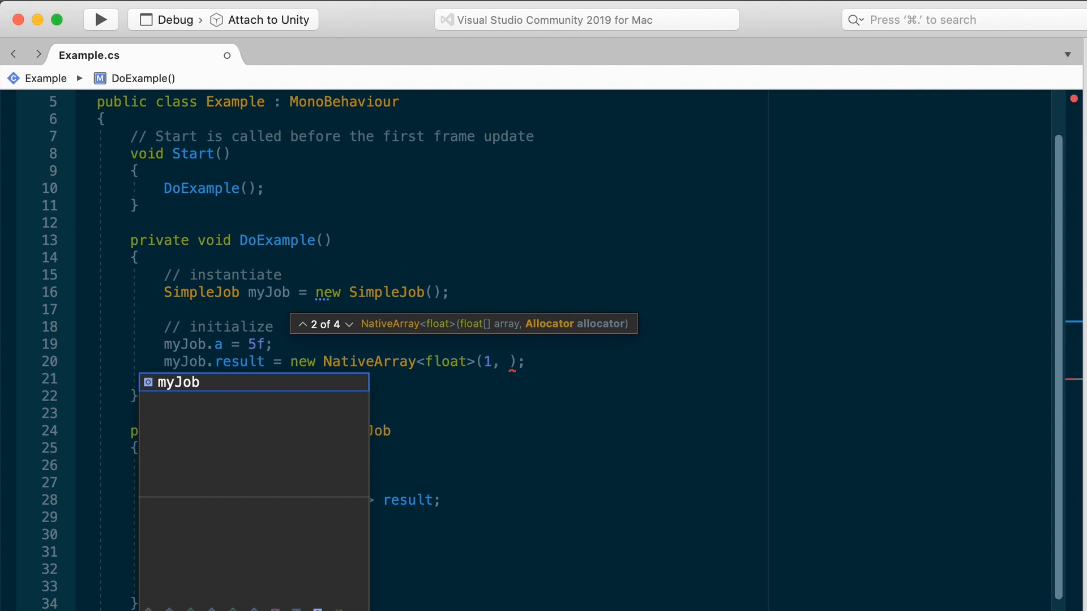
Step: Complete myJob.result as new NativeArray<float>(1, Allocator.TempJob) and start a new line below it
type("Allocator.")
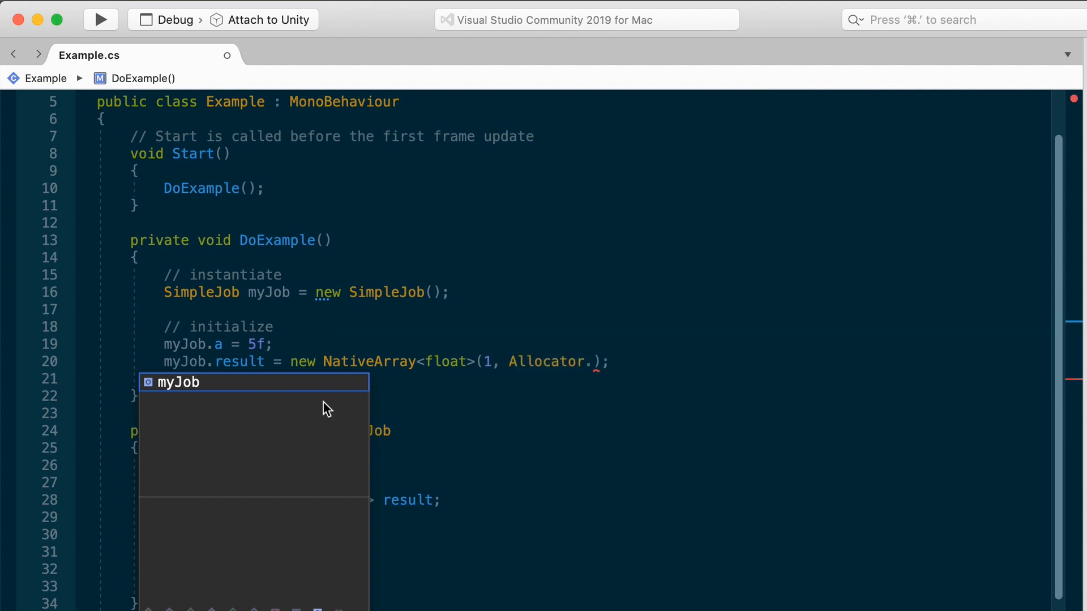
double_click(544, 362)
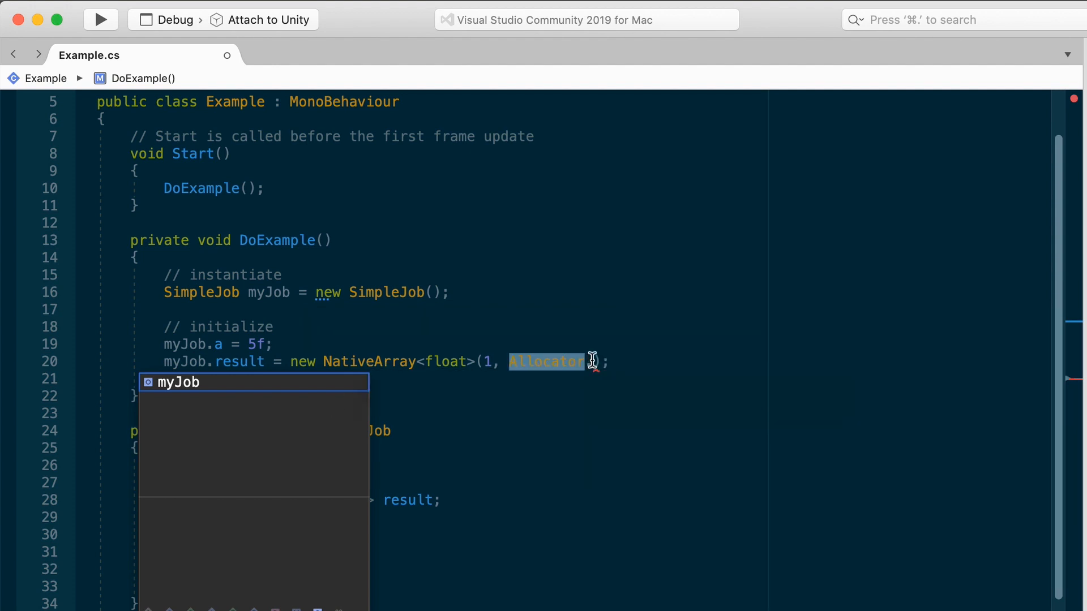
type(".")
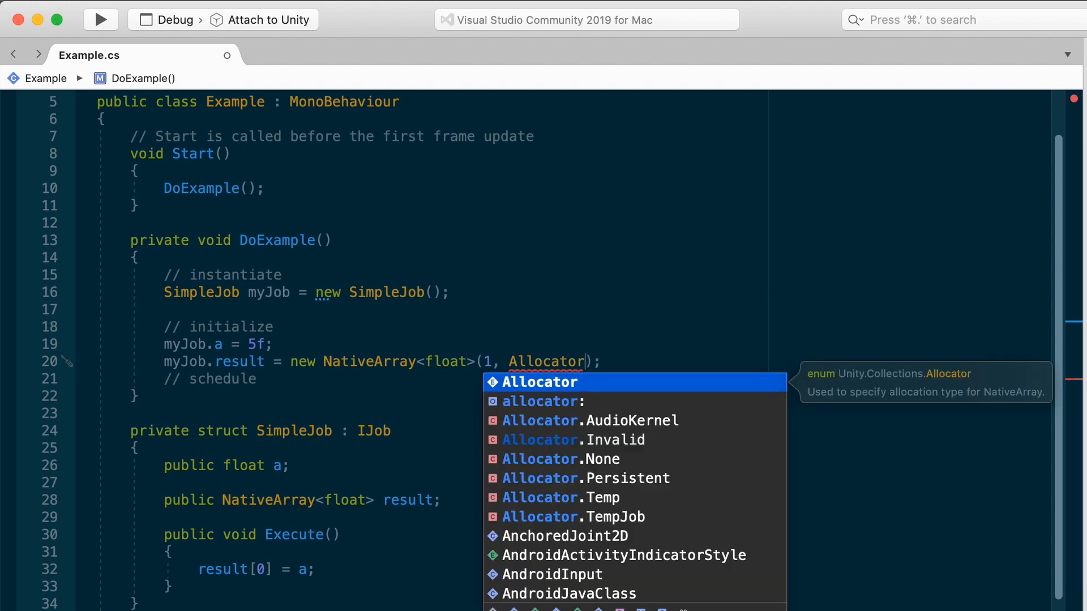
key("Down")
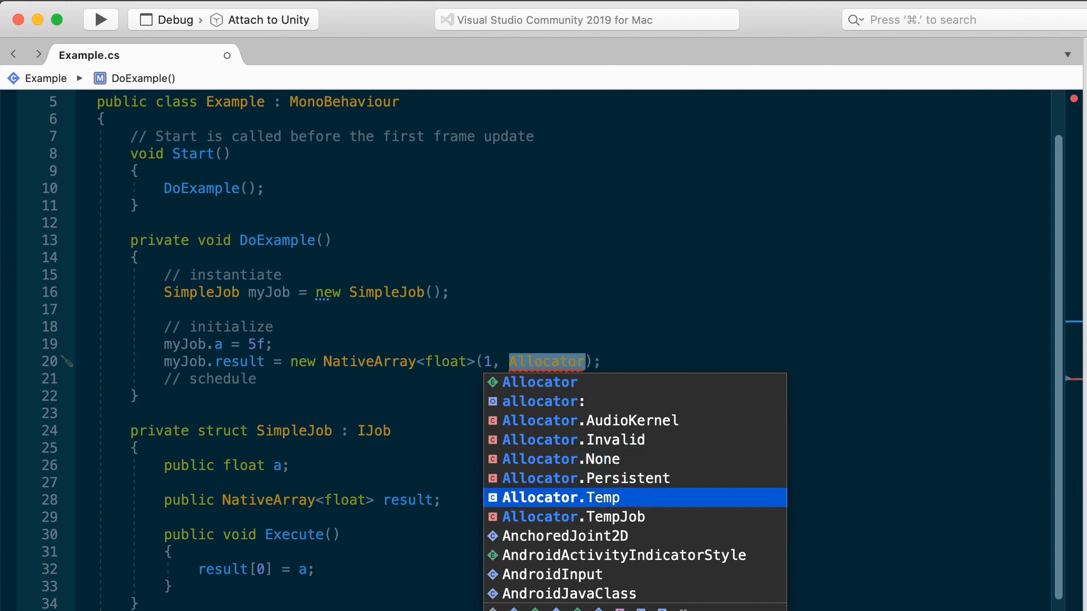
key("Down")
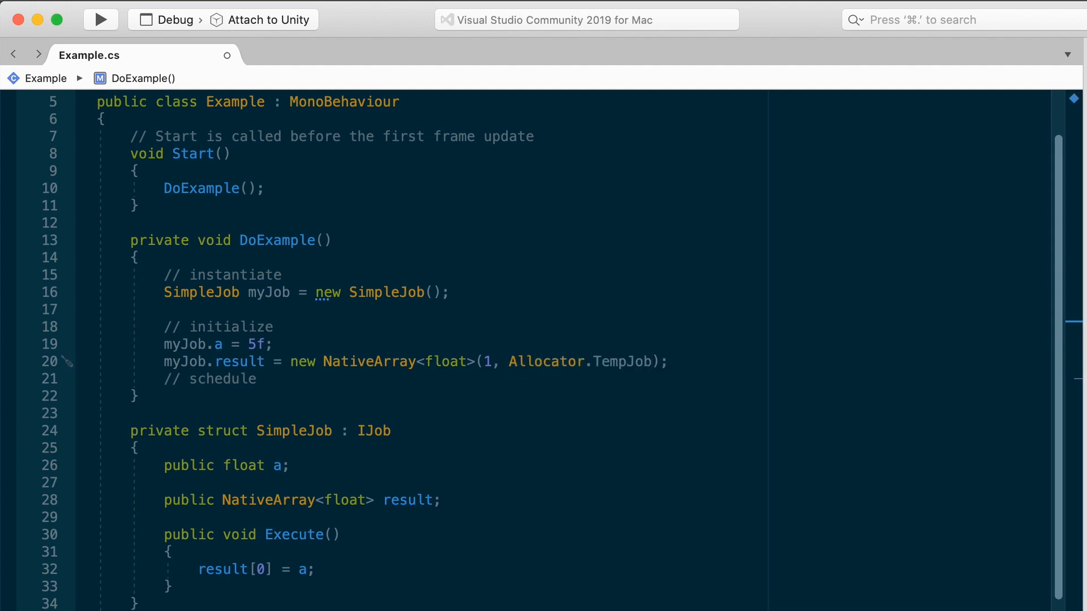
left_click(688, 361)
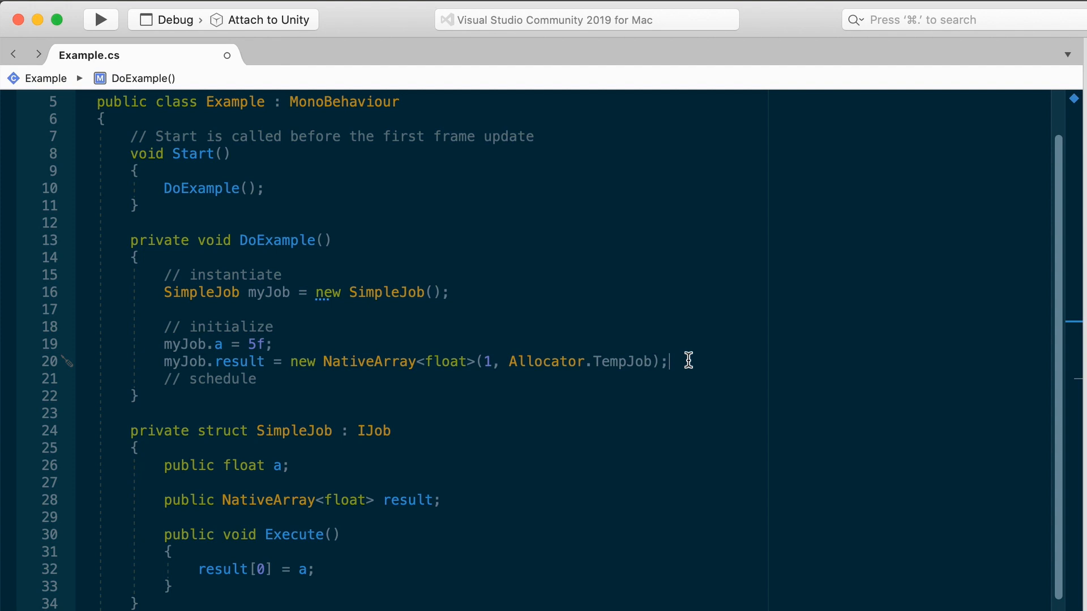
key("Enter")
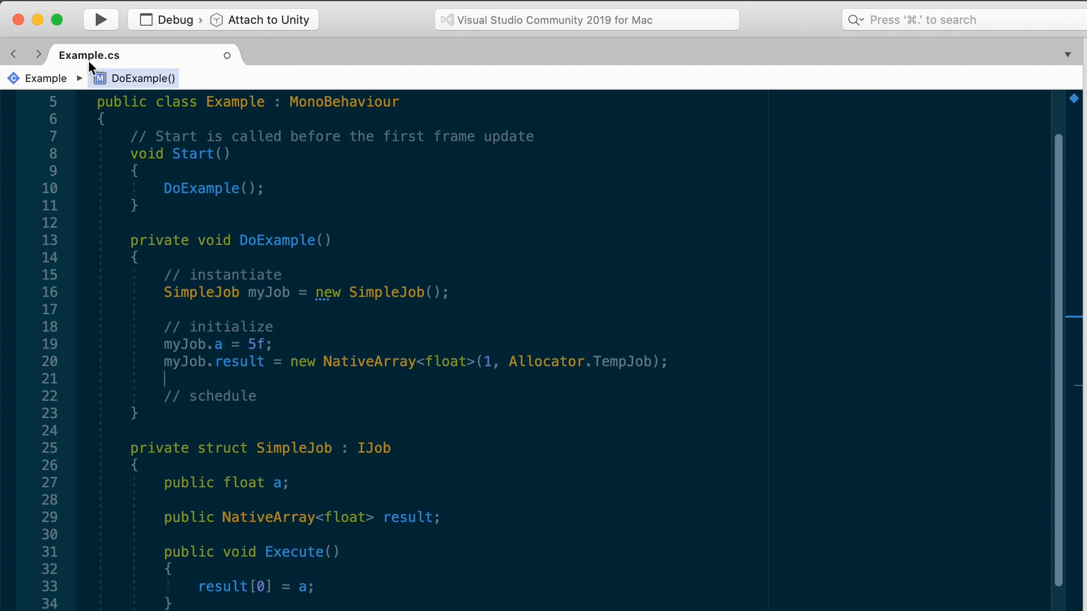
mouse_move(172, 123)
type("result")
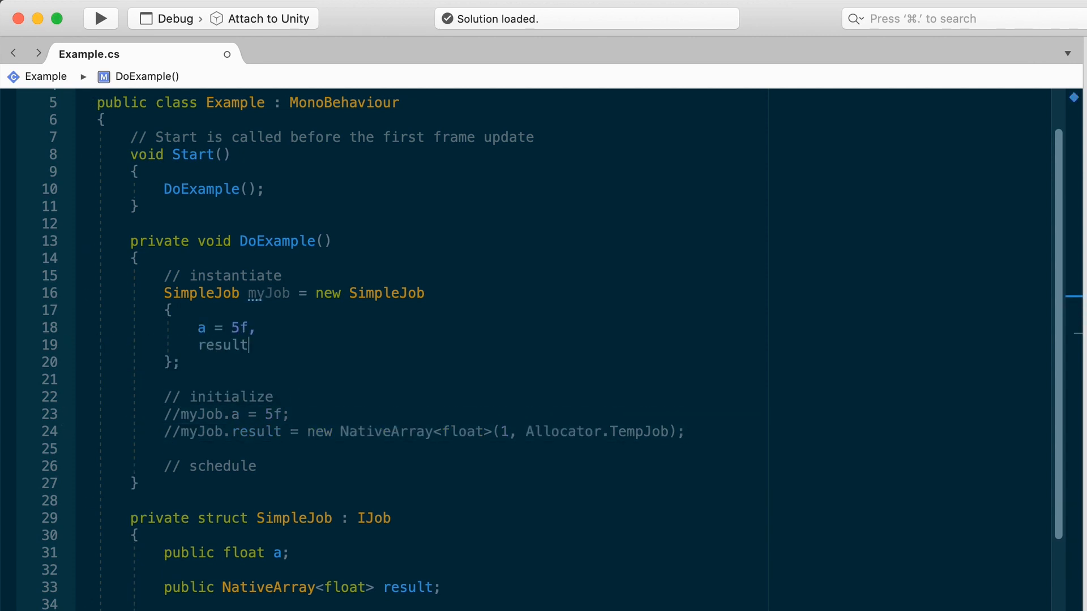
Step: Declare NativeArray<float> resultArray = new NativeArray<float>(1, Allocator.TempJob) at the top of DoExample
type("= new NativeArray<float>(1, Allocator.TempJob")
left_click(350, 275)
type(" and initializ")
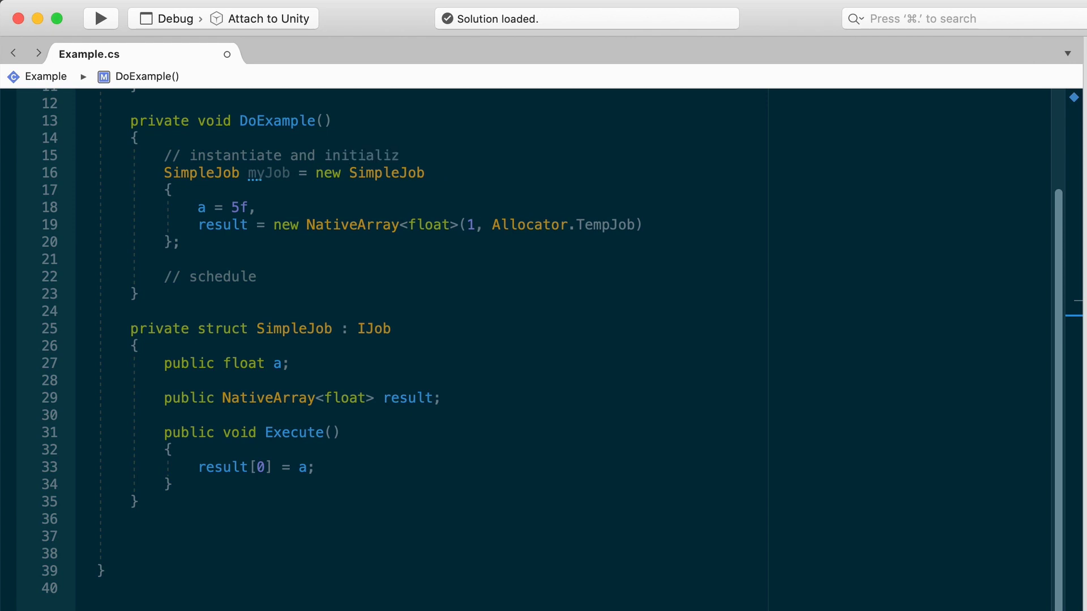
type("NativeArray")
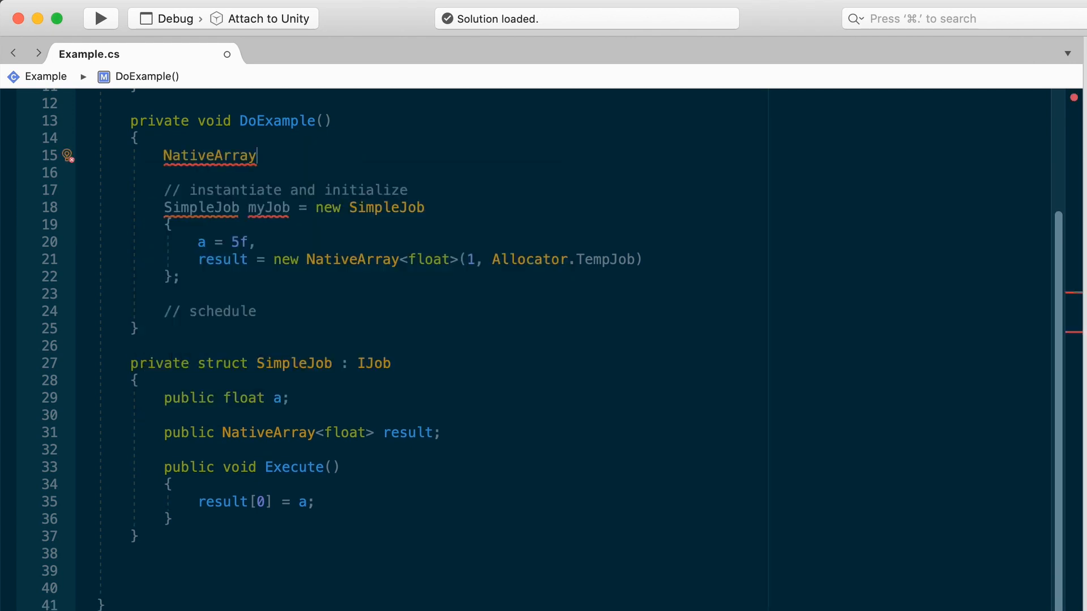
type("<float> resultArray")
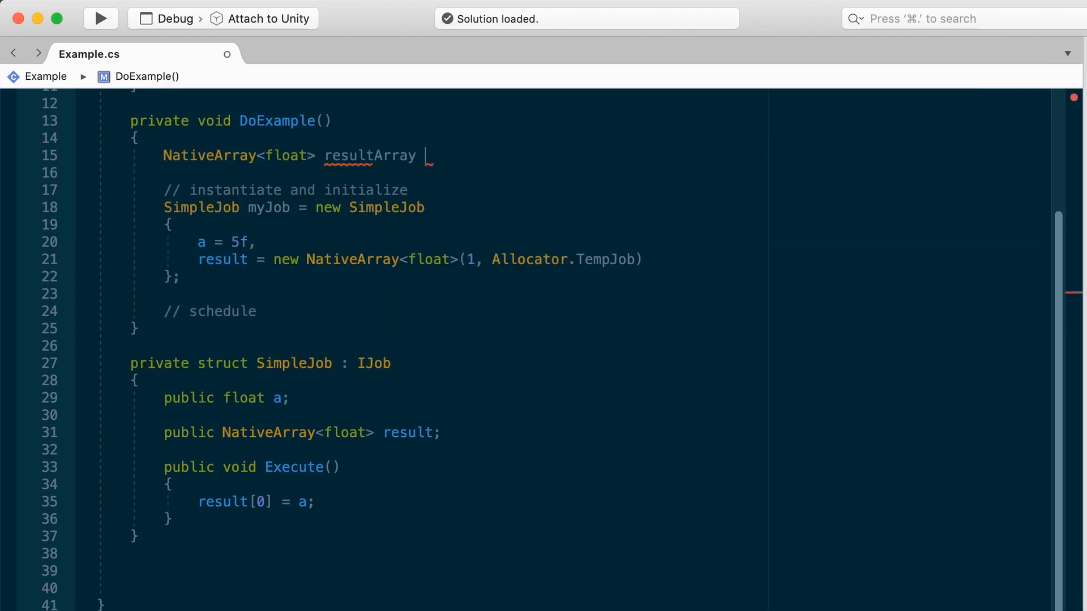
type("= new NativeArray<float>(1, Allocator.TempJob);")
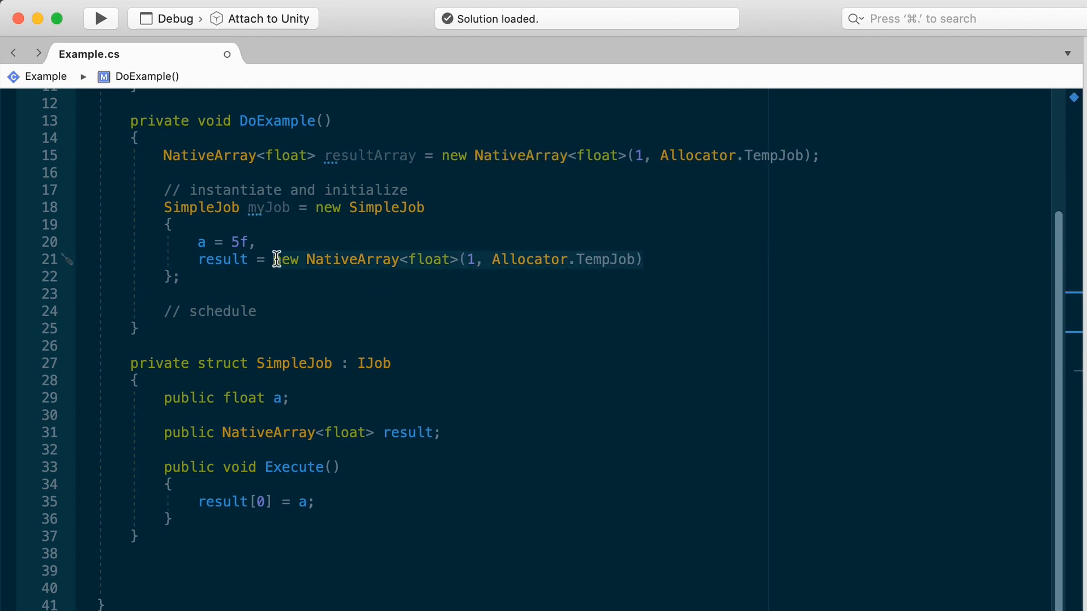
Step: Set myJob's result to resultArray in the initializer and leave empty lines under the schedule comment
type("result = res")
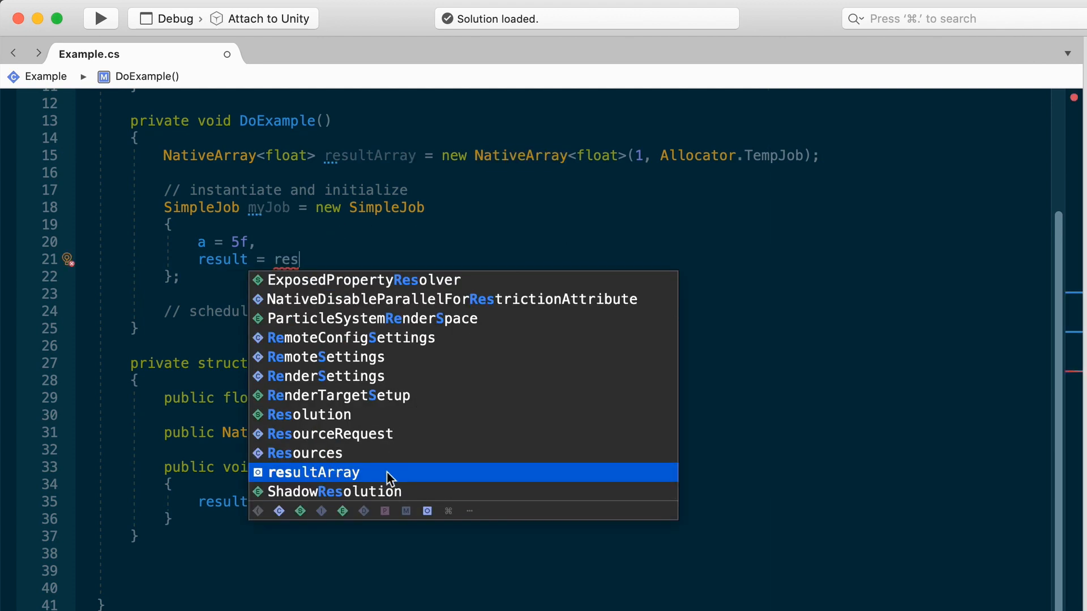
left_click(310, 473)
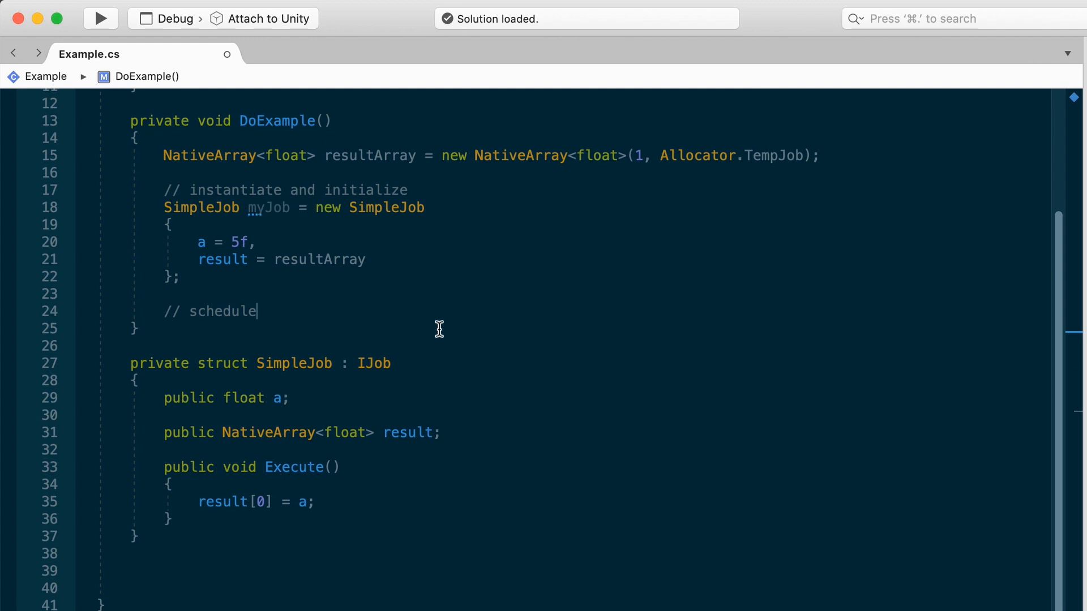
key("Enter")
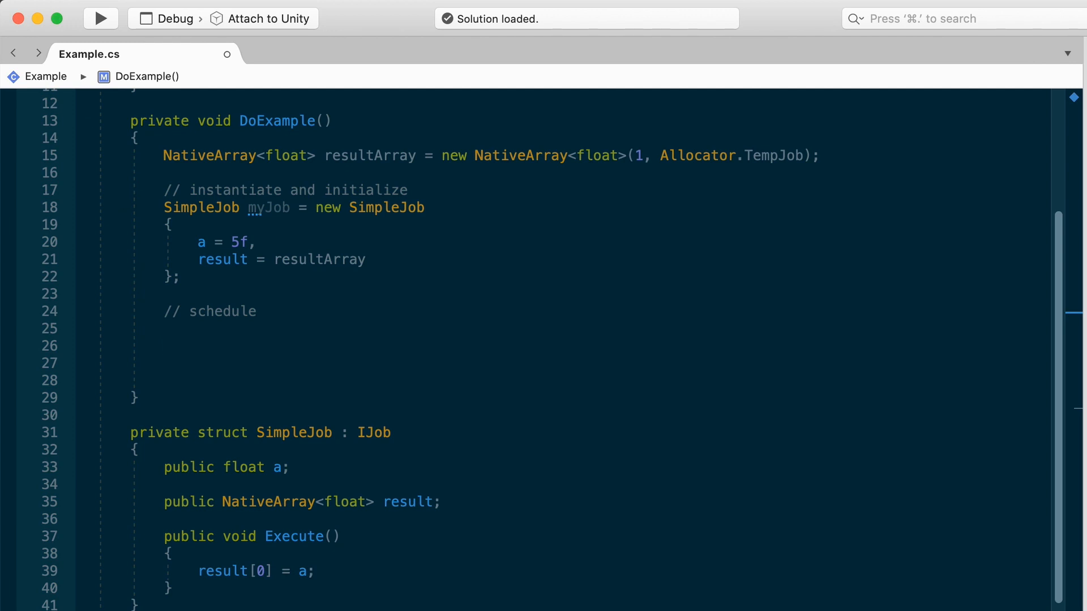
left_click(164, 346)
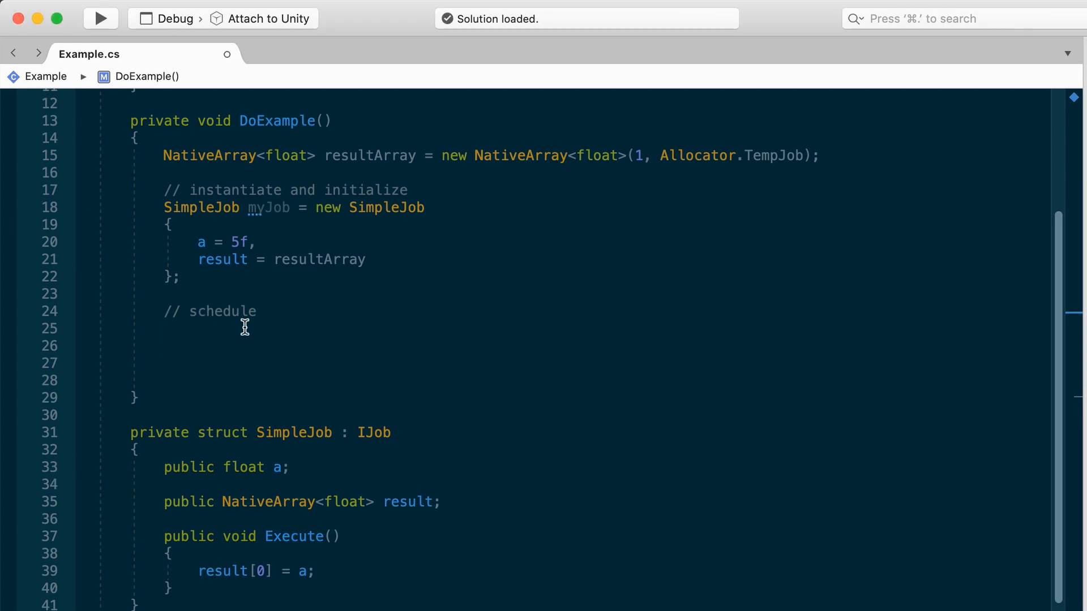
Step: Store myJob.Schedule() in JobHandle handle under the schedule comment
type("myJob.Schedule();")
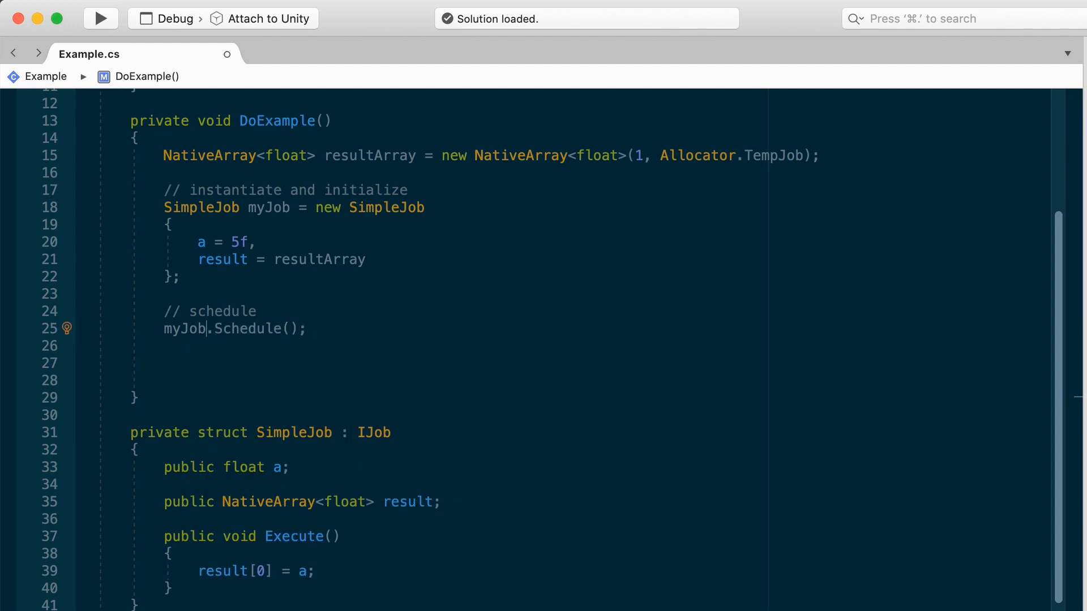
type("JobHandle handle =")
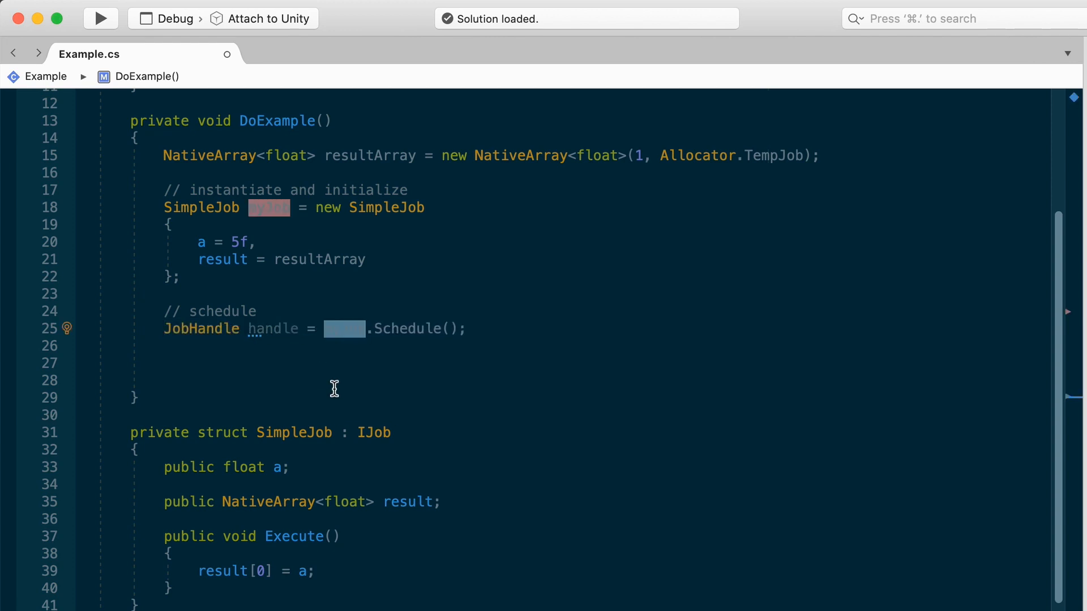
type("myJob")
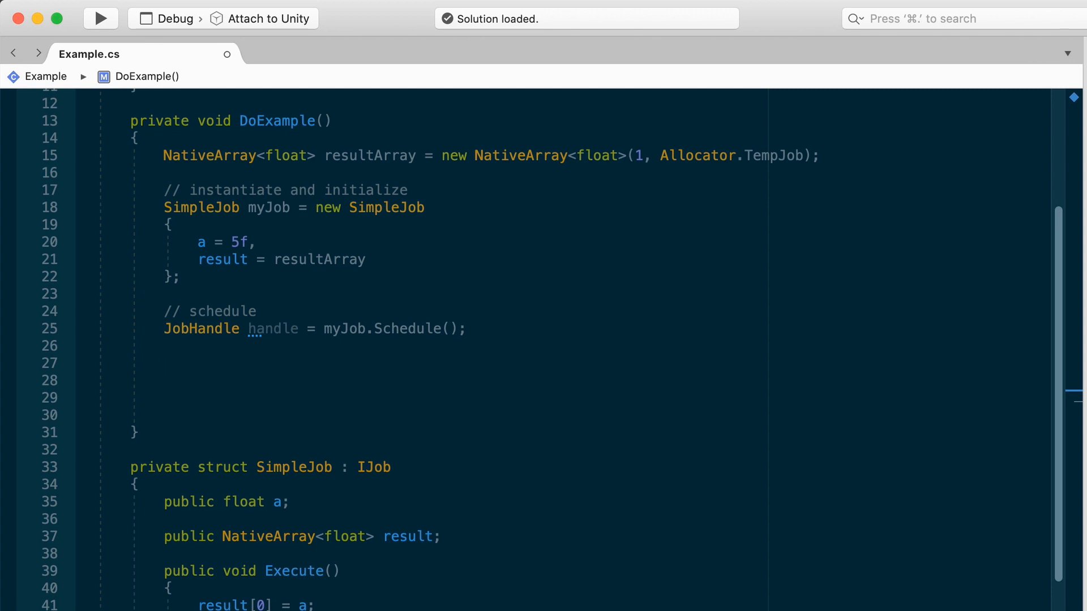
Step: Add the comment '// other tasks to run in Main Thread in parallel'
type("//")
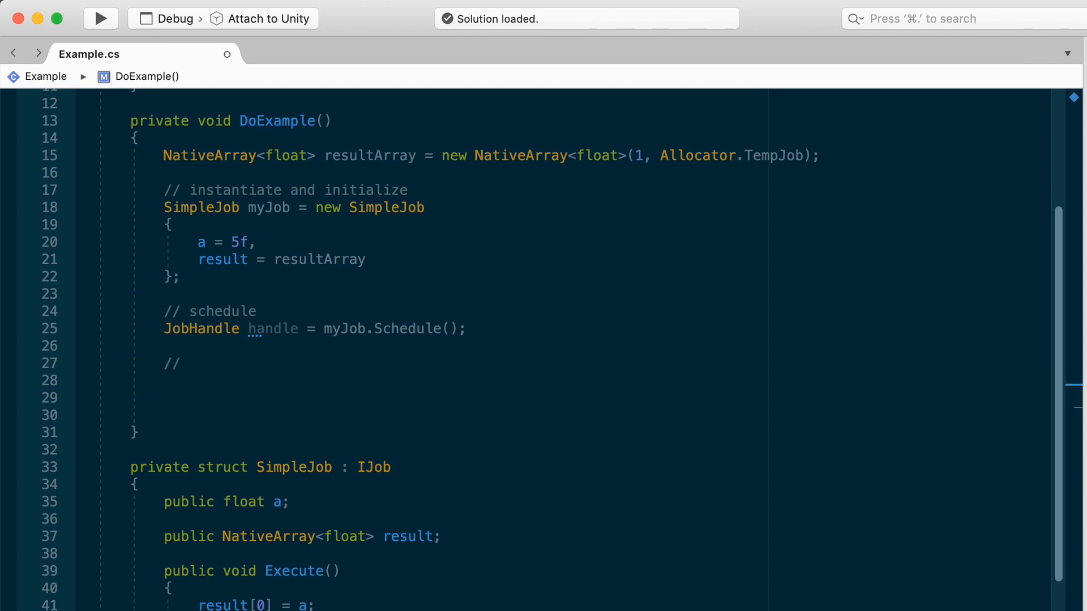
type("other tas")
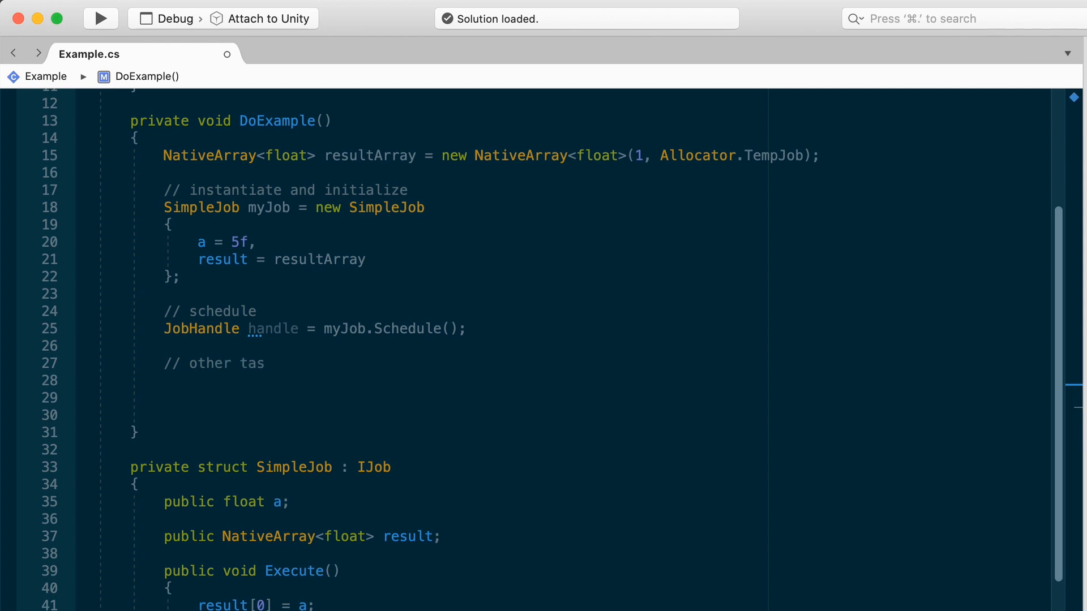
type("ks to run")
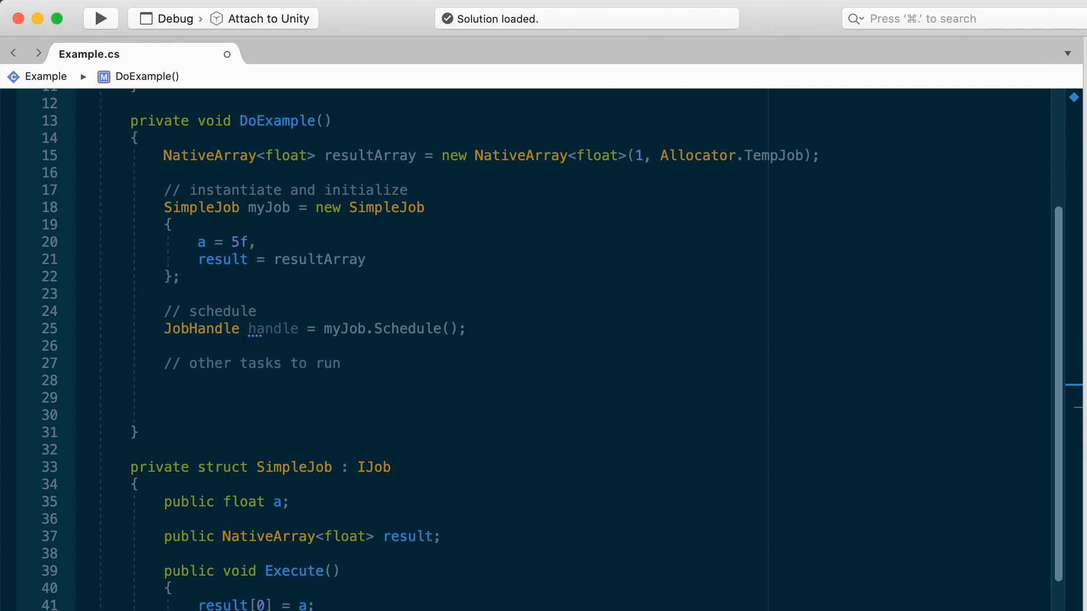
type("in Main Thread in pa")
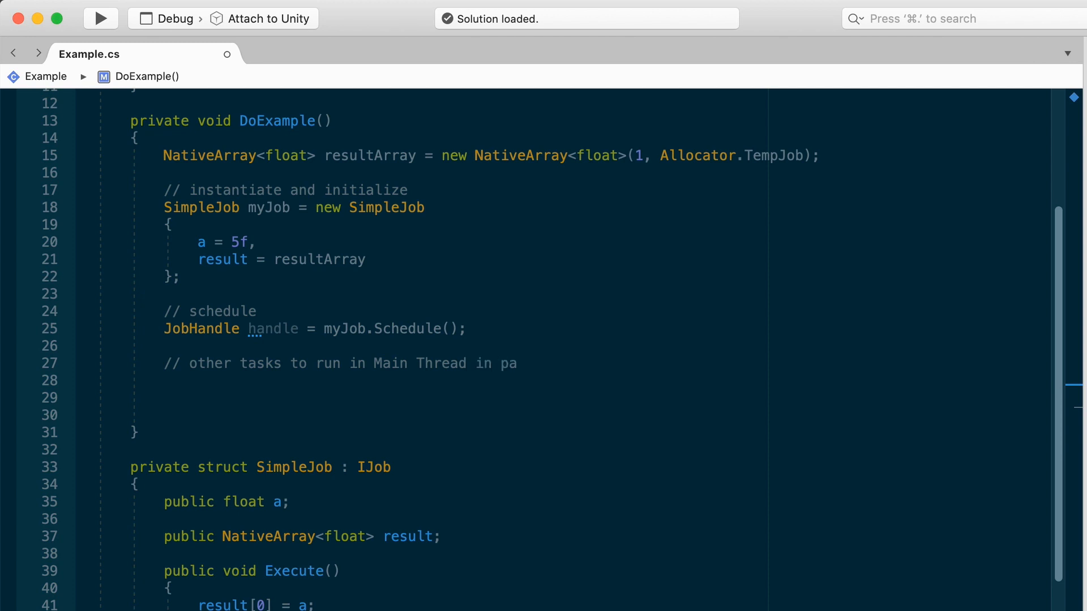
type("rallel")
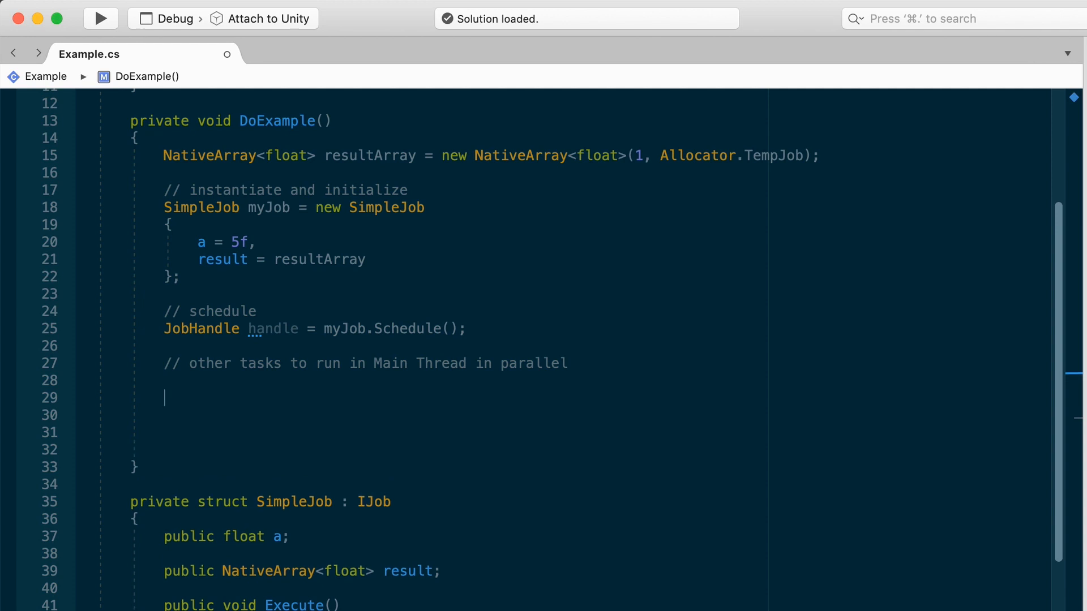
Step: Call handle.Complete() and read resultArray[0] into float resultingValue
type("handle.C")
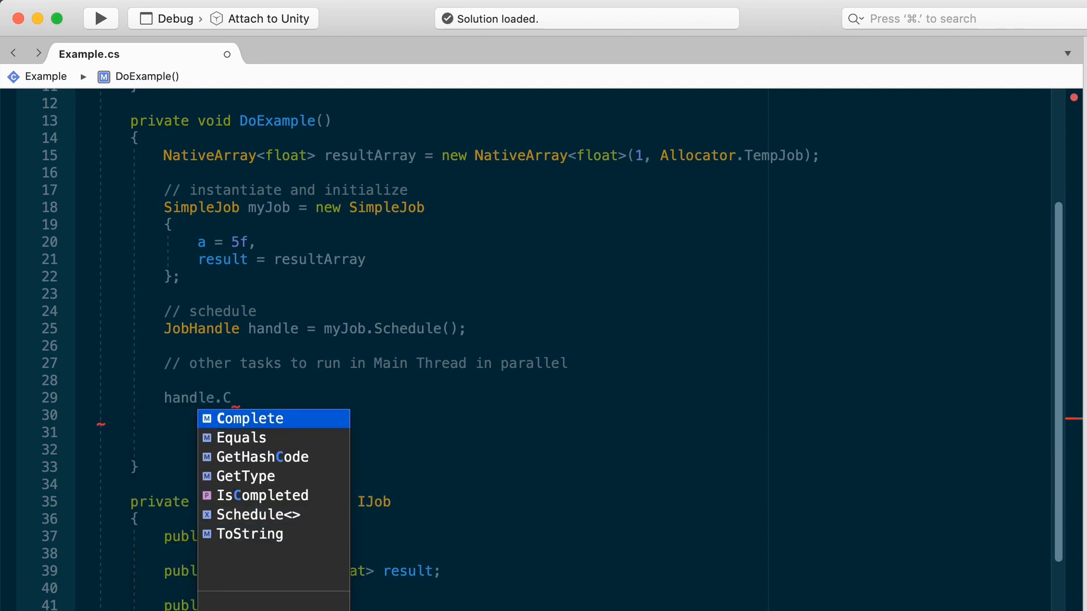
left_click(249, 419)
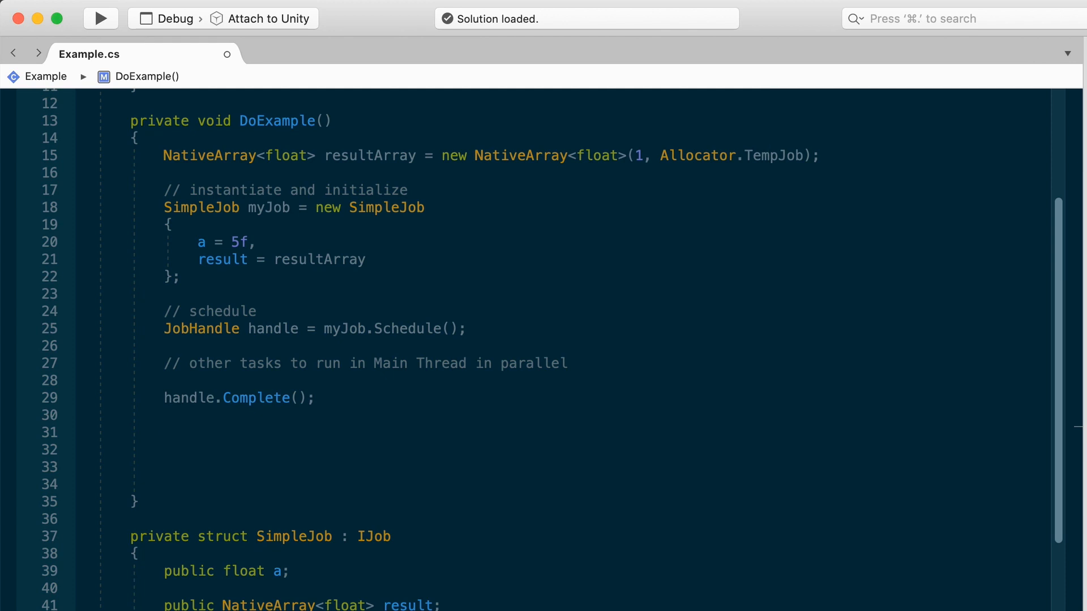
type("float resu")
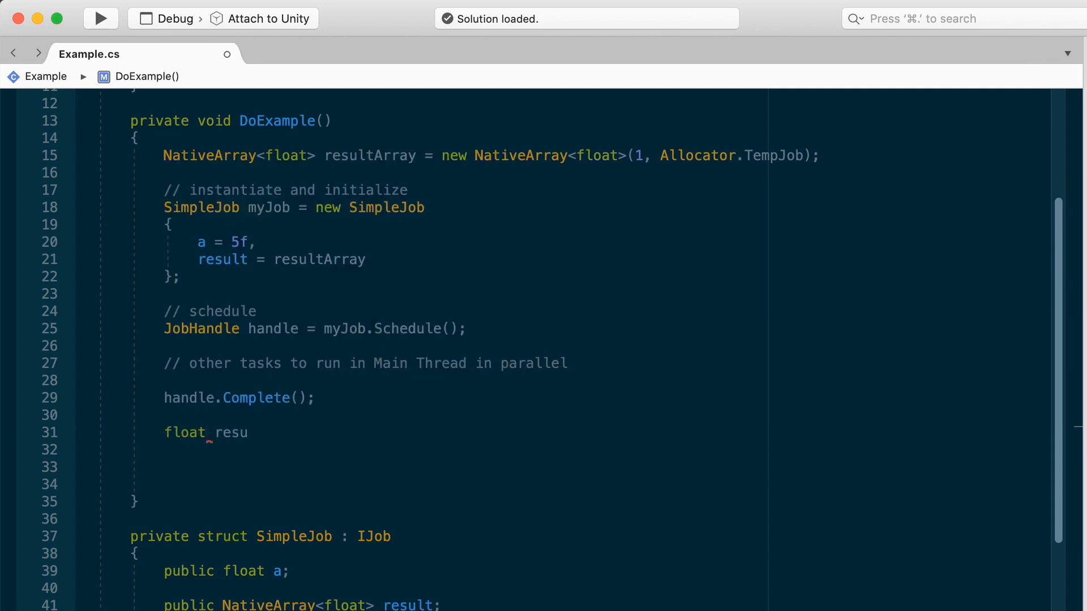
type("ltingValue = res")
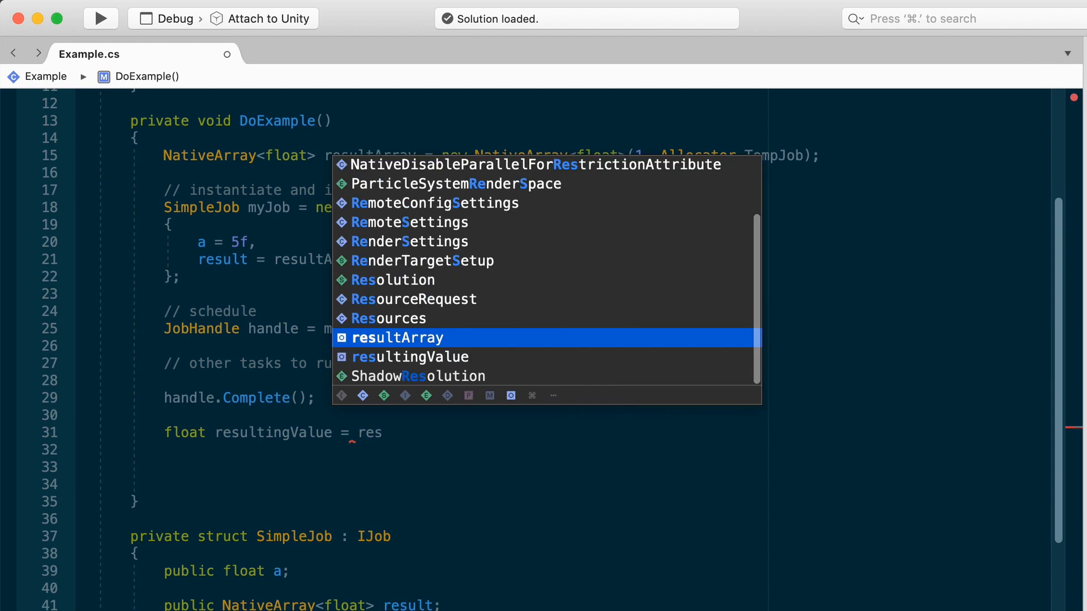
type("ultArray[")
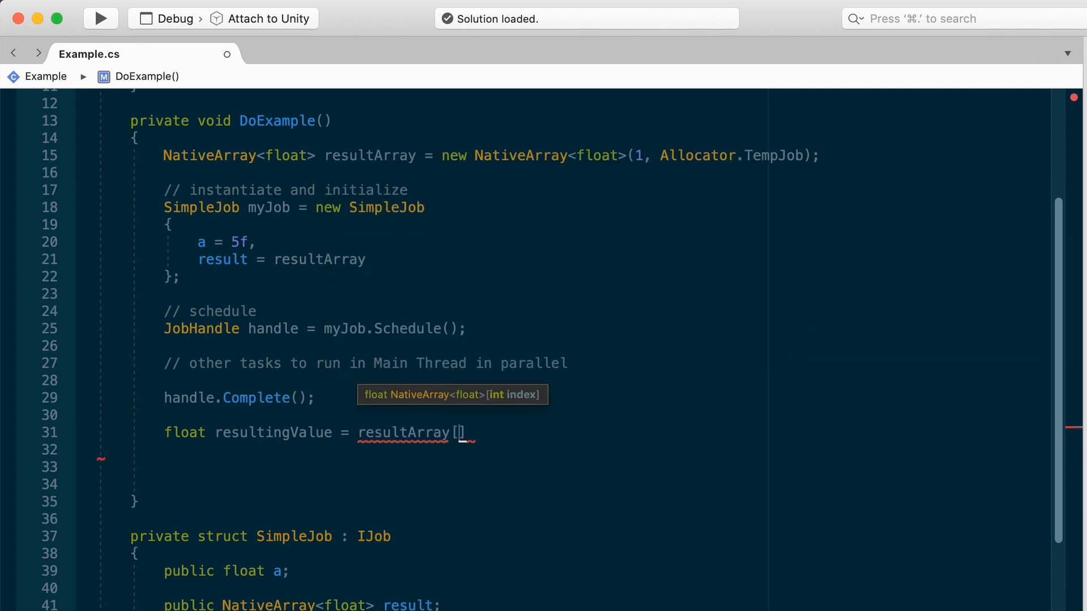
type("0")
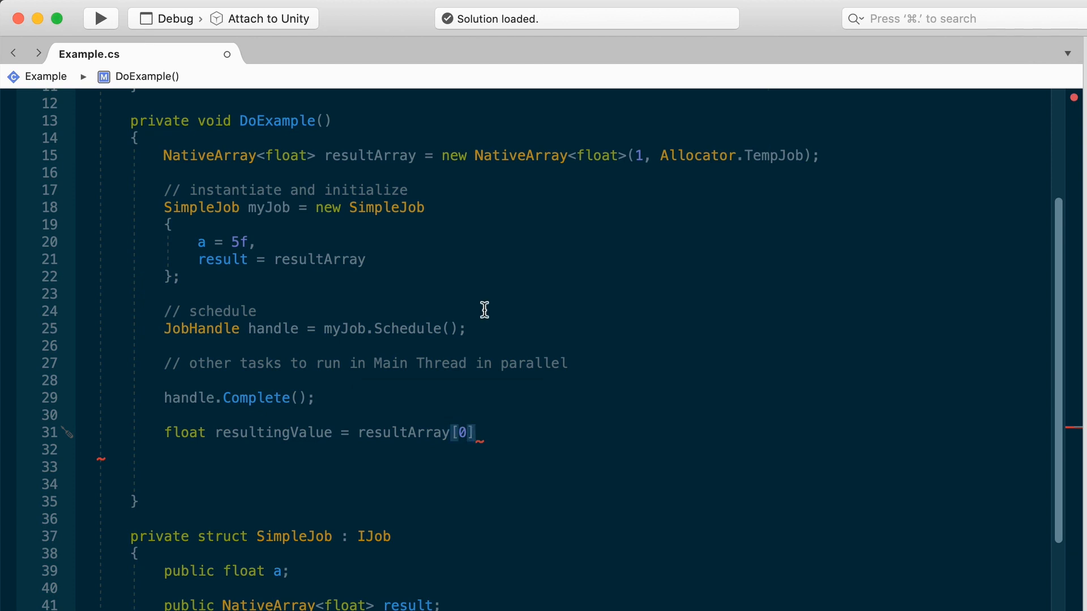
type(";")
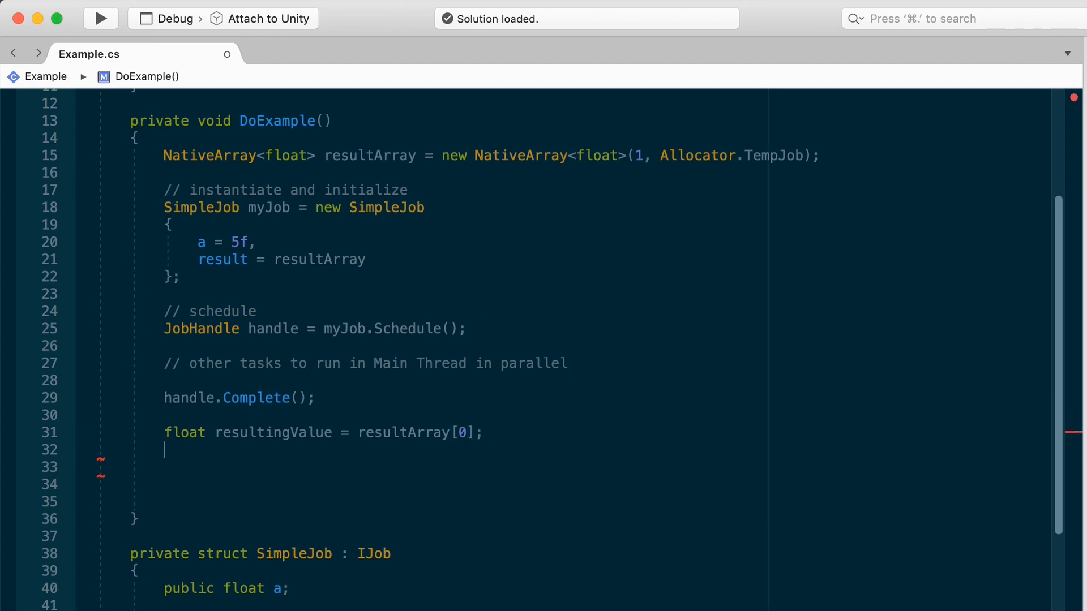
Step: Log "result = " + resultingValue with Debug.Log
type("Debug.Log(\"result =")
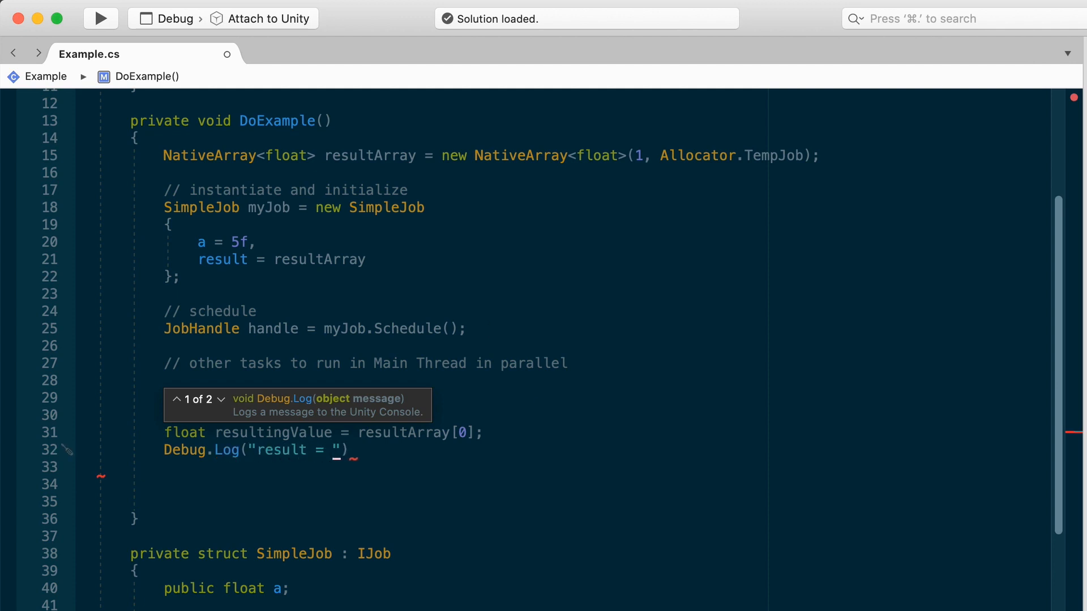
type("+ resultingValue")
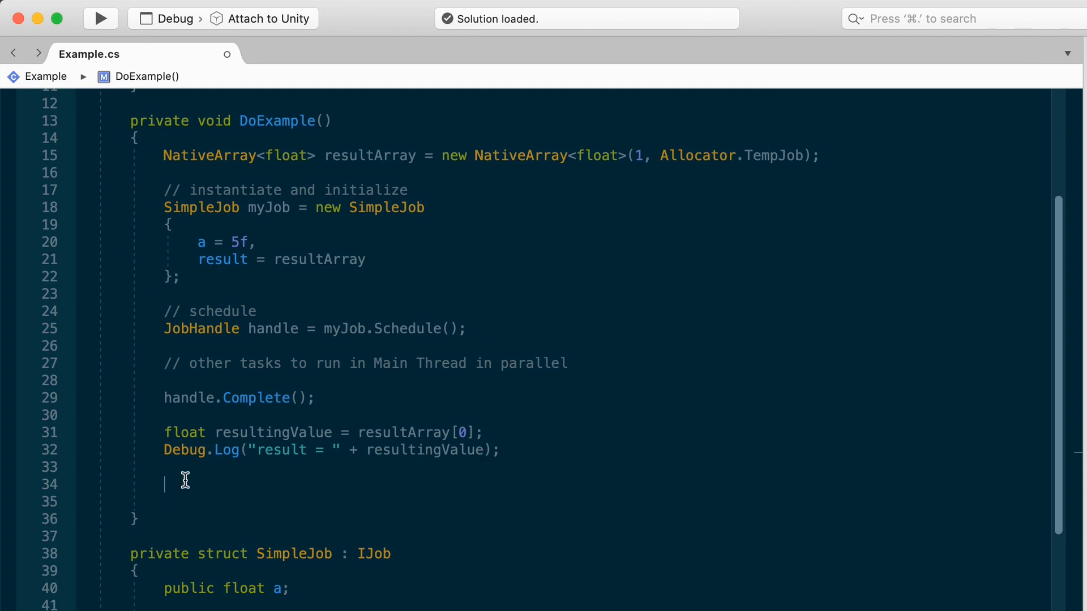
type("res")
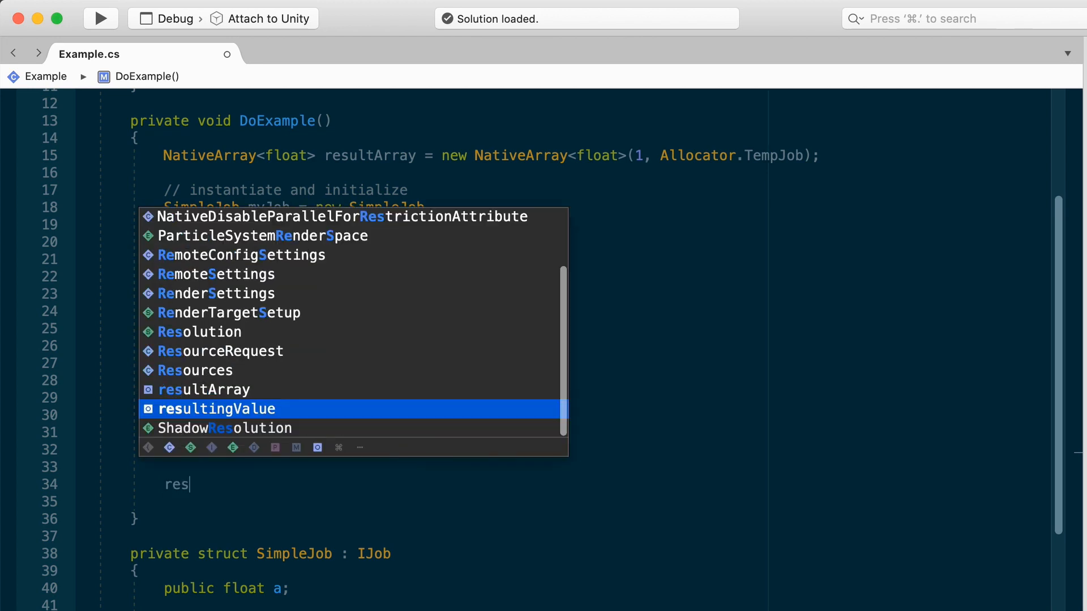
Step: Accept the resultingValue completion to finish the Debug.Log line
key("Up")
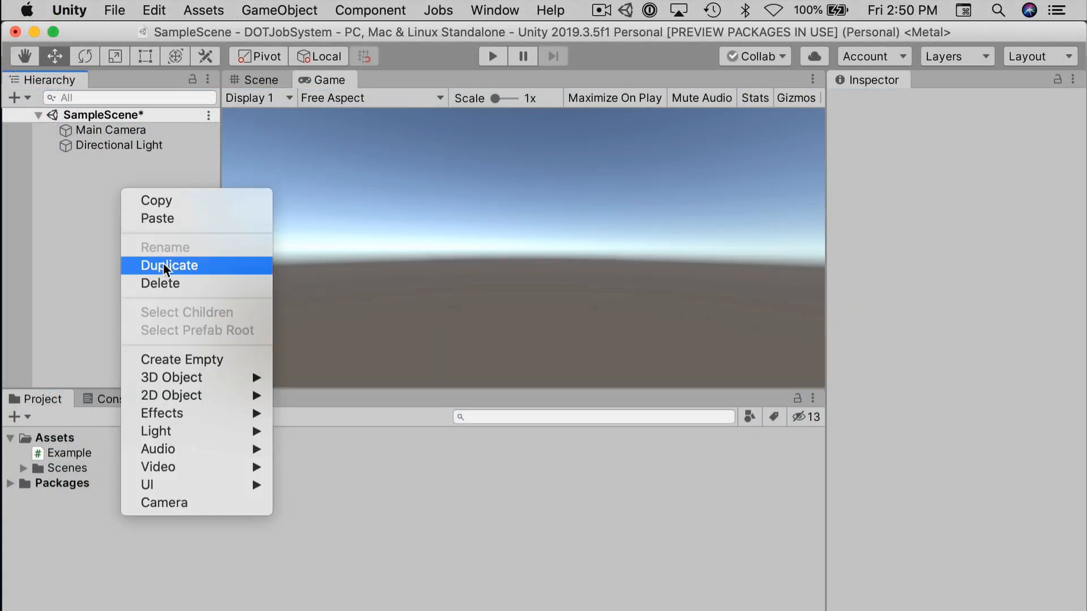
Step: Add the Example object, enter Play mode and view "result = 5" in the Console
left_click(182, 360)
type("Example")
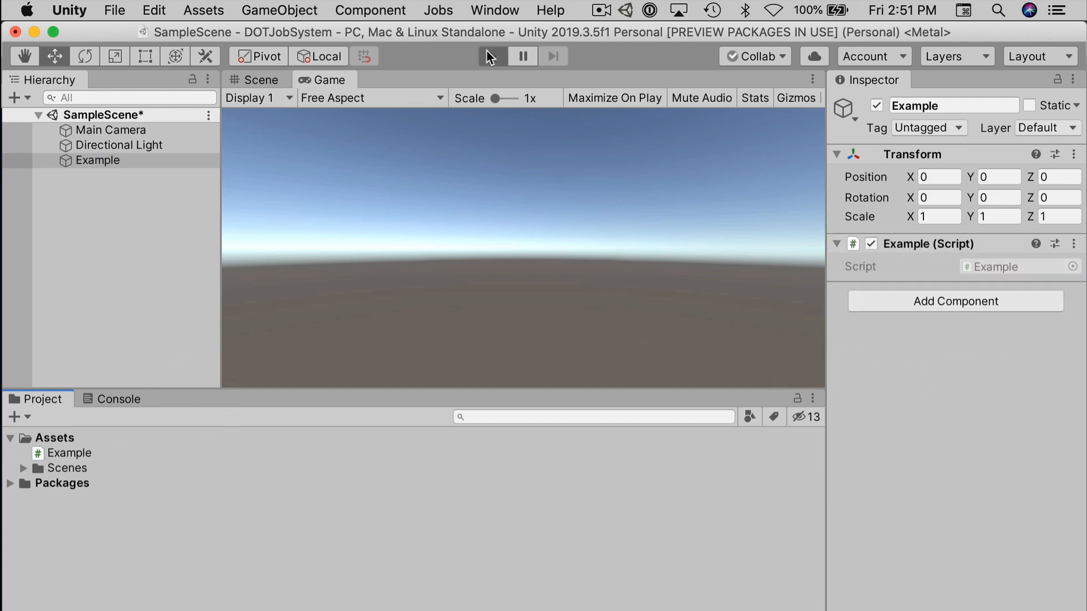
left_click(494, 56)
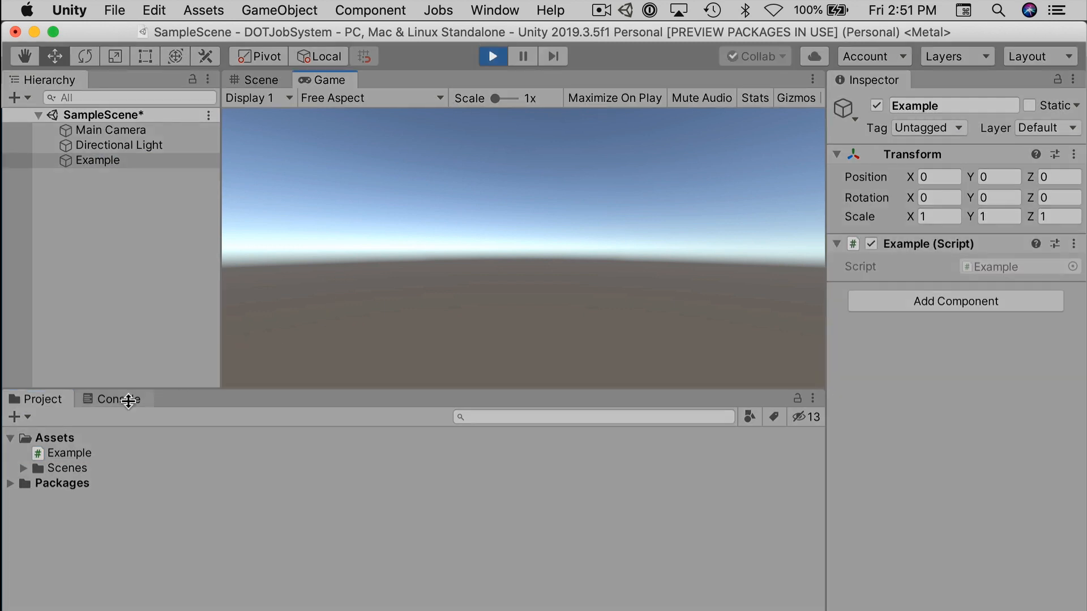
left_click(115, 398)
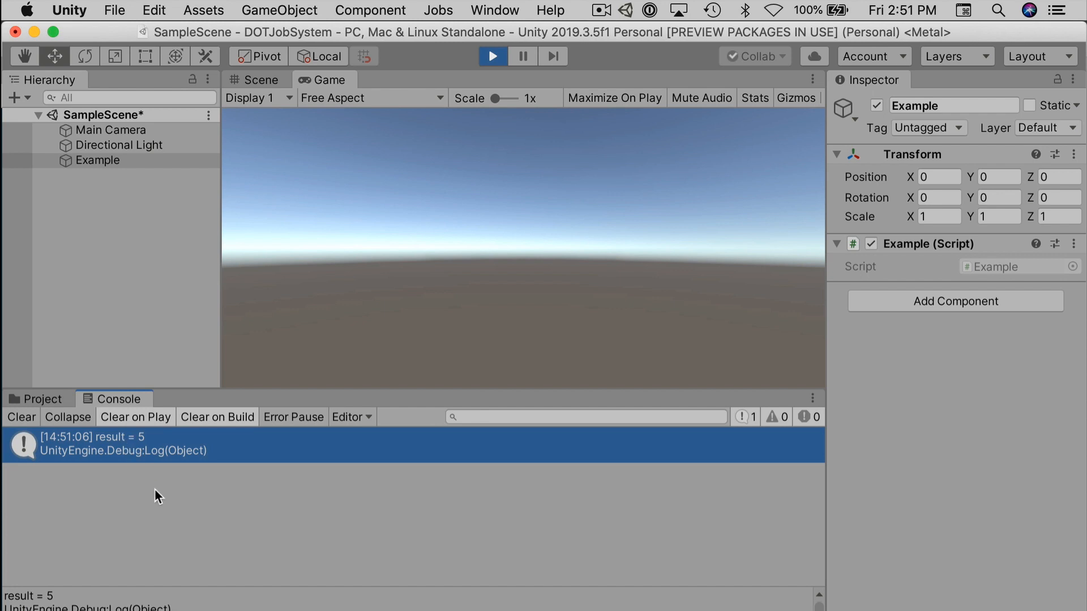
mouse_move(197, 464)
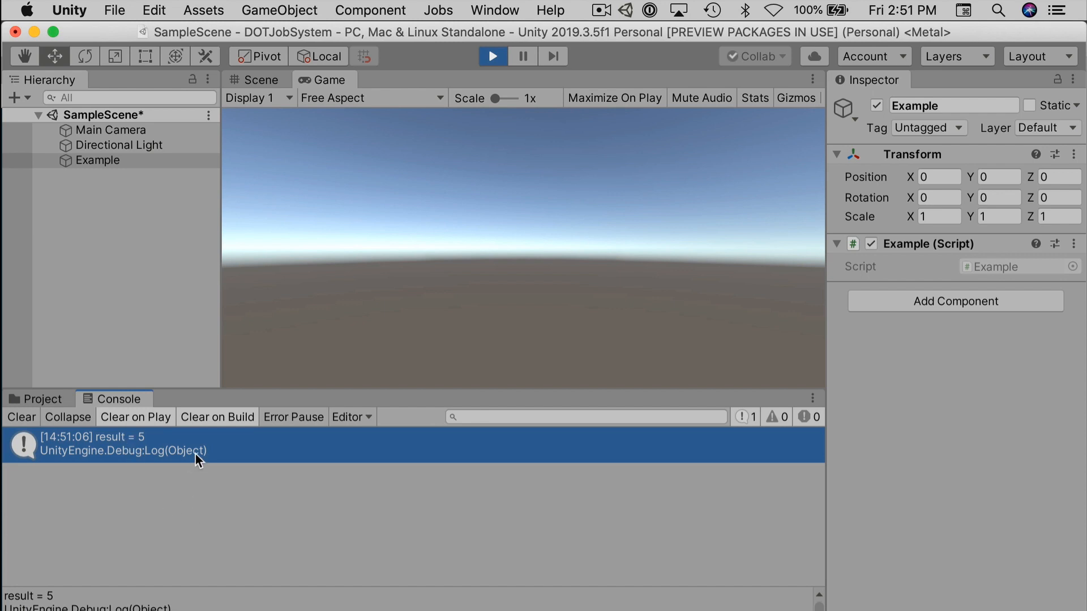
mouse_move(288, 458)
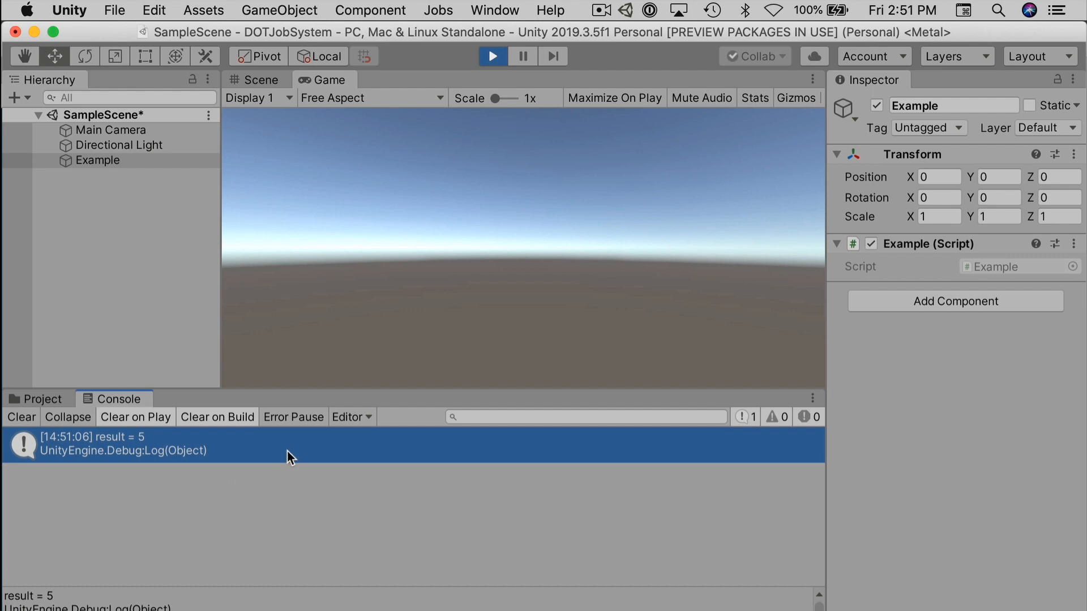
mouse_move(496, 208)
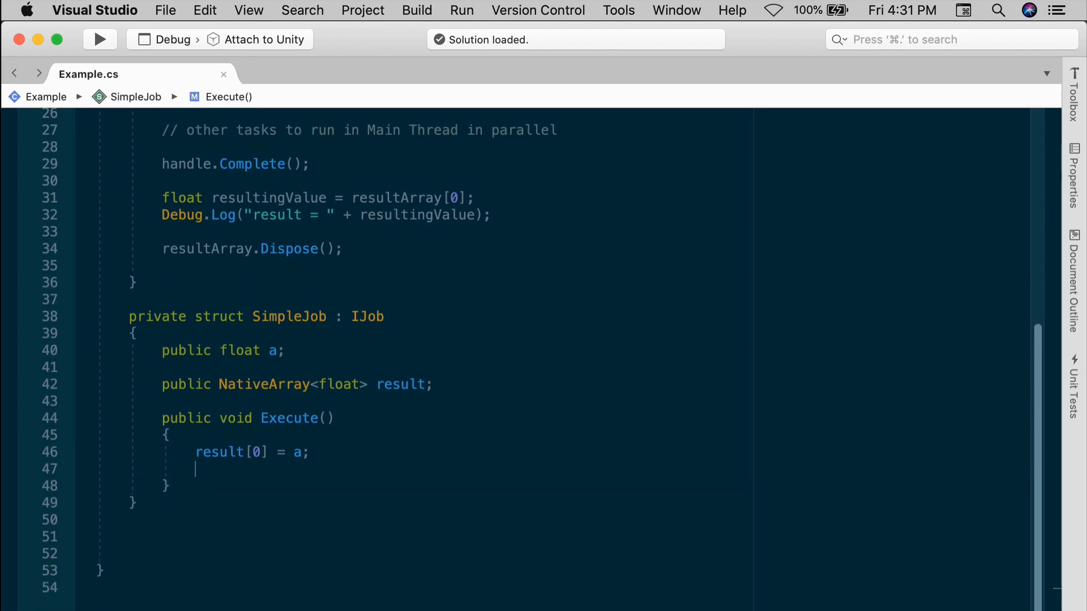
Step: Set a = 23f in SimpleJob's Execute and log "myJob.a = " + myJob.a in DoExample
type("a =")
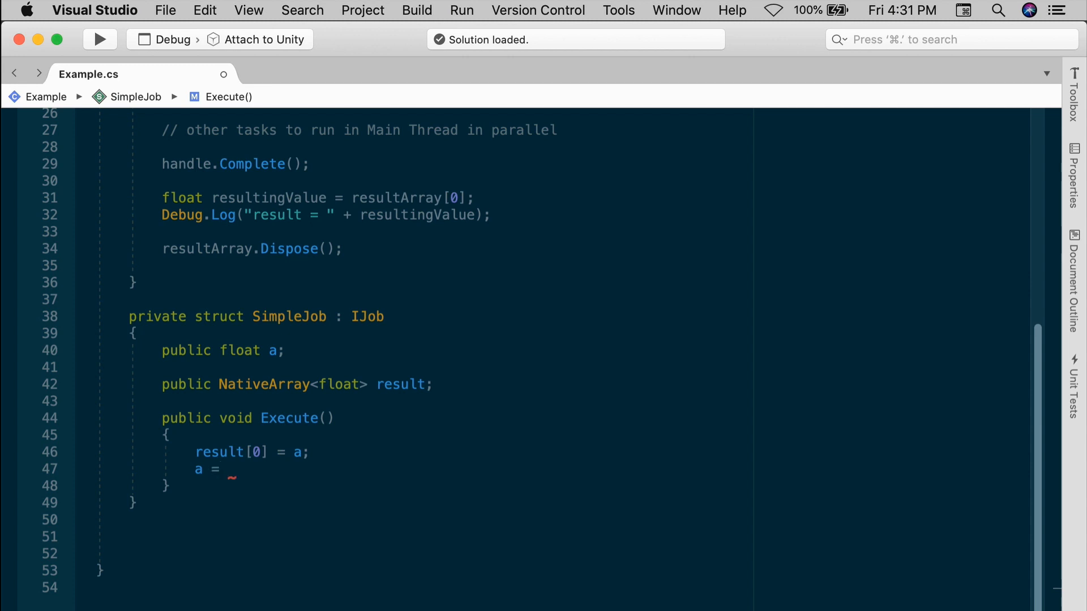
type("23f;")
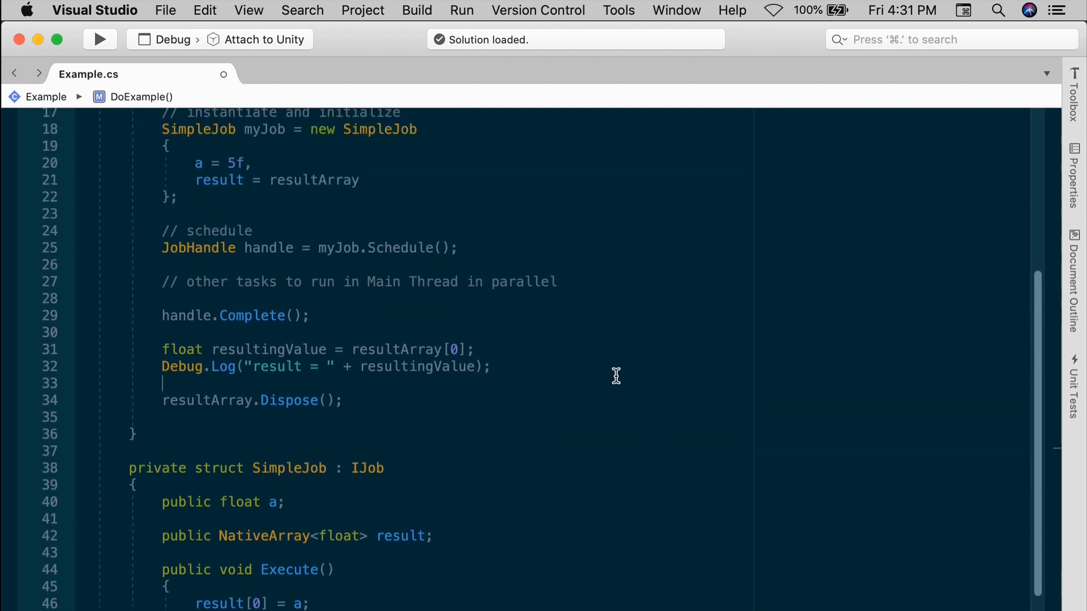
type("Debug.Log(\"myJob.a = \" + myJob.a")
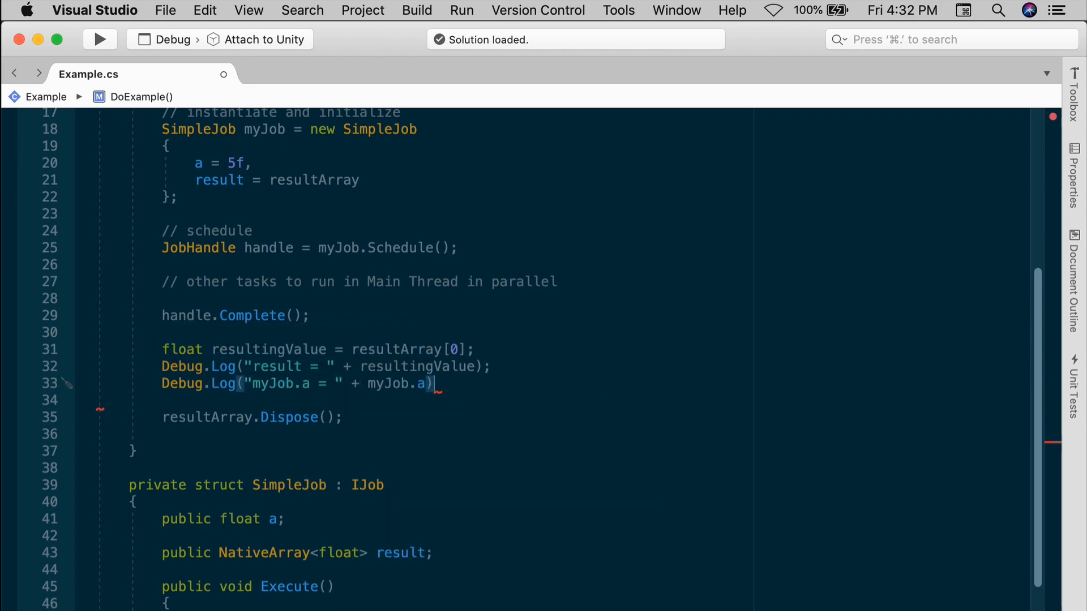
type(";")
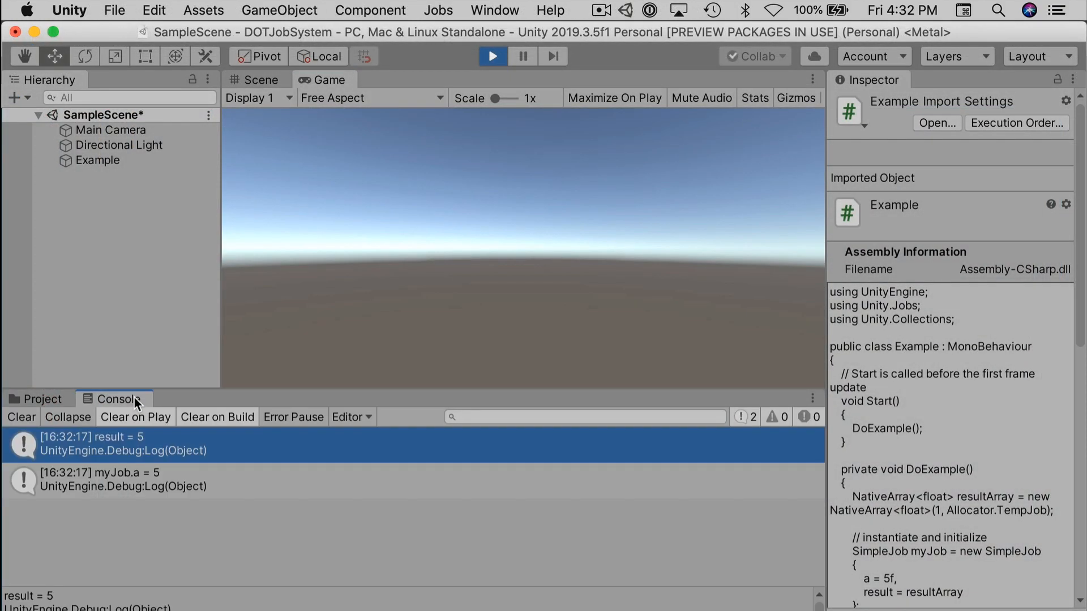
Step: Run the scene and inspect the "myJob.a = 5" Console entry
left_click(141, 480)
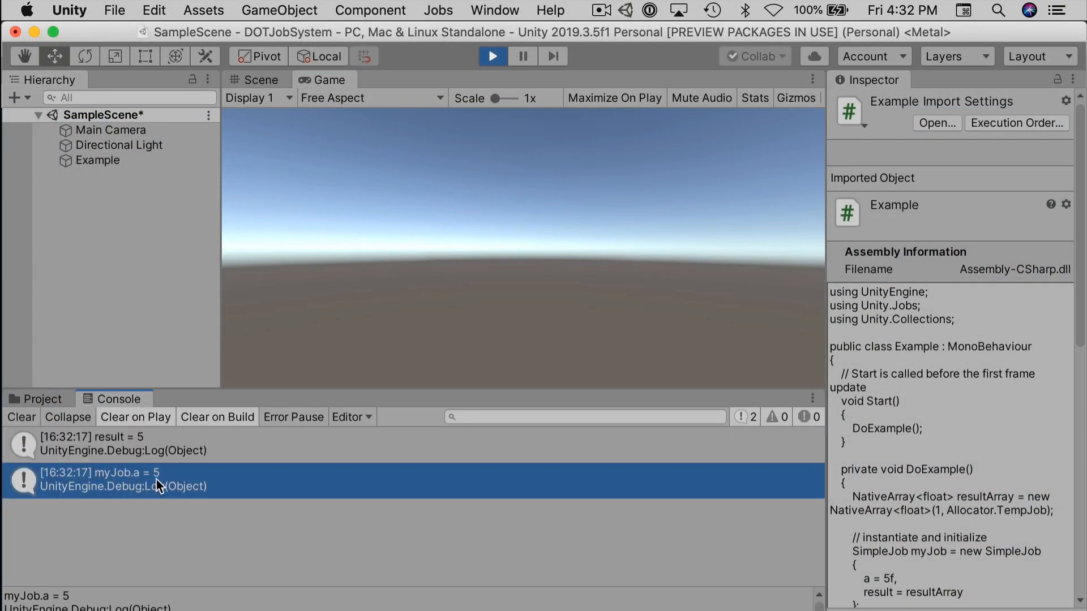
mouse_move(225, 557)
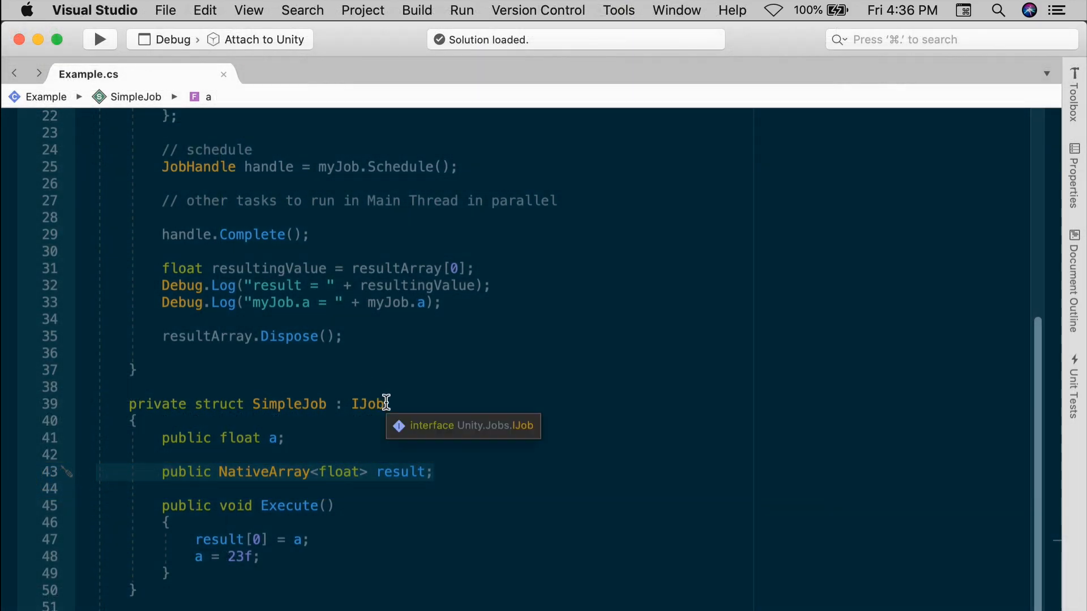
scroll("up", 3)
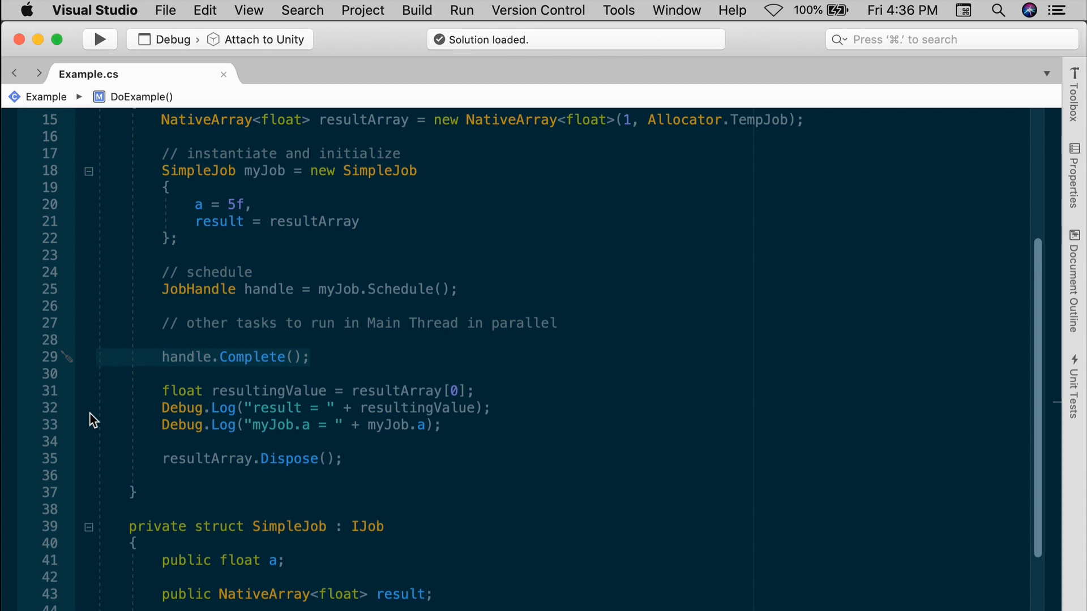
mouse_move(473, 397)
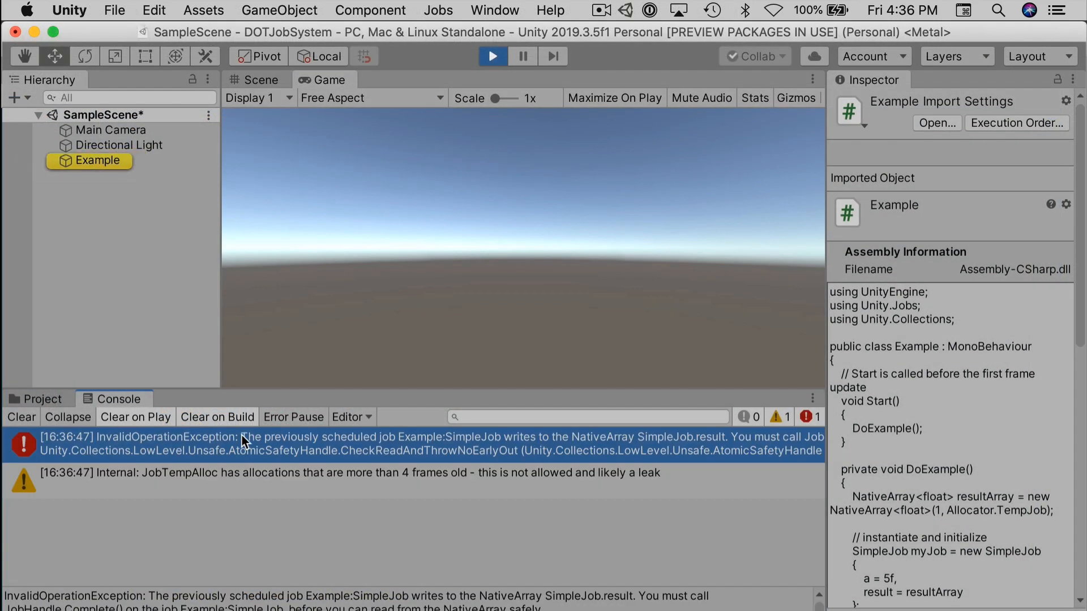
mouse_move(231, 417)
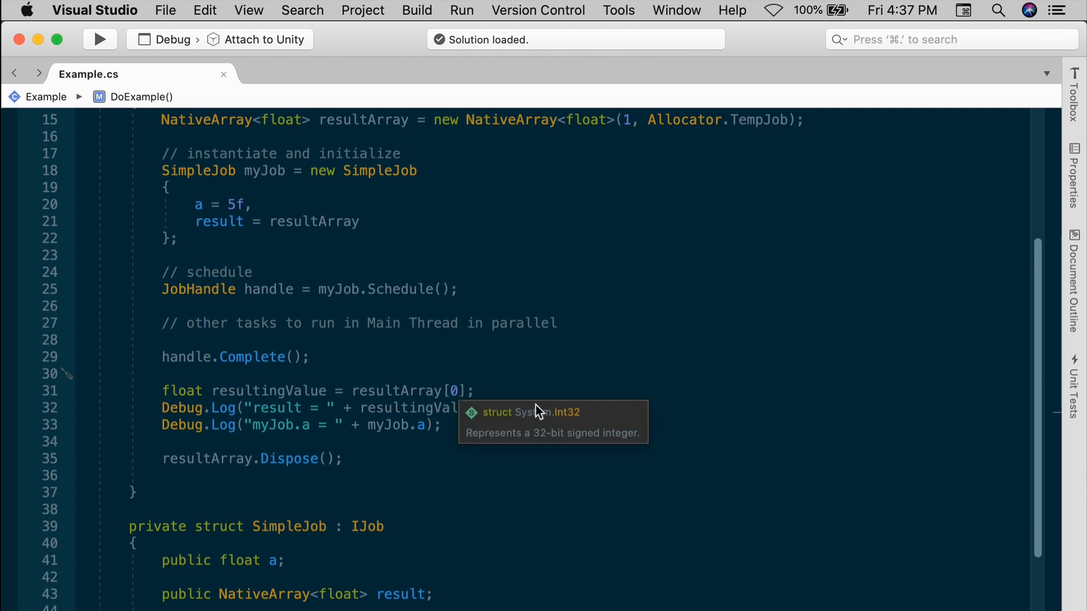
mouse_move(568, 382)
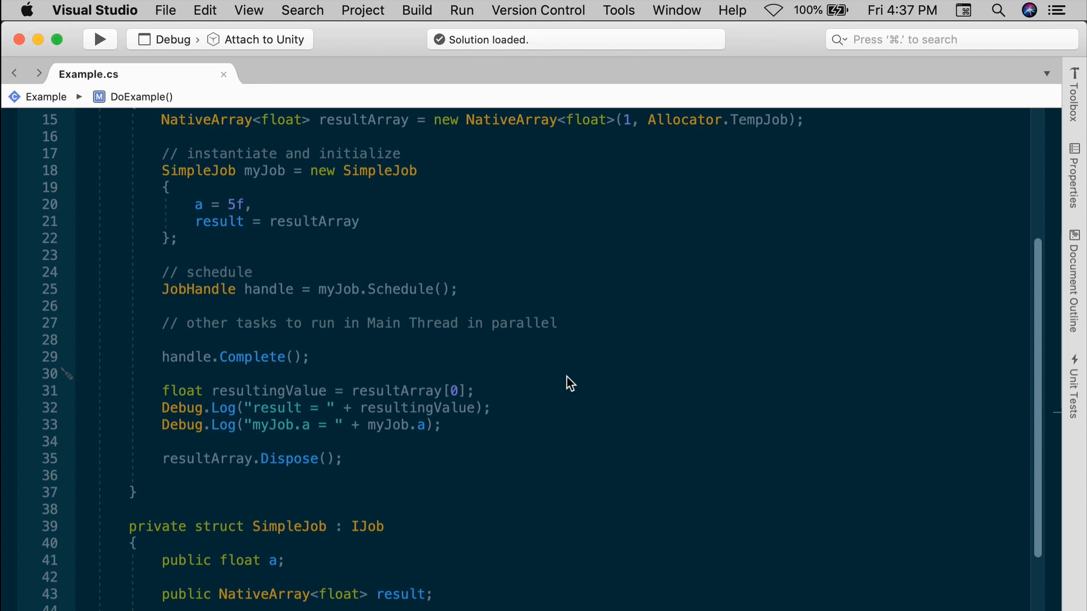
scroll("down", 3)
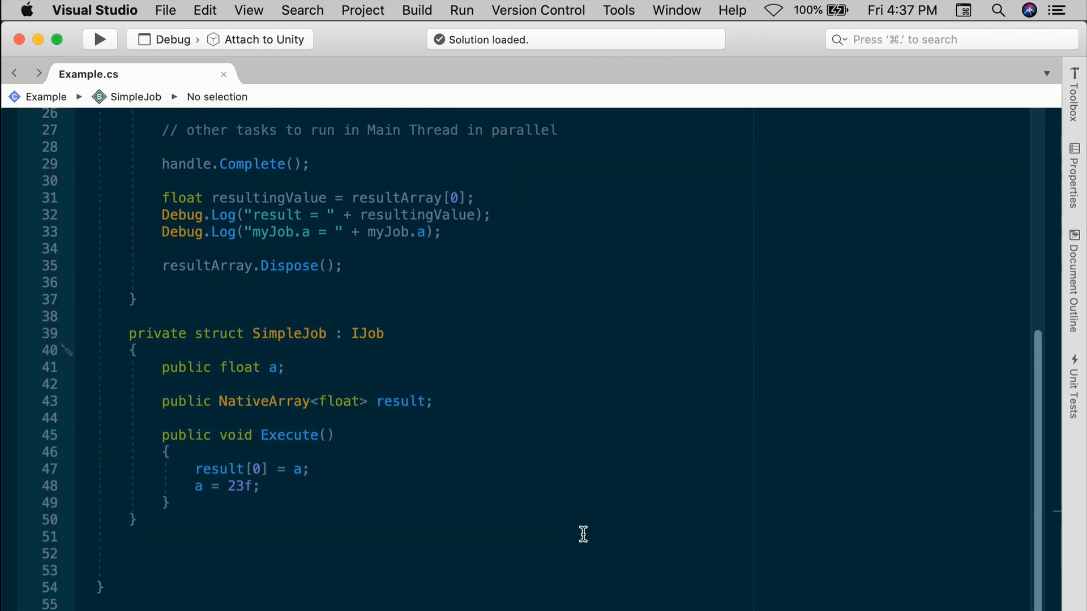
mouse_move(582, 531)
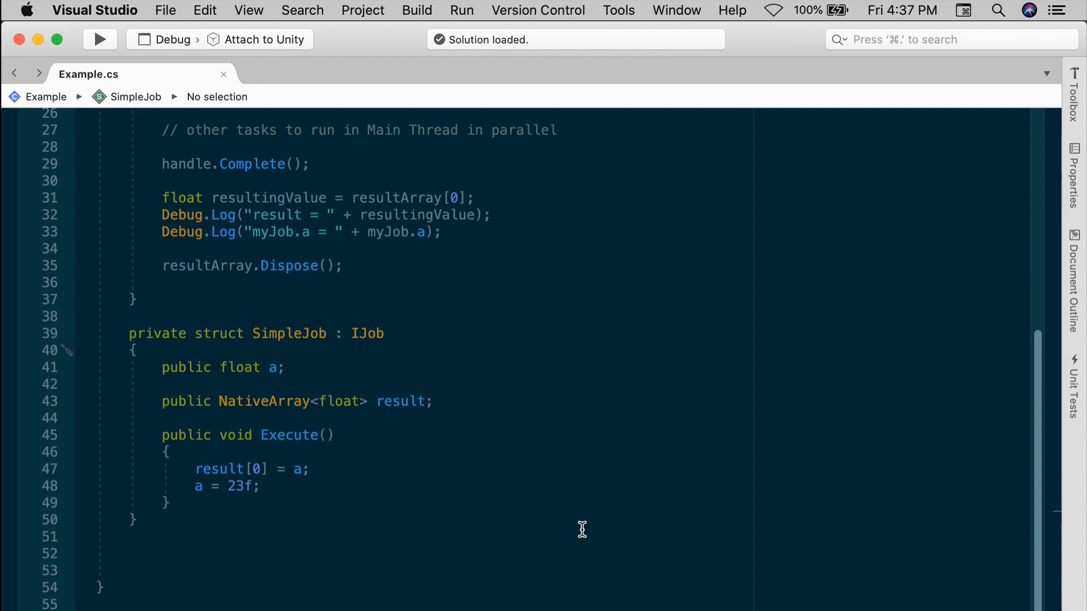
mouse_move(1026, 387)
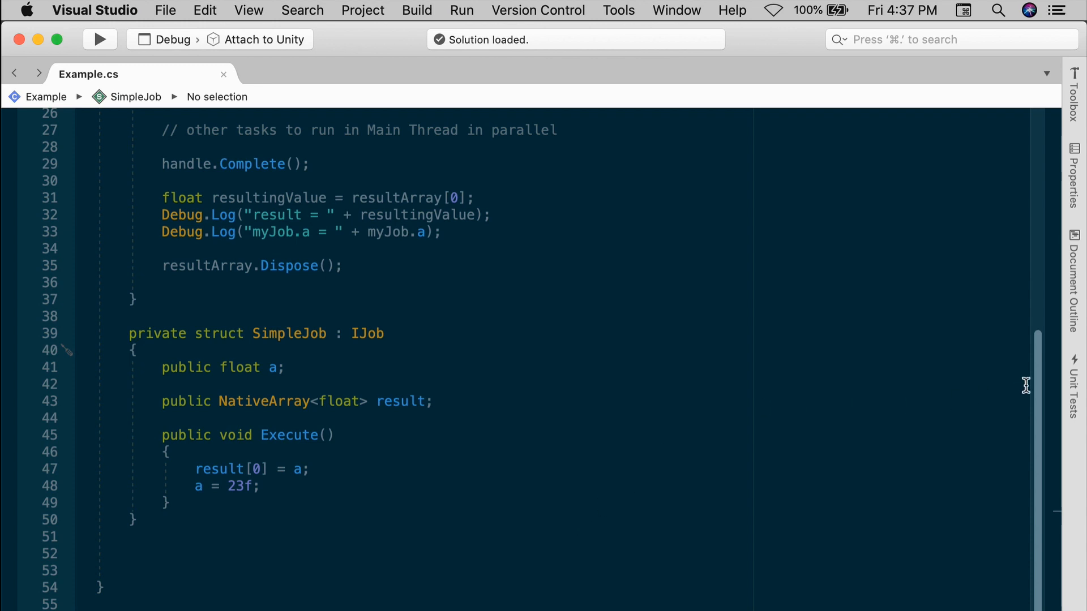
mouse_move(1037, 383)
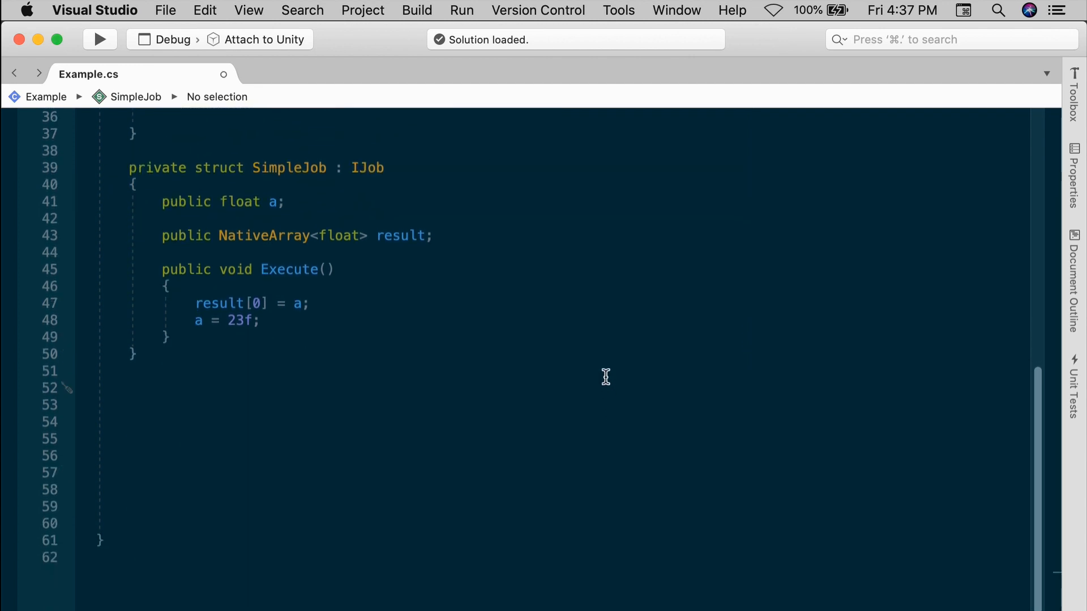
Step: Declare private struct AnotherJob : IJob with a public NativeArray<float> result field
type("private str")
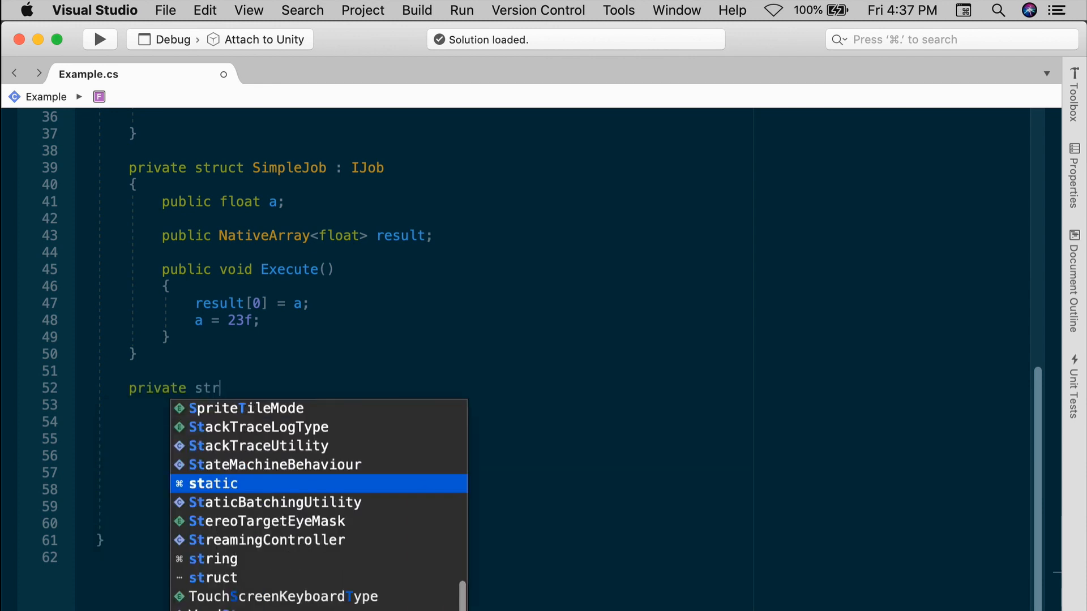
type("uct AnotherJob: IJob")
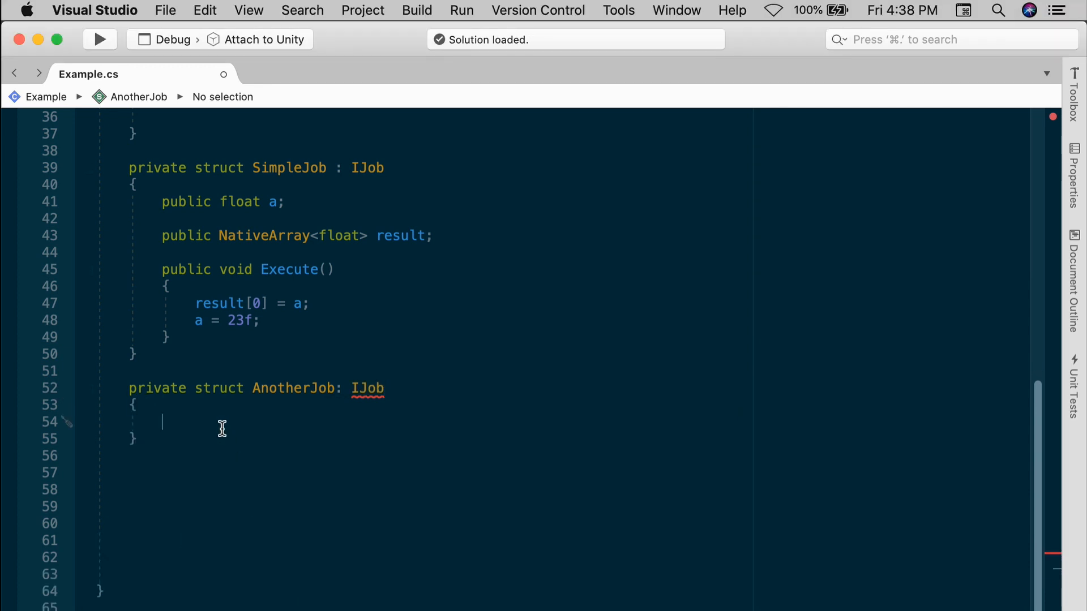
type("public NativeArray")
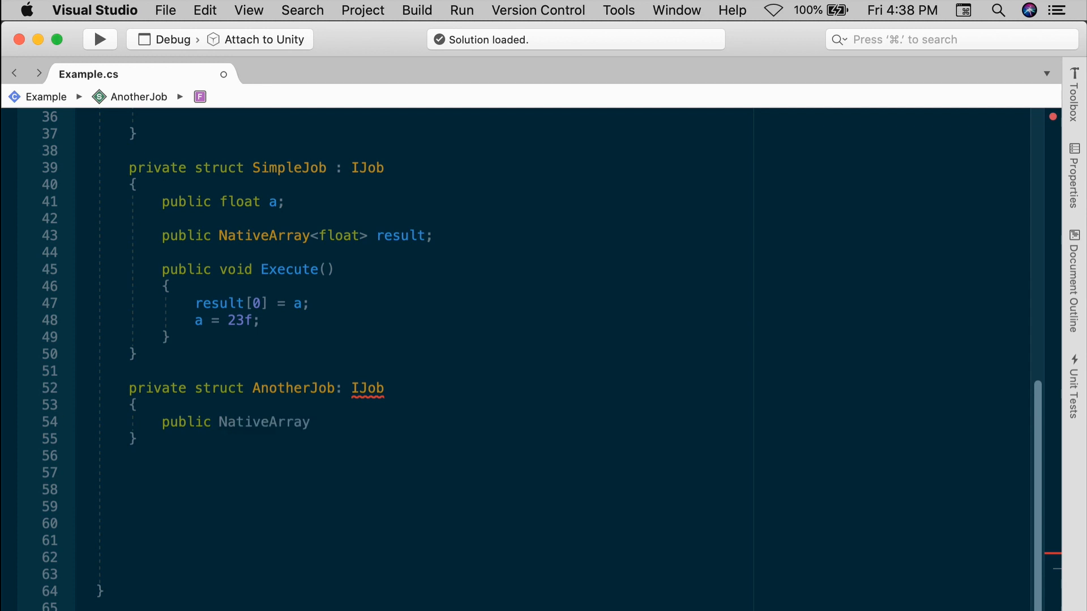
type("<float> re")
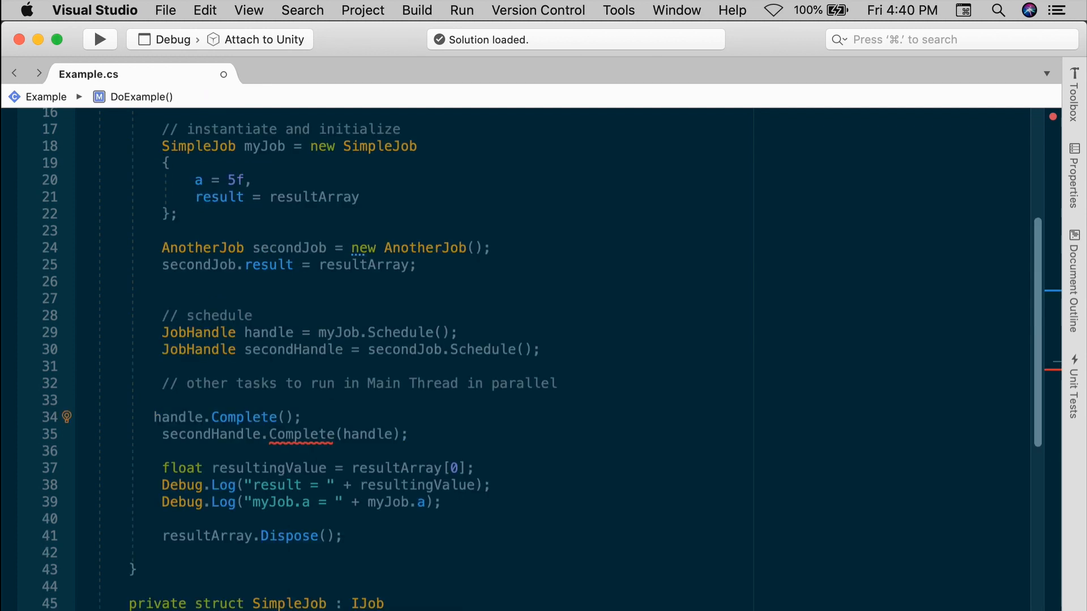
scroll("down", 3)
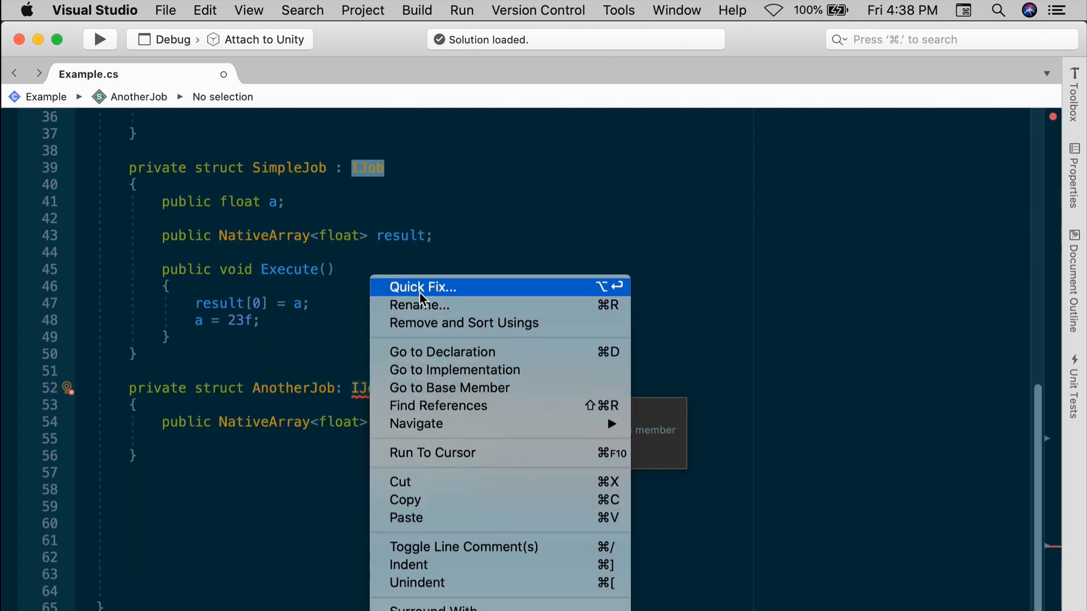
Step: Implement Execute via Quick Fix and set its body to result[0] = result[0] + 1
left_click(424, 287)
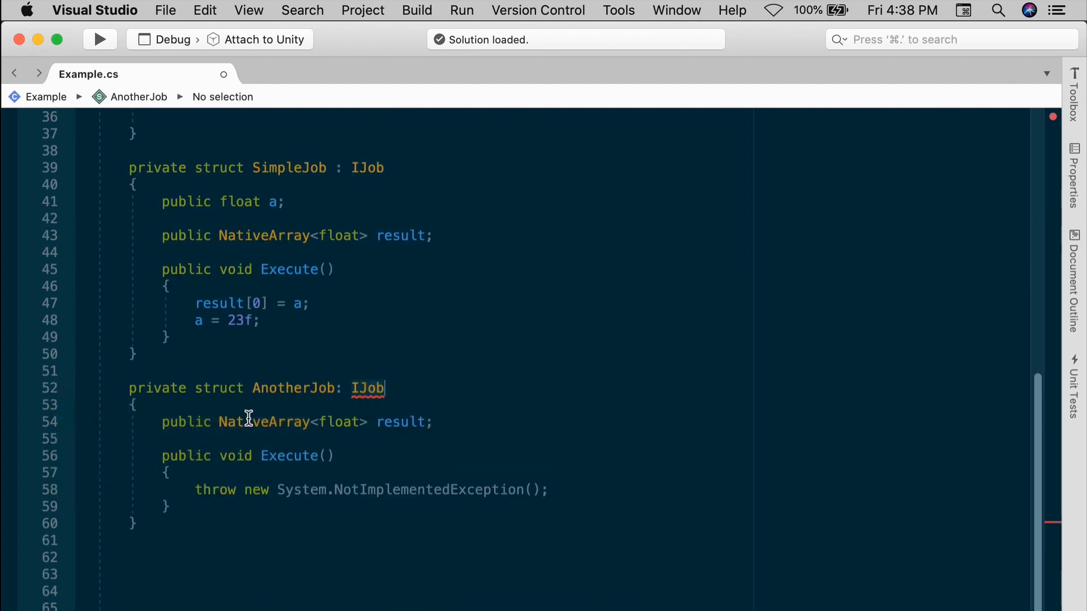
left_click(470, 498)
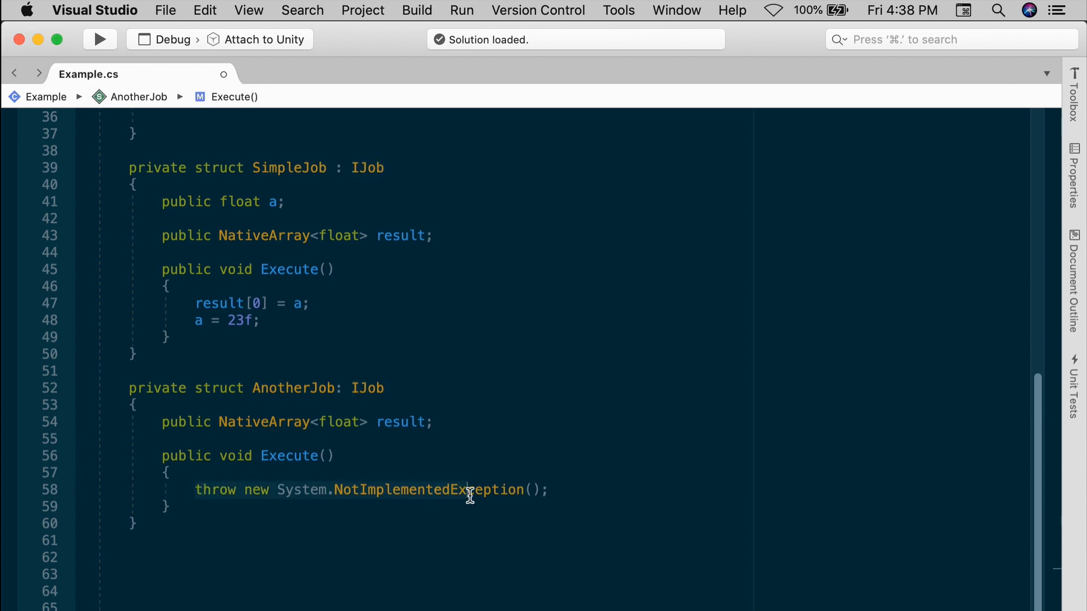
type("result[0] = result[0] + 1;")
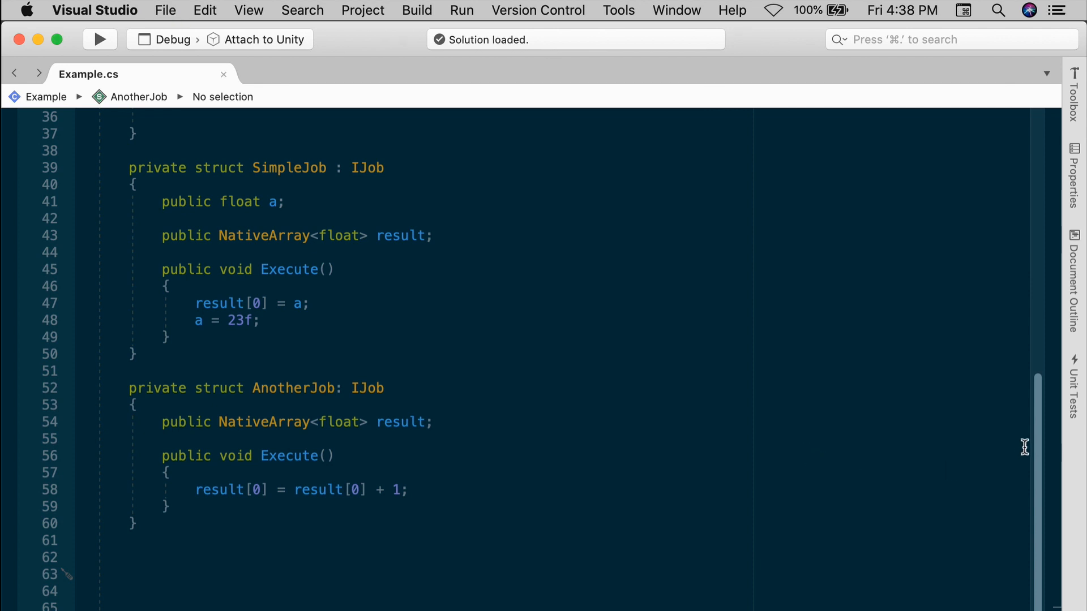
scroll("down", 3)
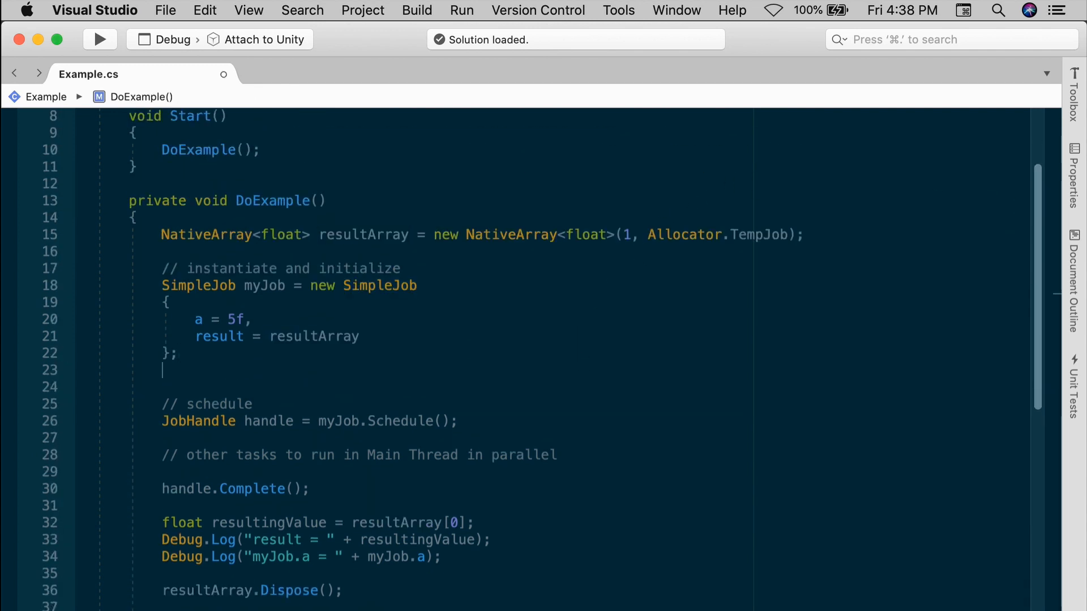
Step: Create AnotherJob secondJob = new AnotherJob() and set secondJob.result = resultArray
type("AnotherJob secondJob = n")
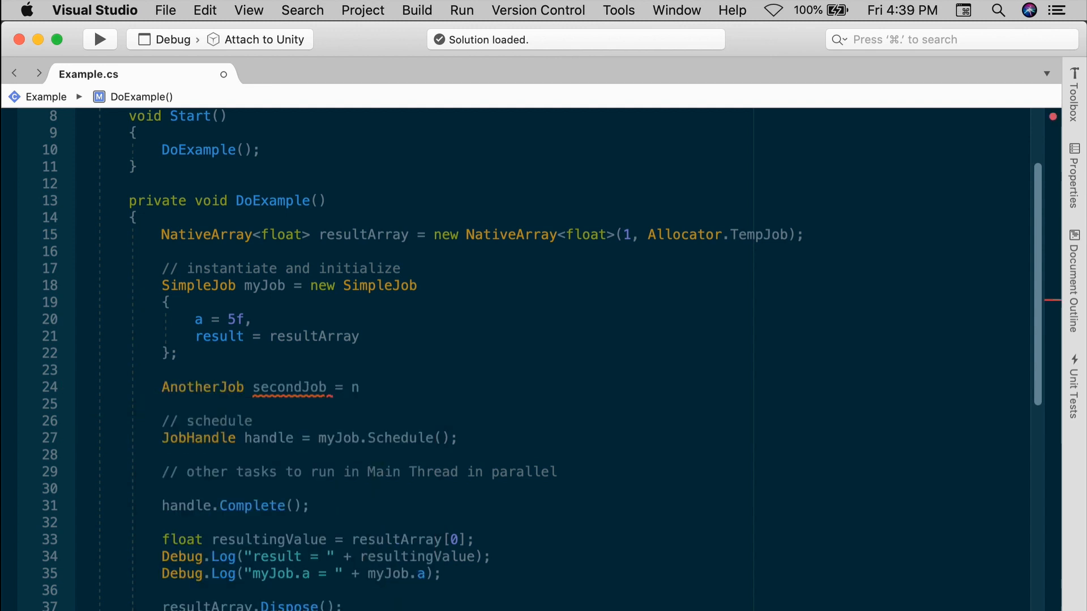
type("ew AnotherJob();")
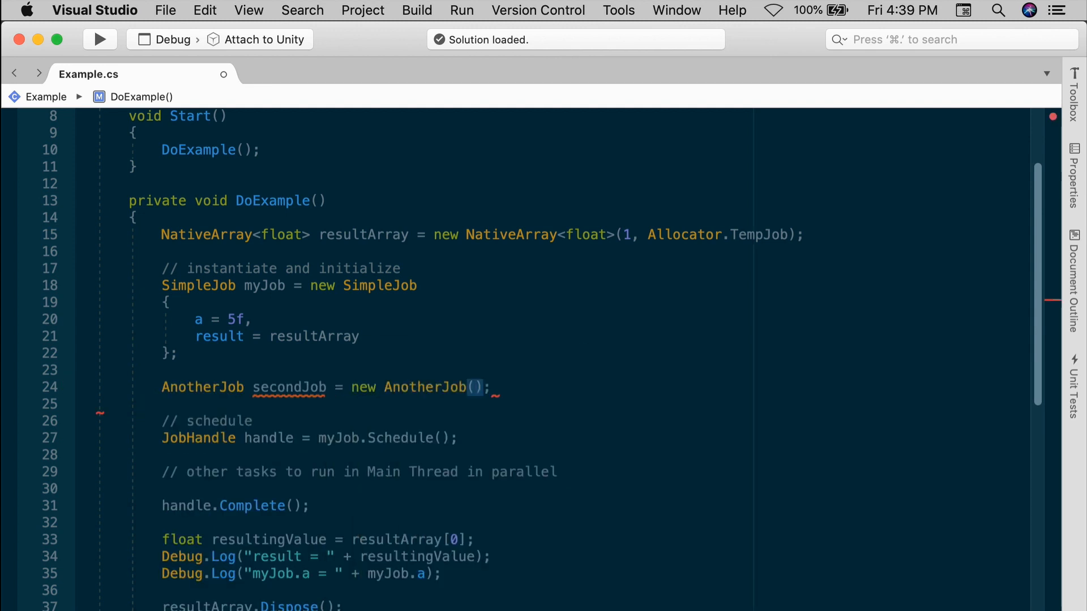
type("secondJob.result")
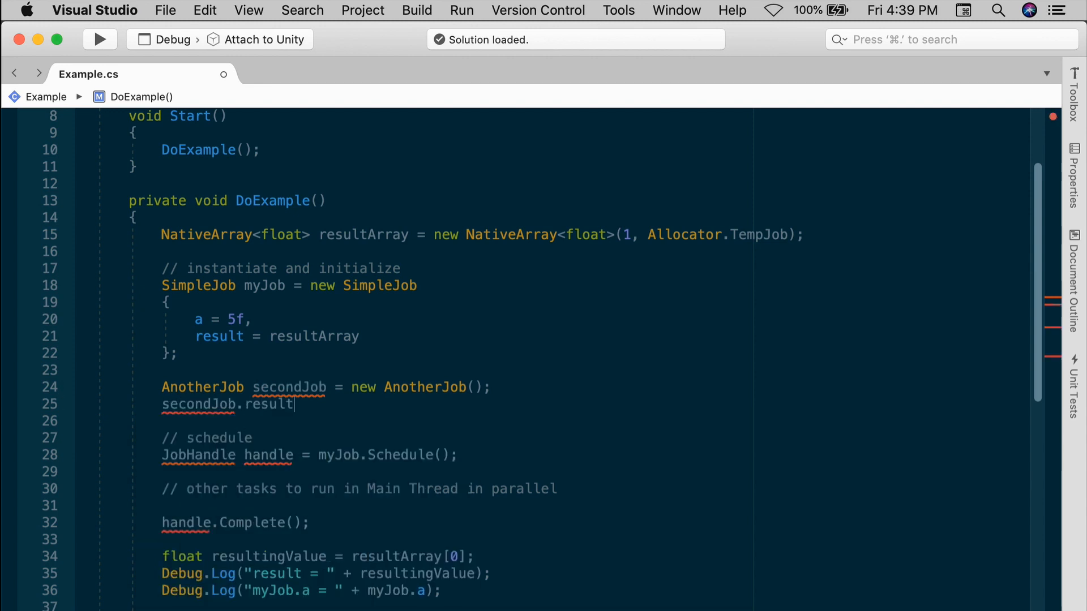
type("= resultArray;")
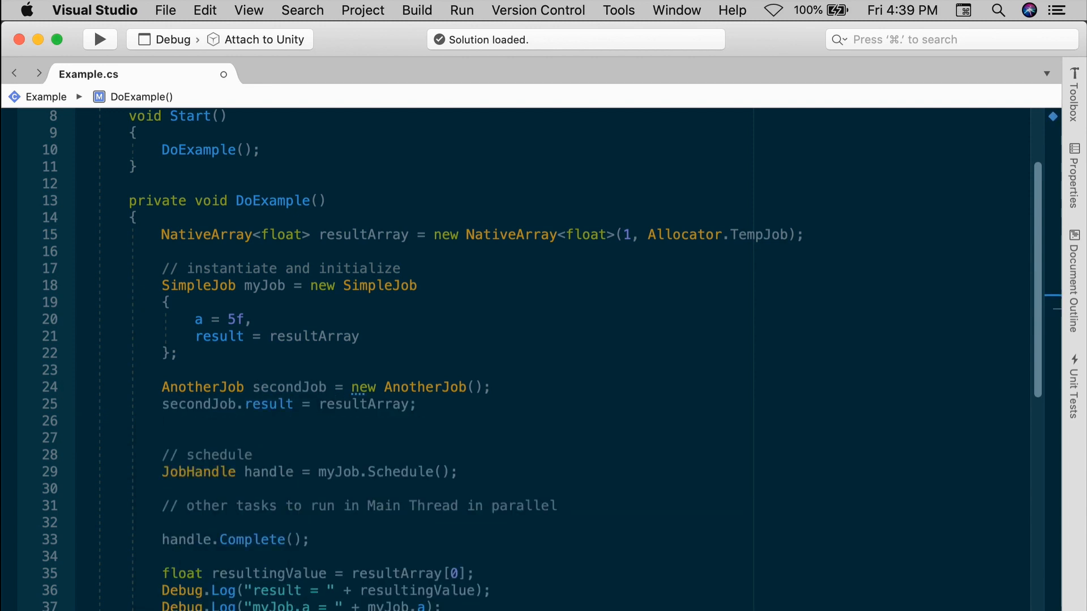
scroll("down", 3)
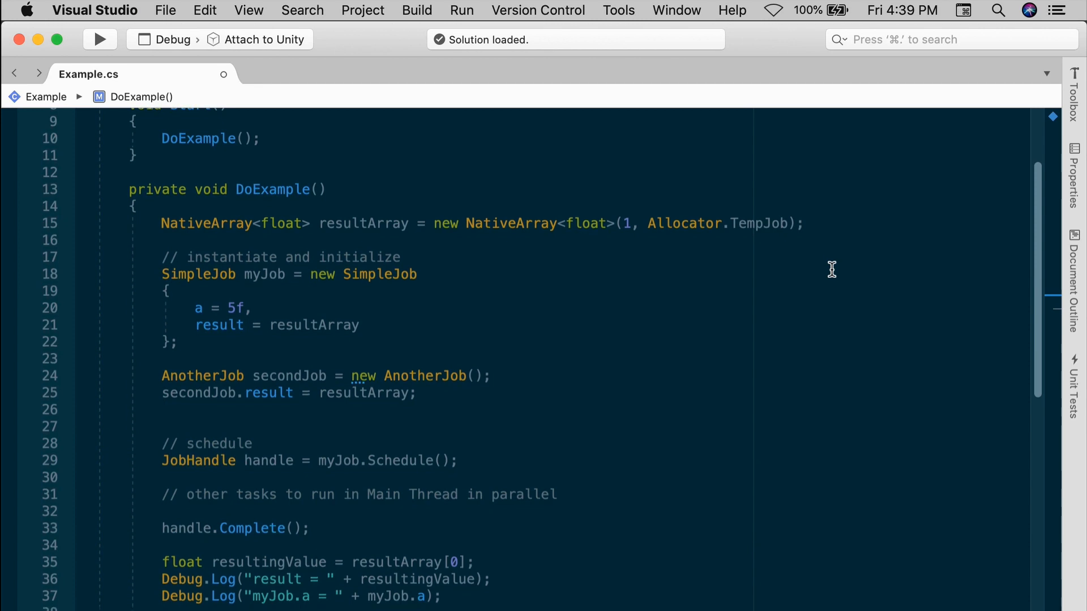
scroll("down", 3)
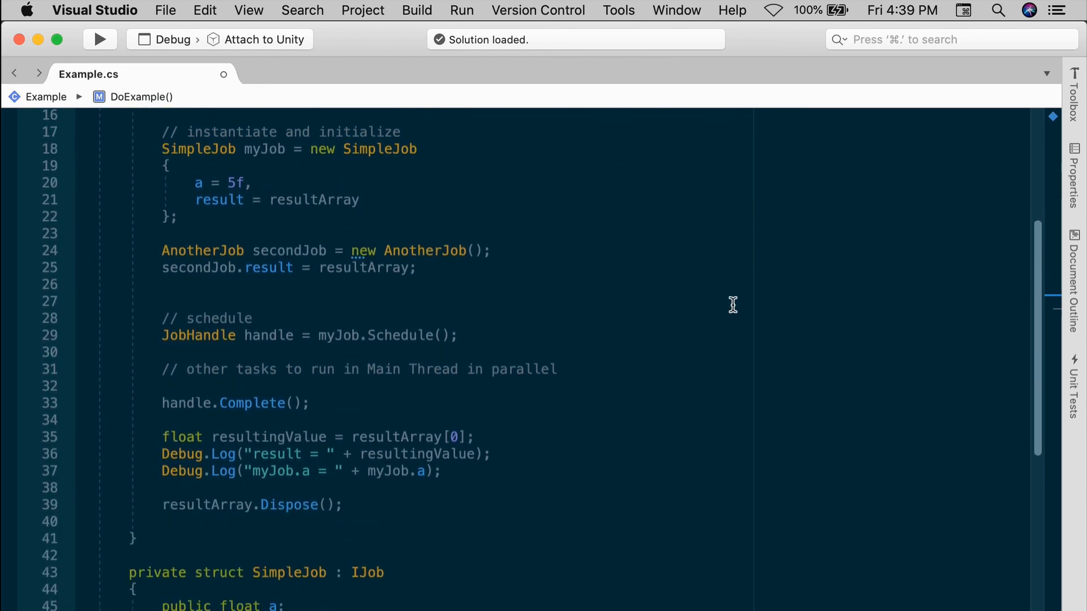
Step: Schedule secondJob after handle into JobHandle secondHandle and complete secondHandle
type("JobHandle seco")
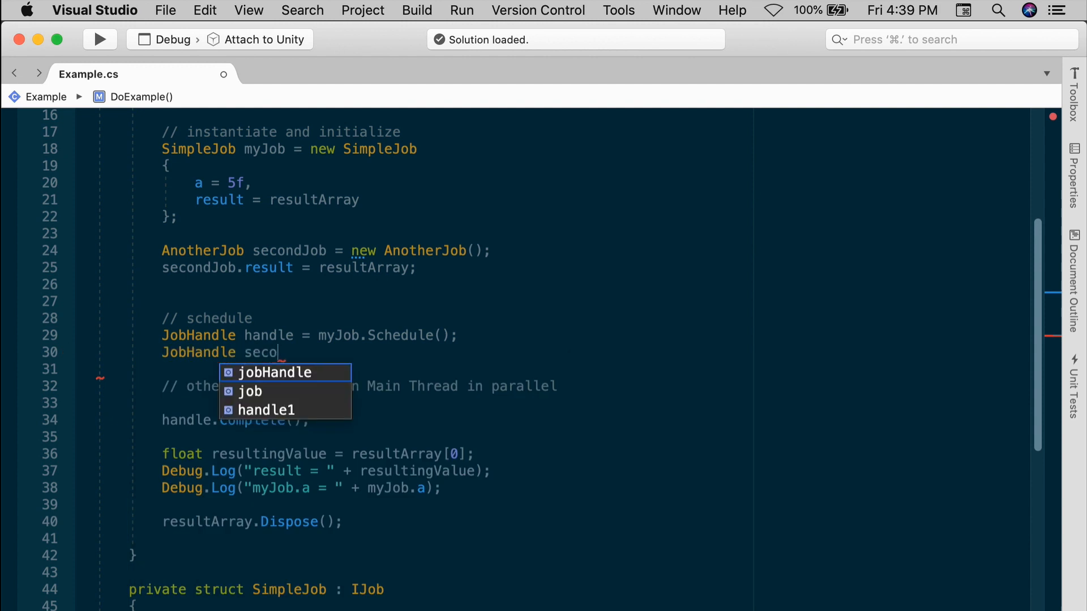
type("ndHandle =")
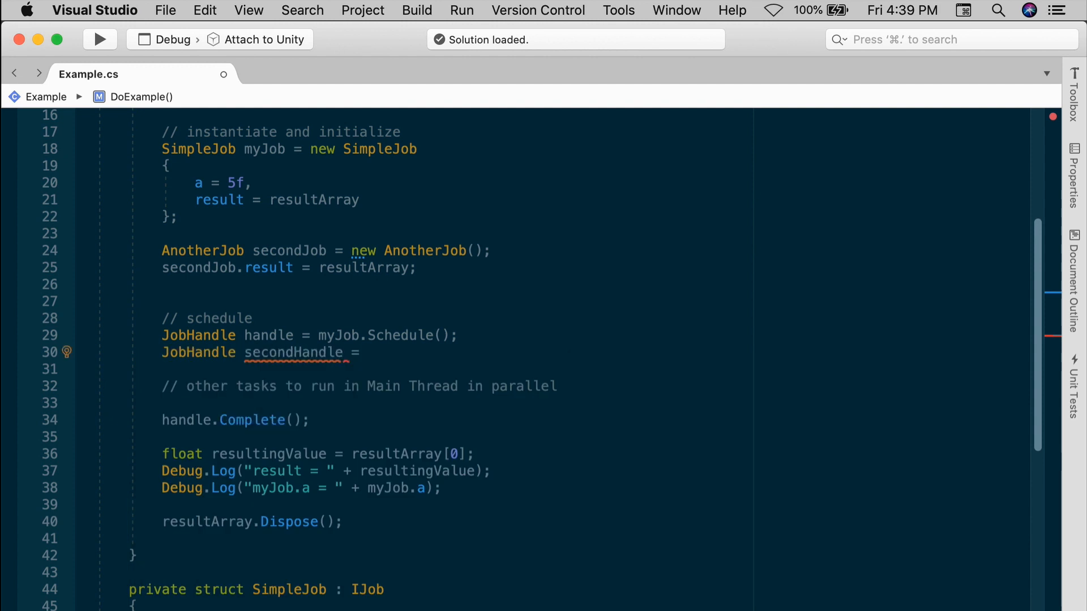
type("secondJob.")
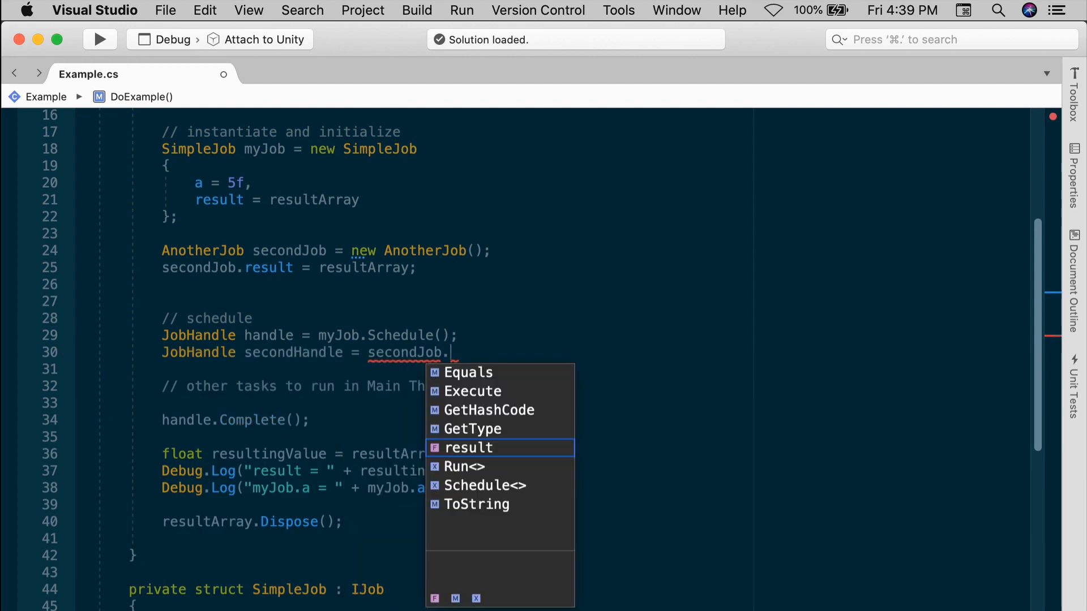
double_click(485, 486)
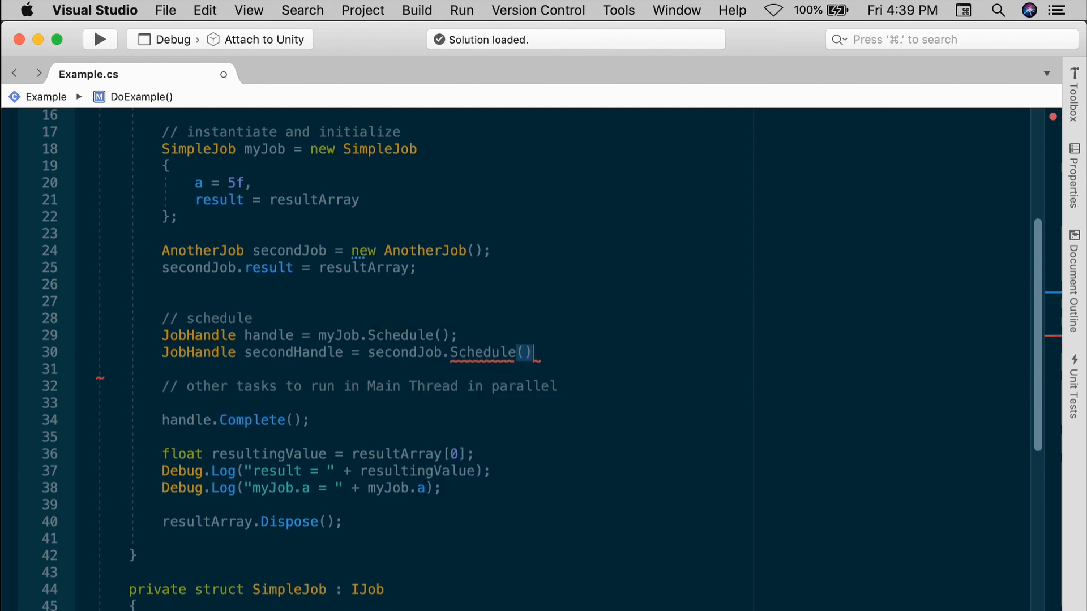
type(";")
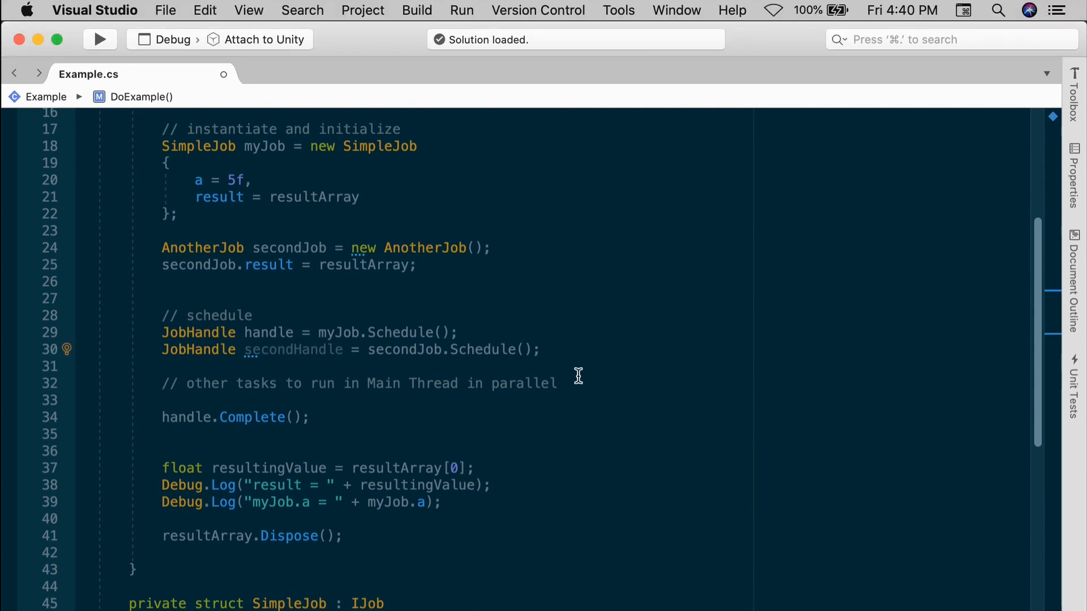
type("handle")
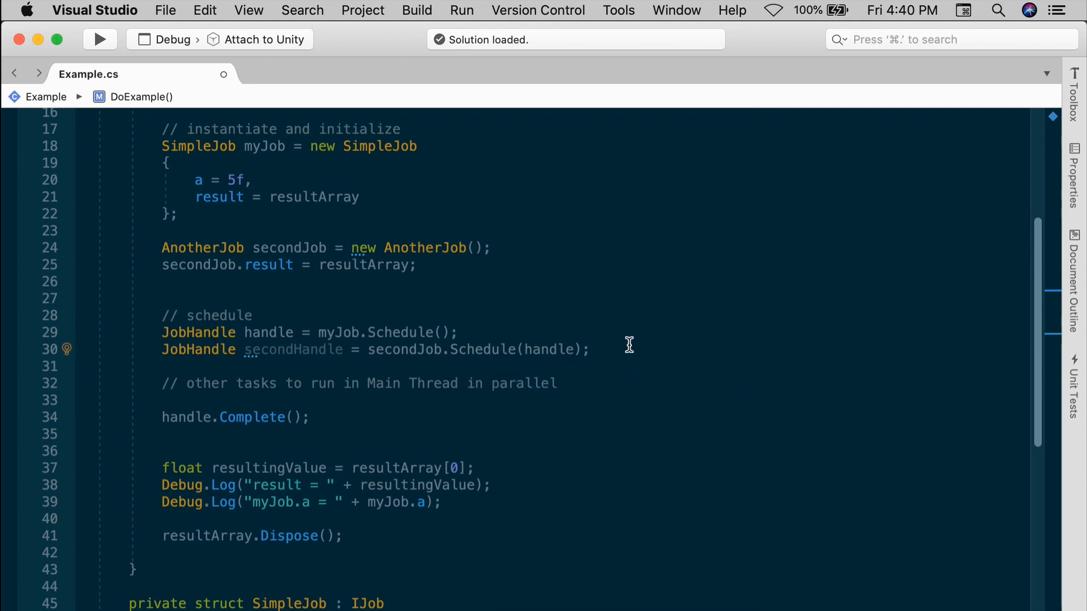
type("sec")
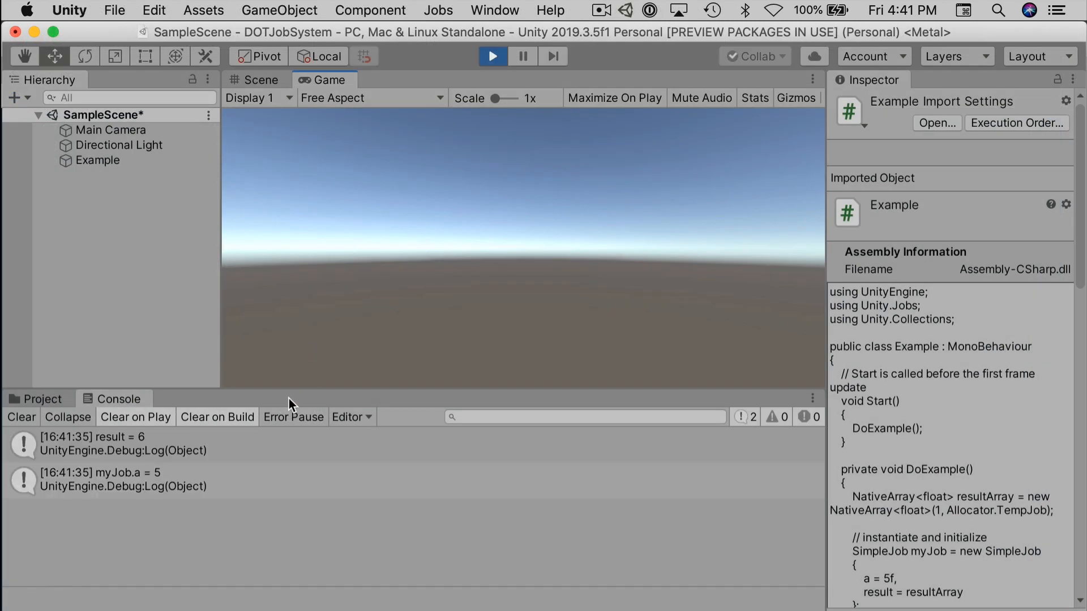
Step: Select the 'result = 6' console entry to confirm AnotherJob ran after SimpleJob
left_click(117, 444)
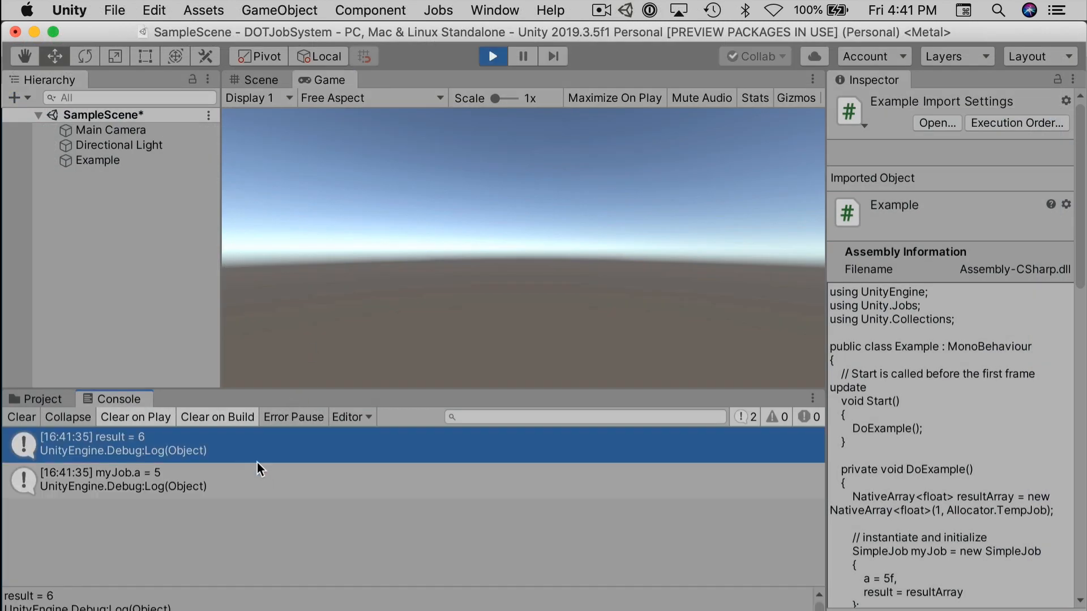